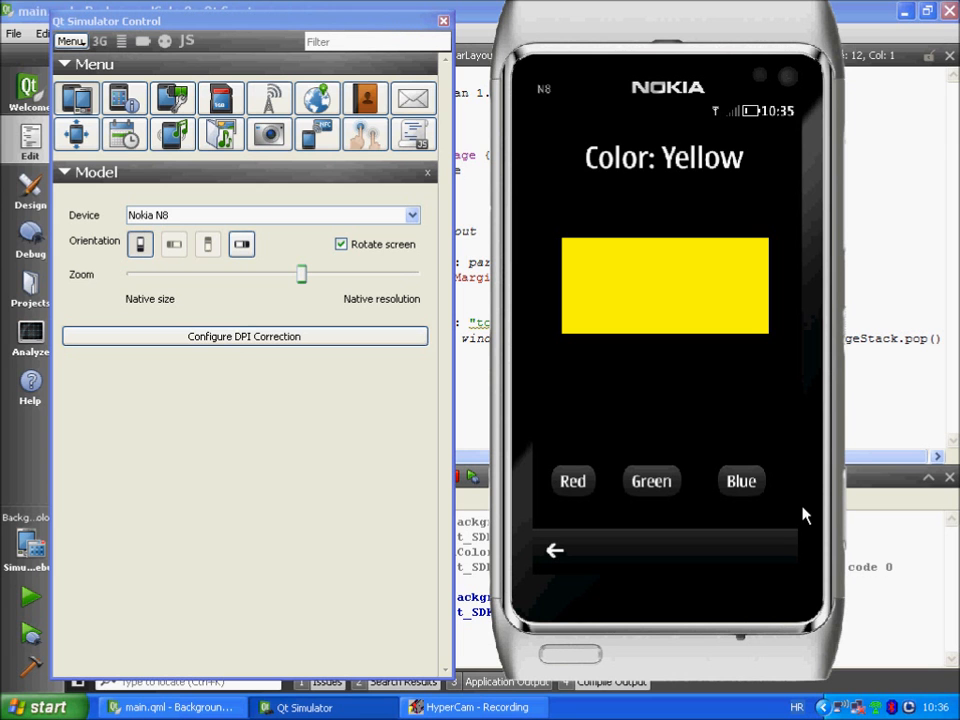
mouse_move(564, 156)
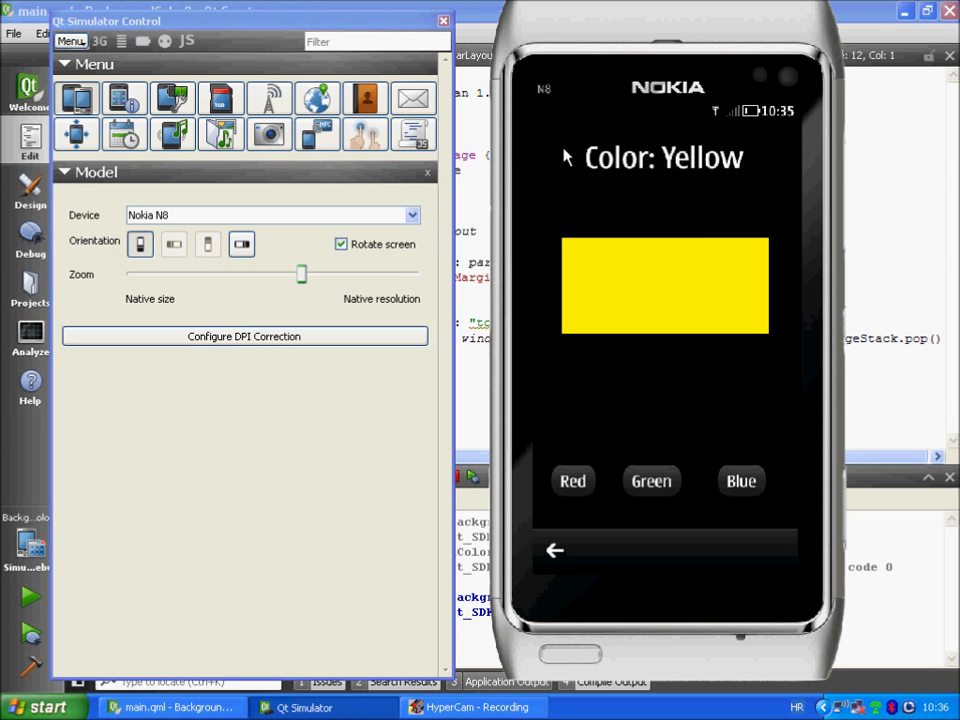
mouse_move(652, 160)
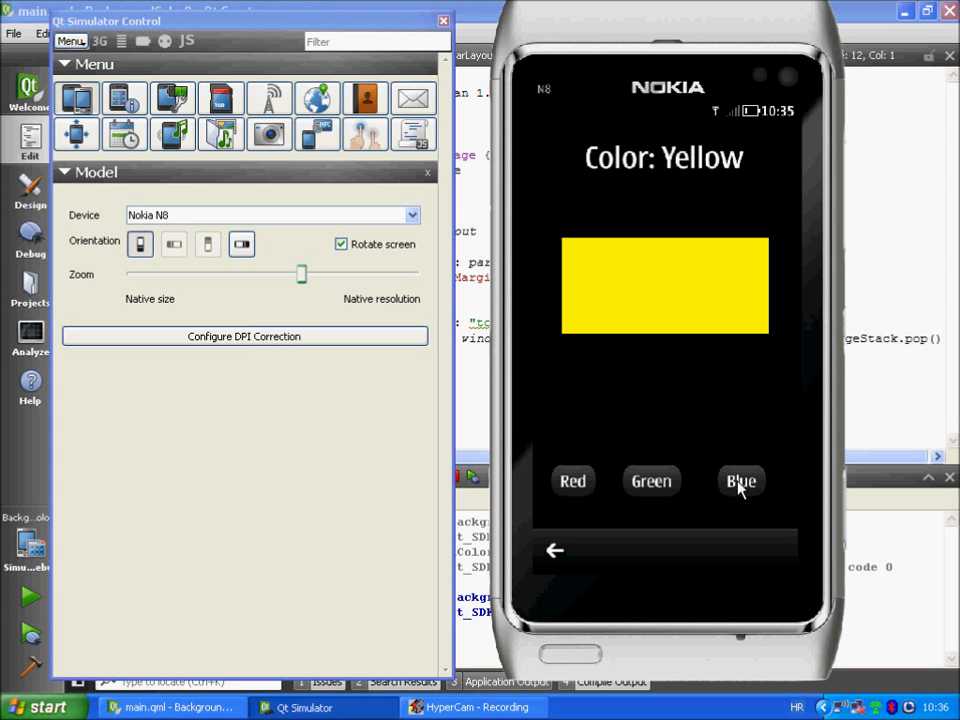
mouse_move(596, 550)
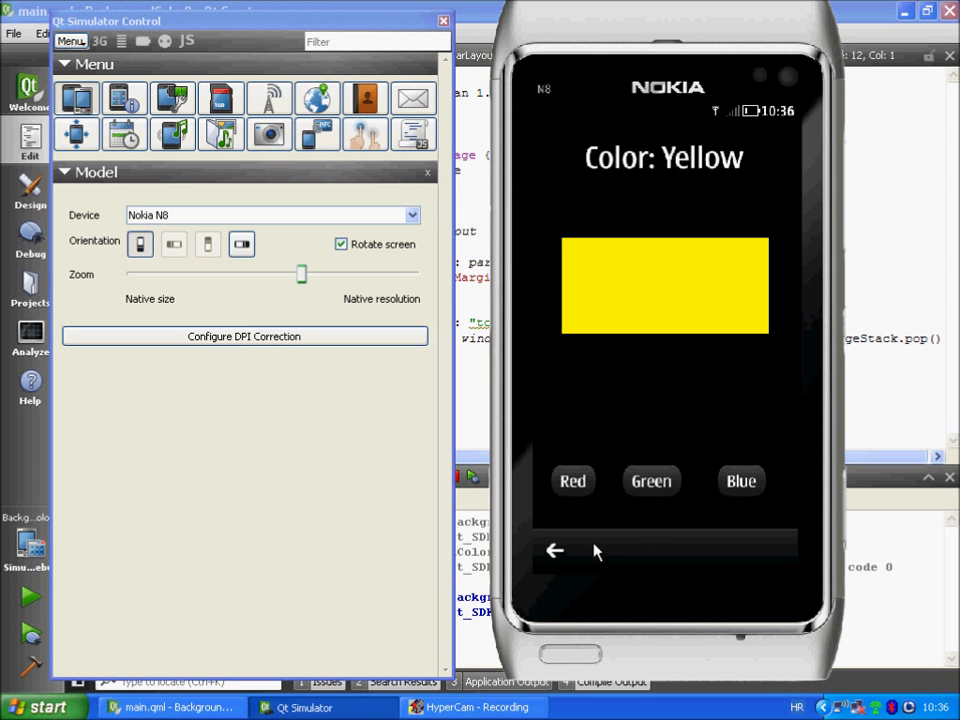
mouse_move(688, 548)
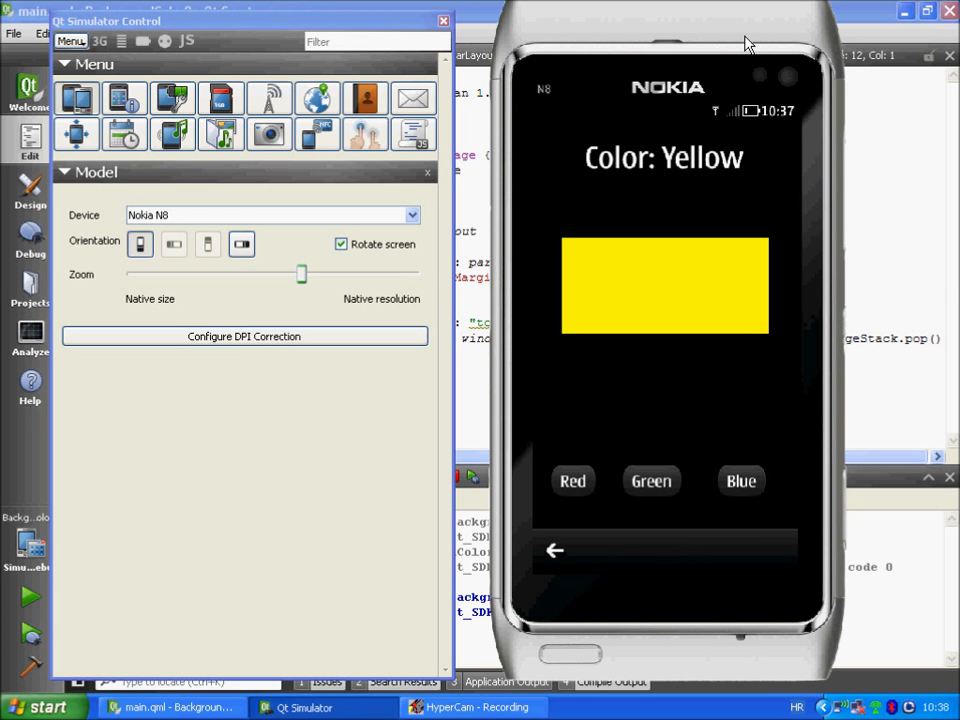
mouse_move(572, 492)
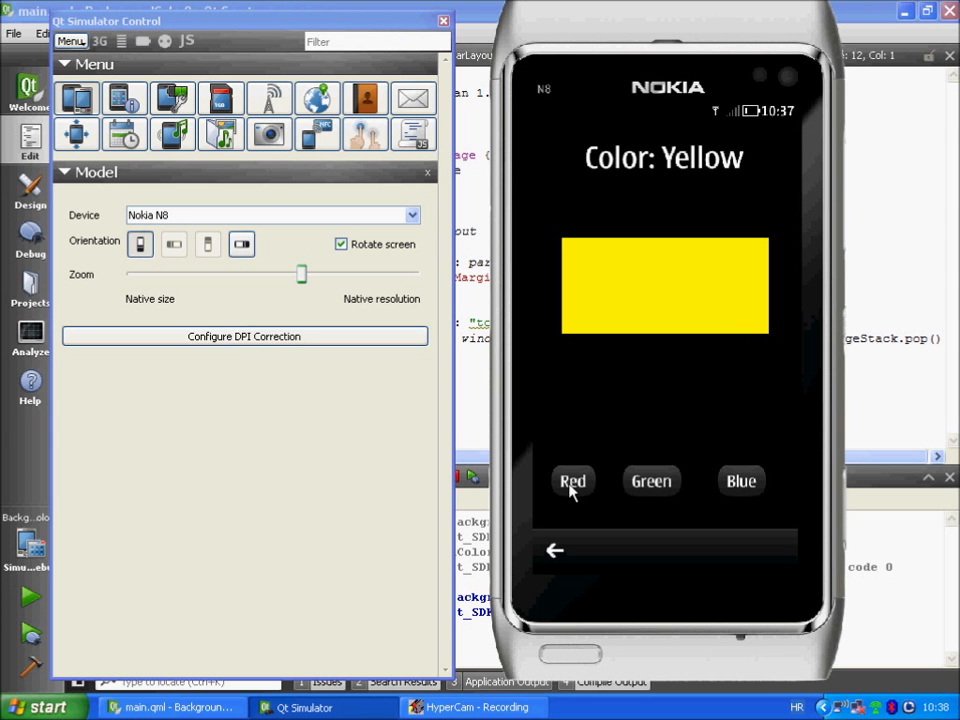
Step: Tap the Red button on the simulated N8 so the label reads 'Color: Red' over a red rectangle
left_click(572, 480)
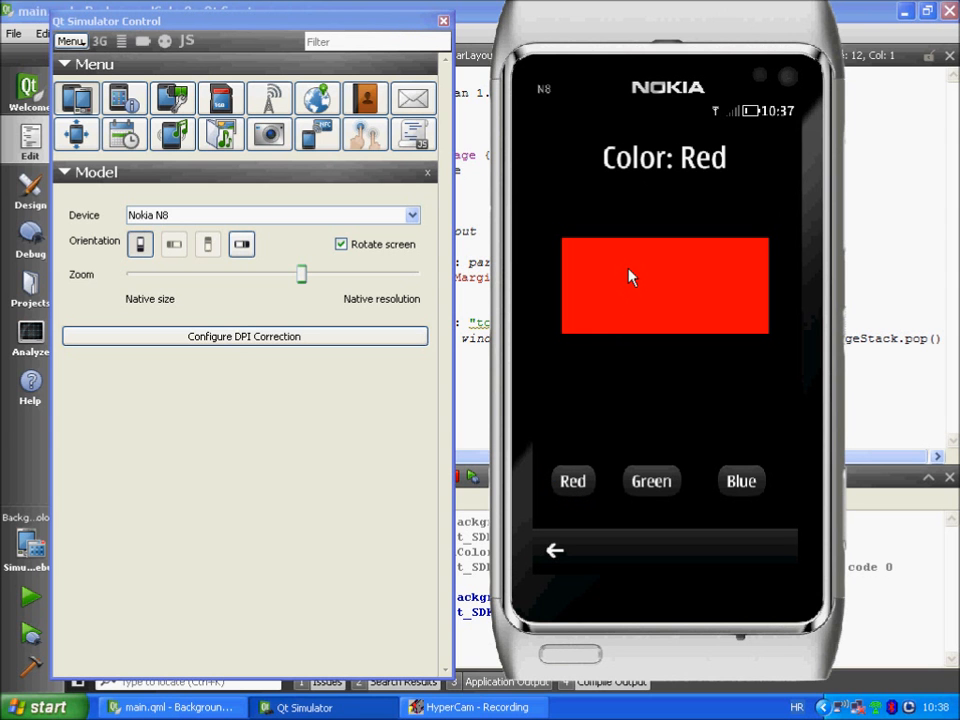
mouse_move(696, 456)
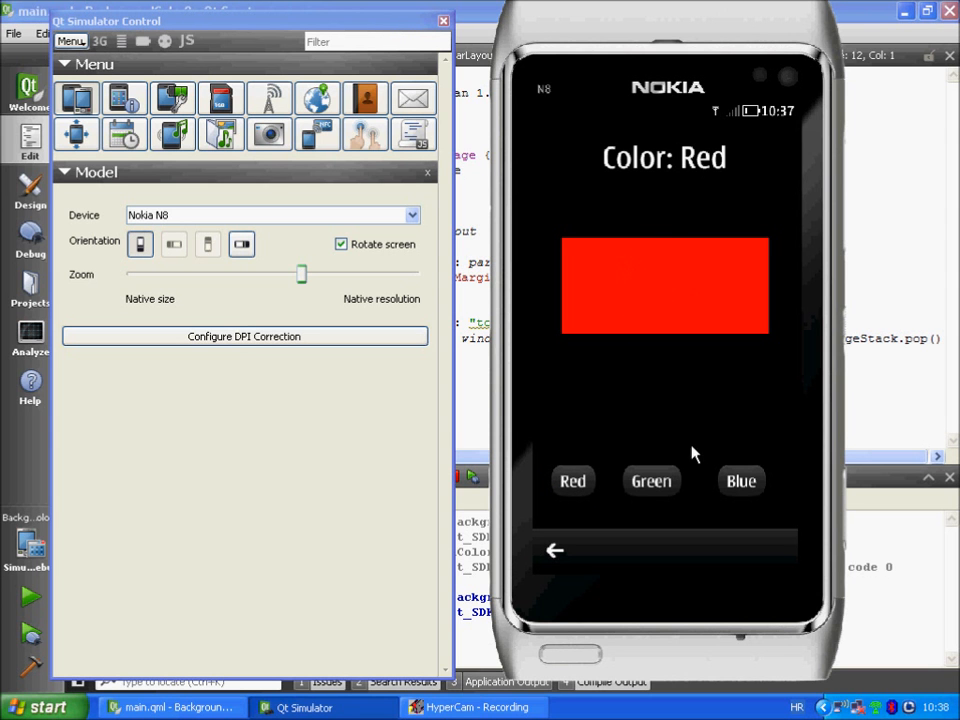
left_click(652, 480)
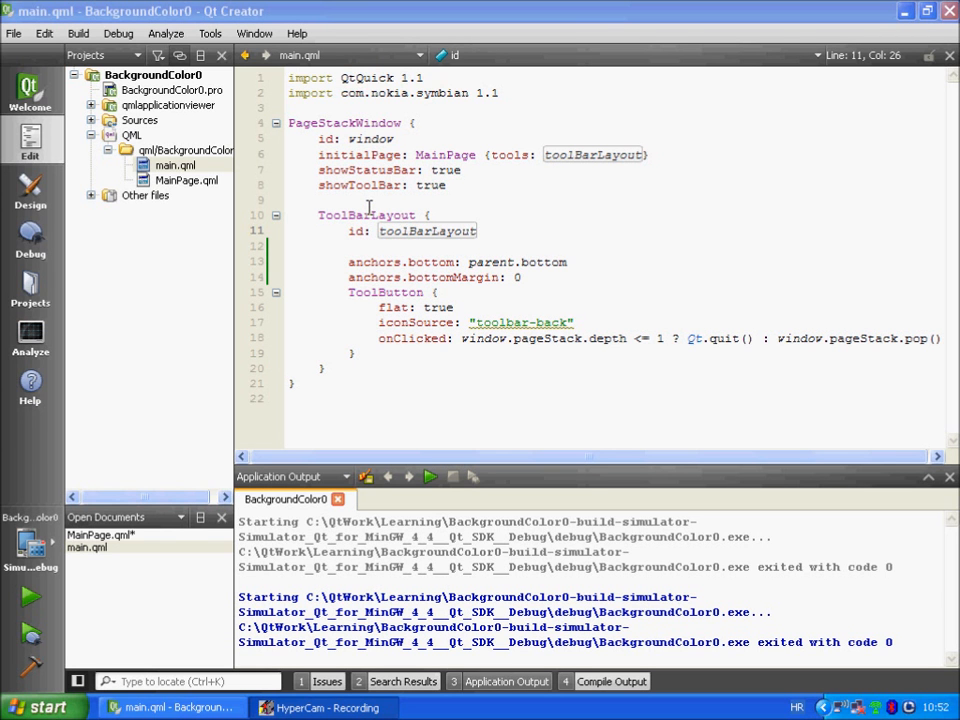
mouse_move(372, 210)
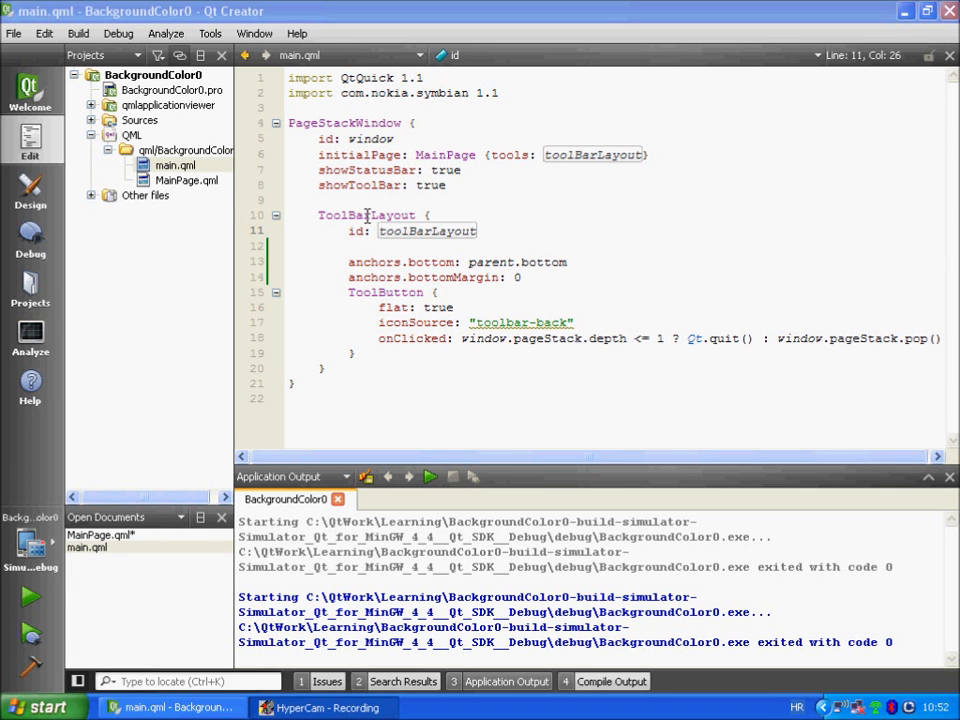
left_click(368, 260)
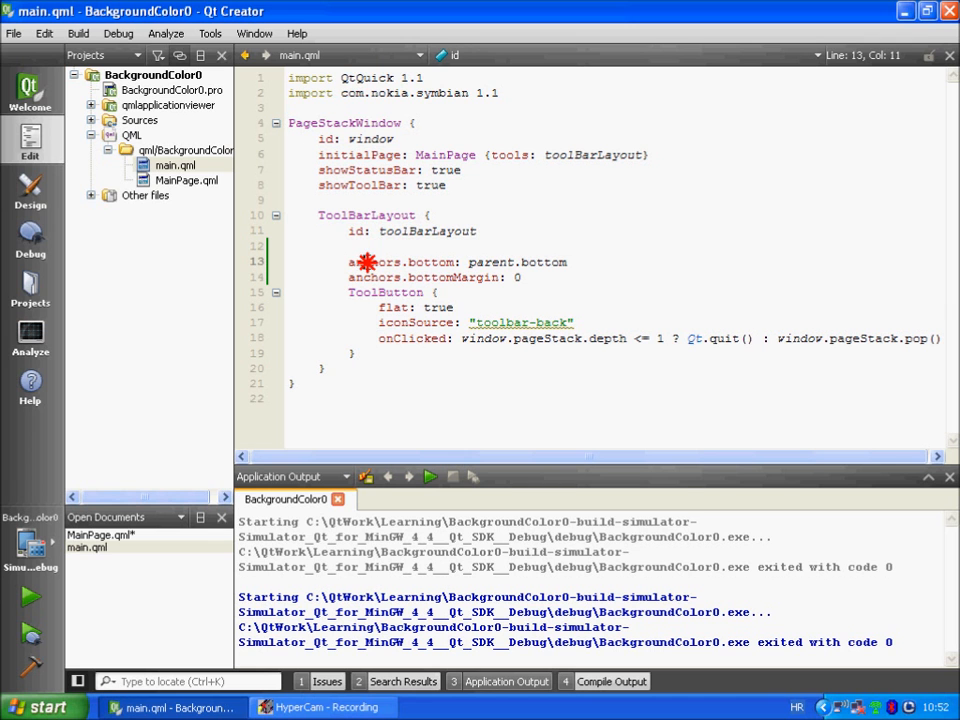
left_click(352, 262)
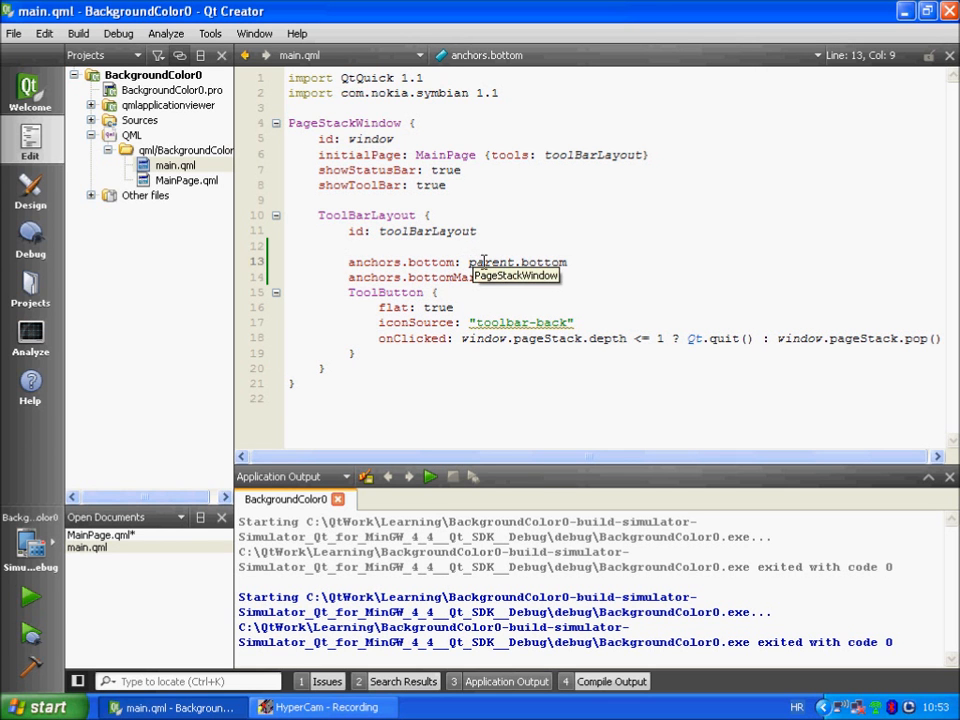
mouse_move(344, 122)
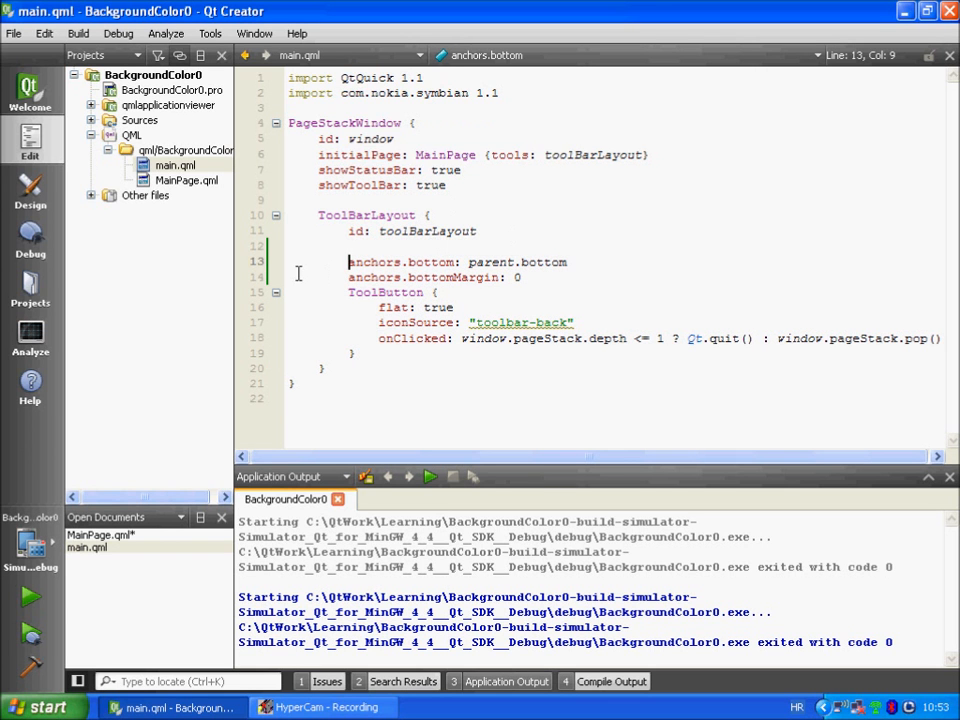
mouse_move(376, 222)
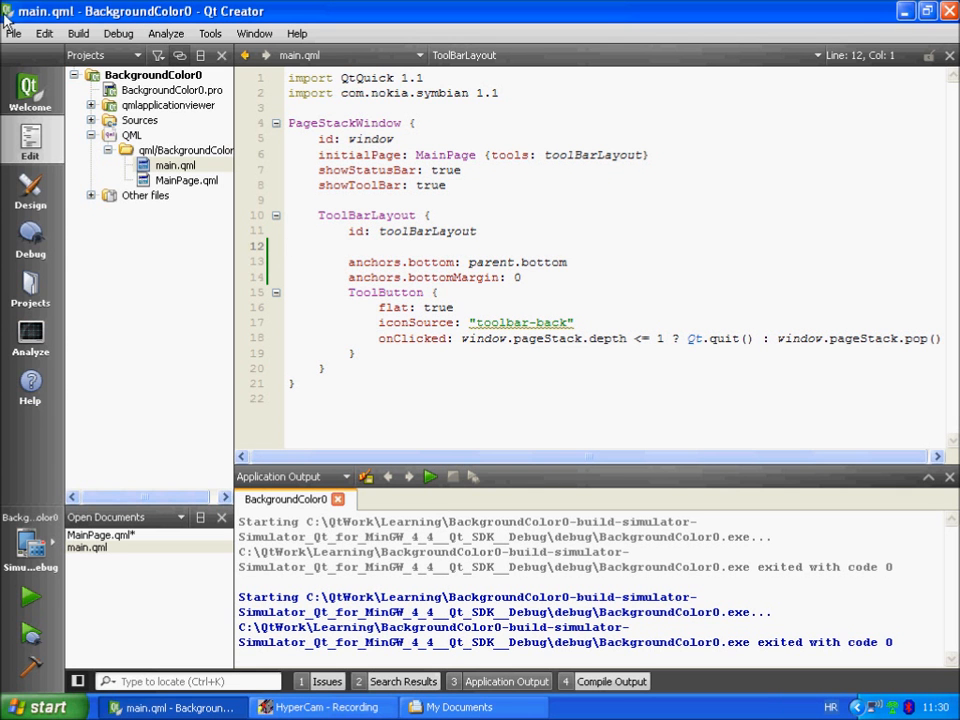
Step: Close the BackgroundColor0 project, saving all unsaved MainPage.qml changes
left_click(14, 32)
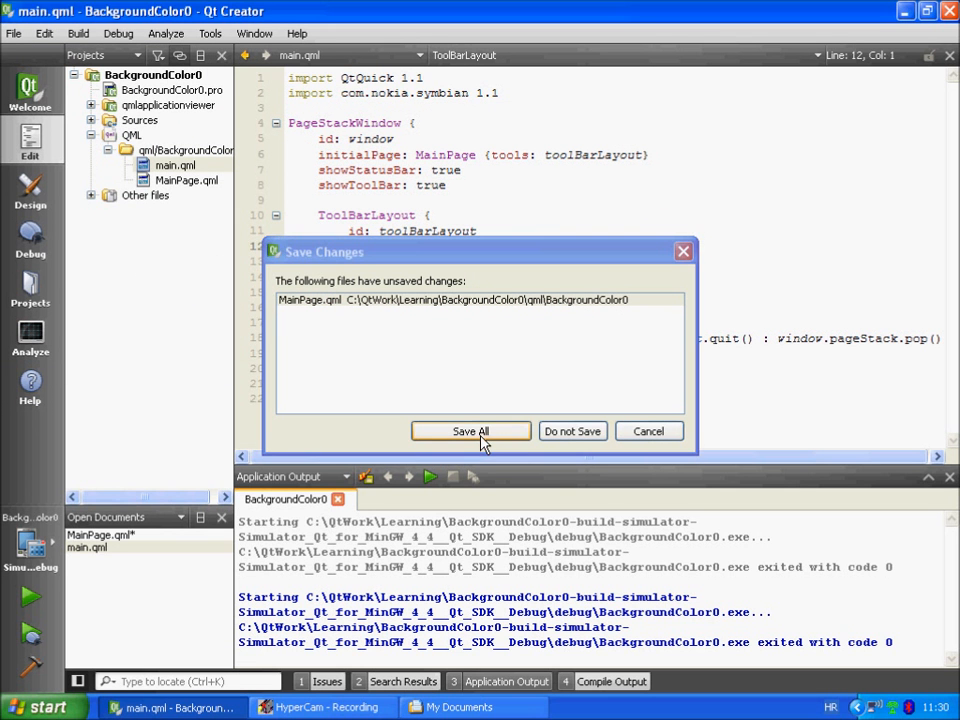
left_click(470, 432)
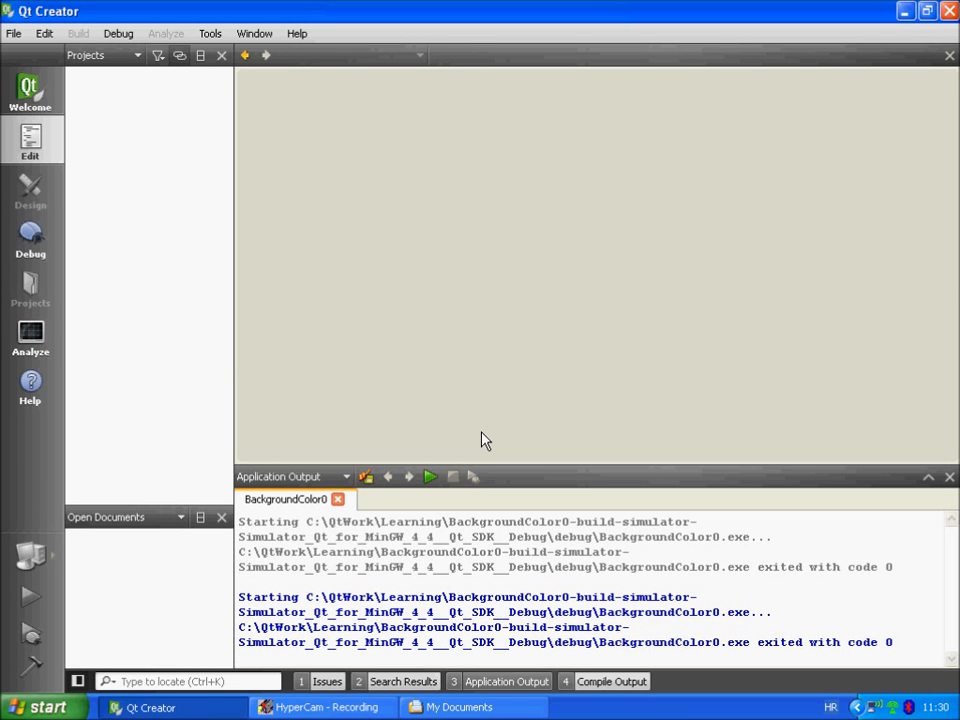
Step: Start a new project using the Qt Quick Application template
left_click(14, 32)
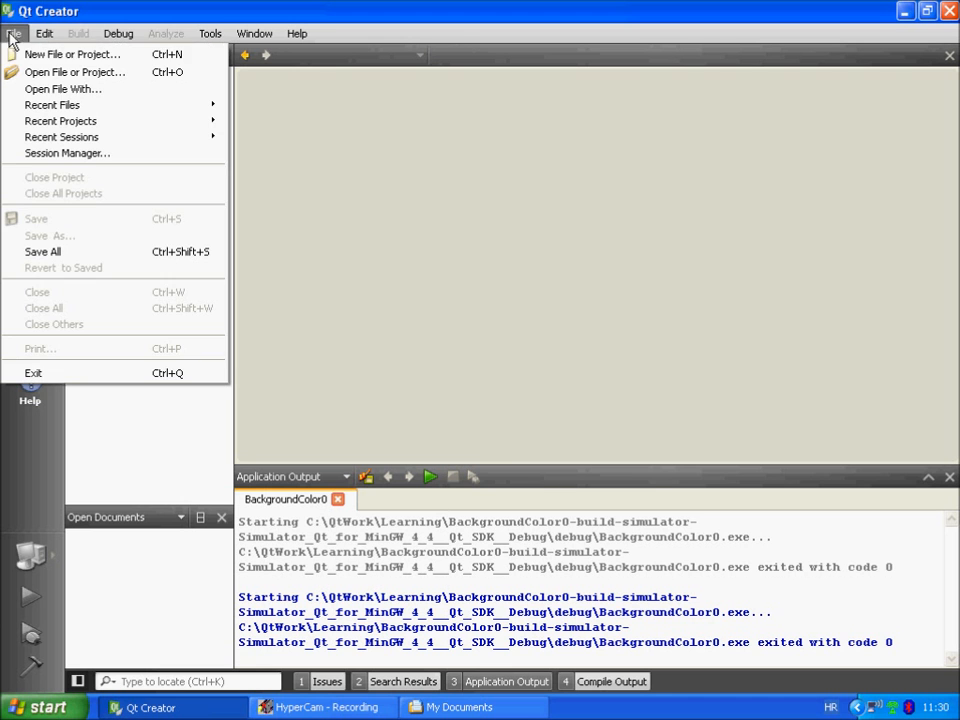
mouse_move(70, 54)
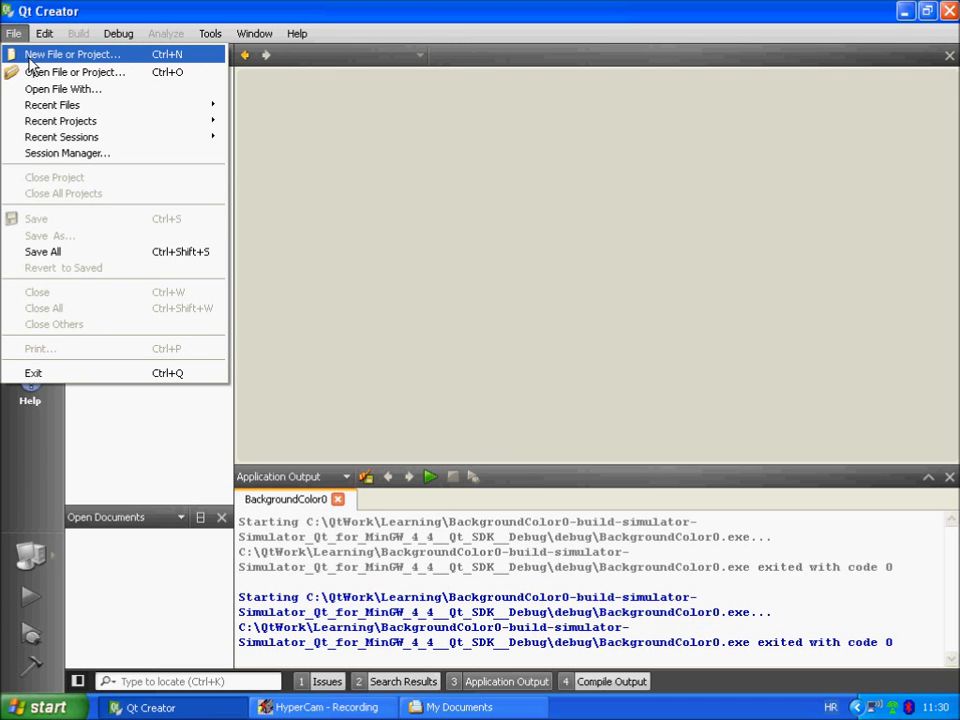
left_click(72, 54)
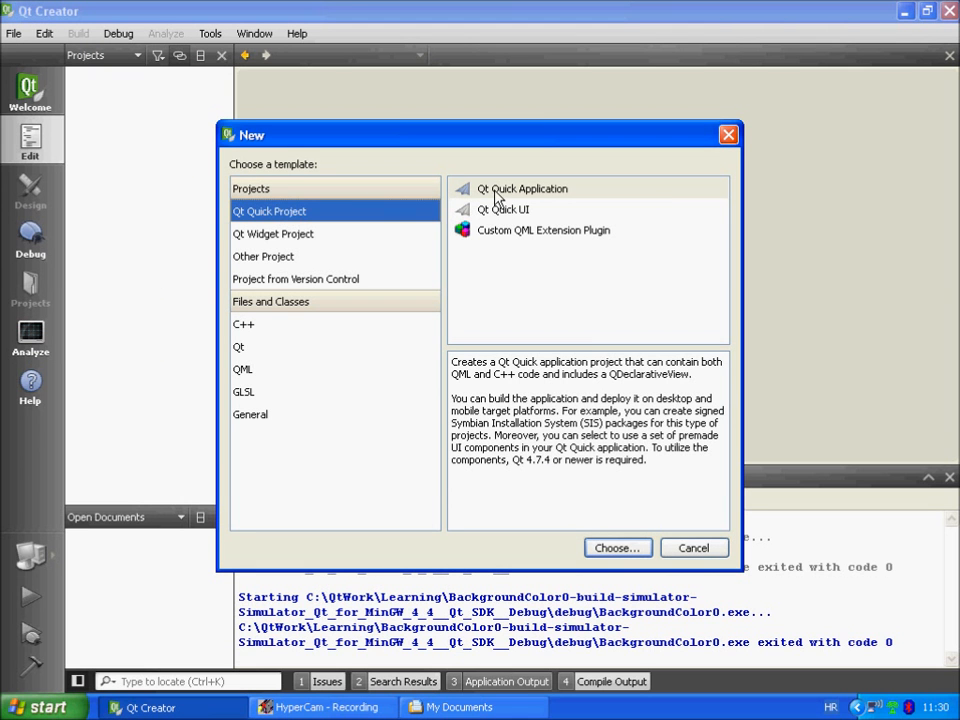
left_click(522, 188)
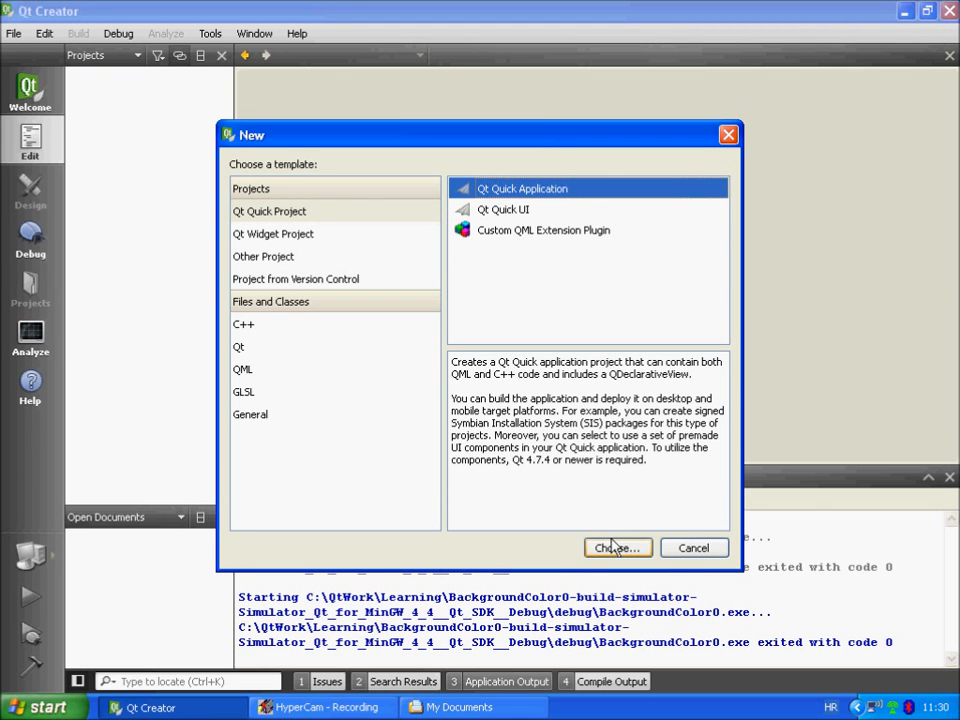
left_click(616, 548)
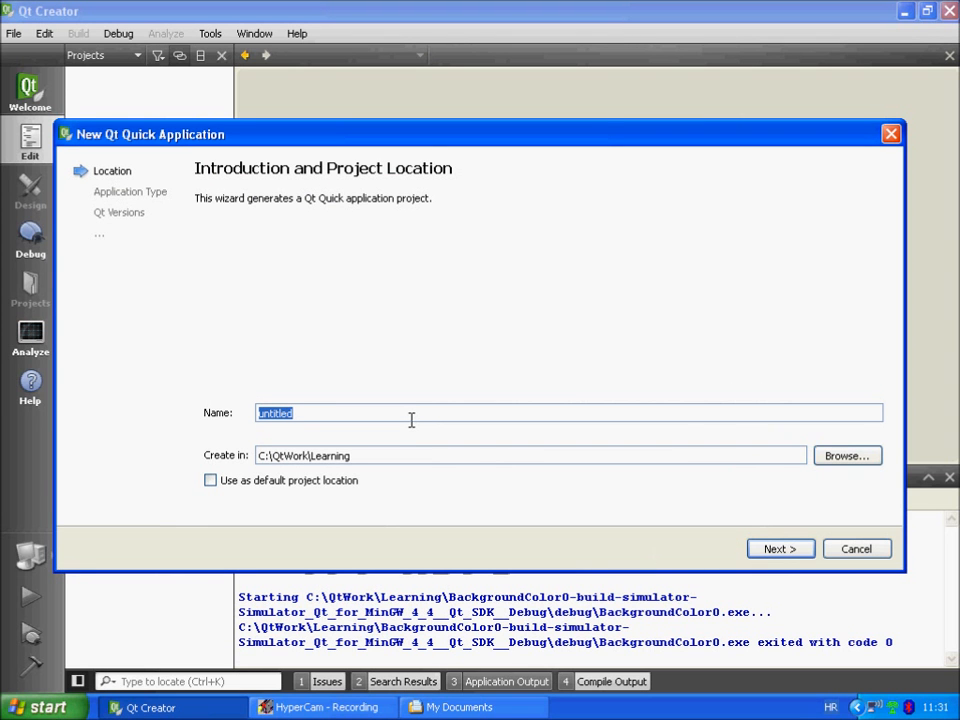
Step: Name it RectangleColor, use Qt Quick Components for Symbian, target only Qt Simulator
type("Rect")
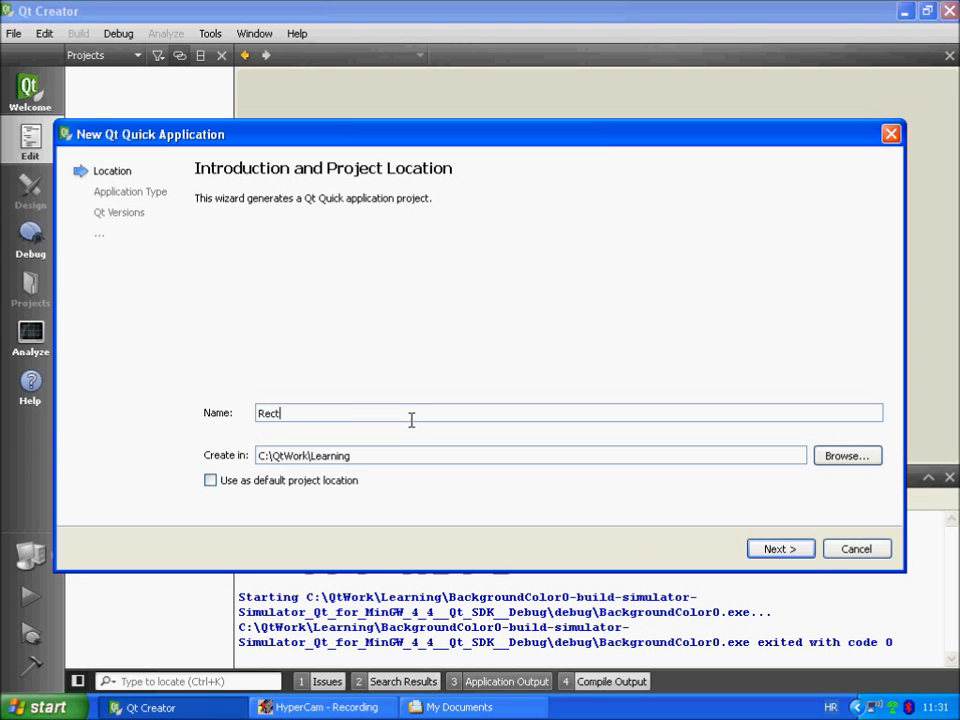
type("angle")
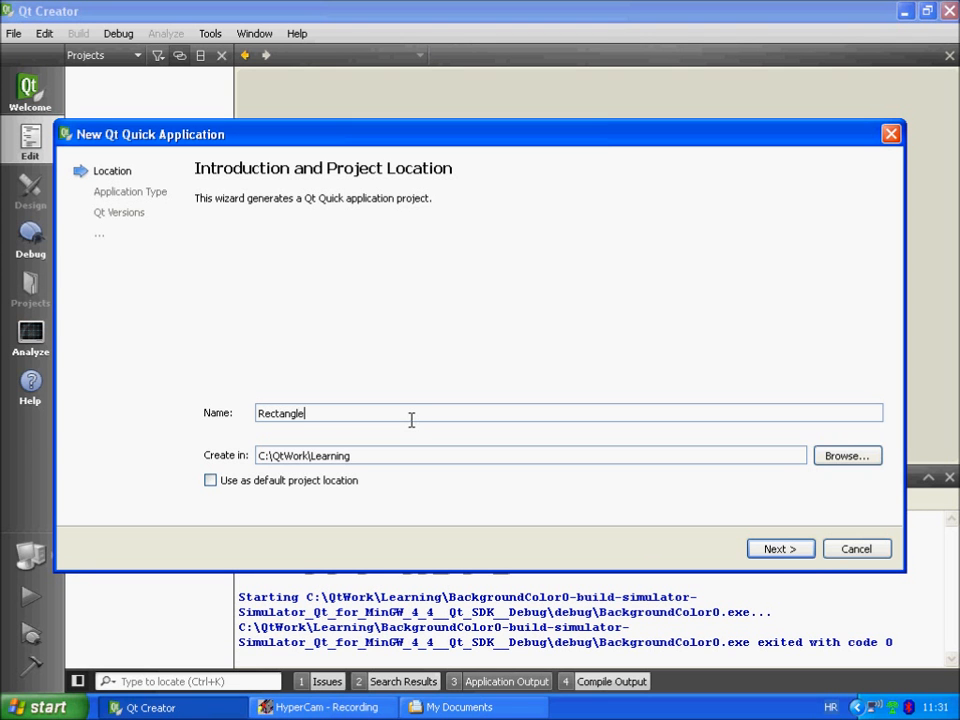
type("Color")
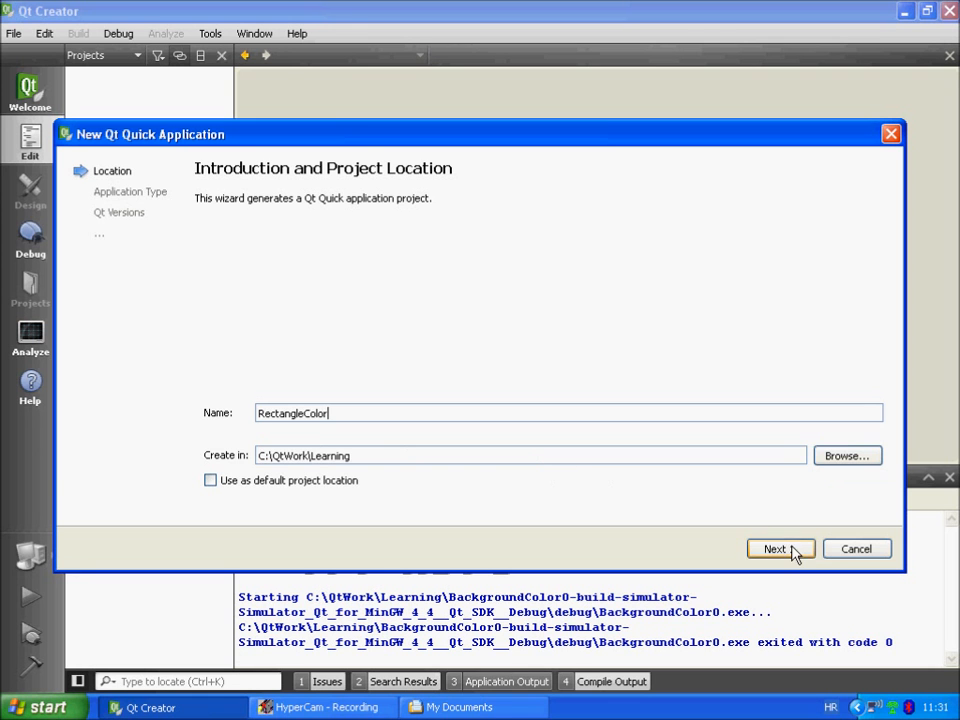
left_click(780, 548)
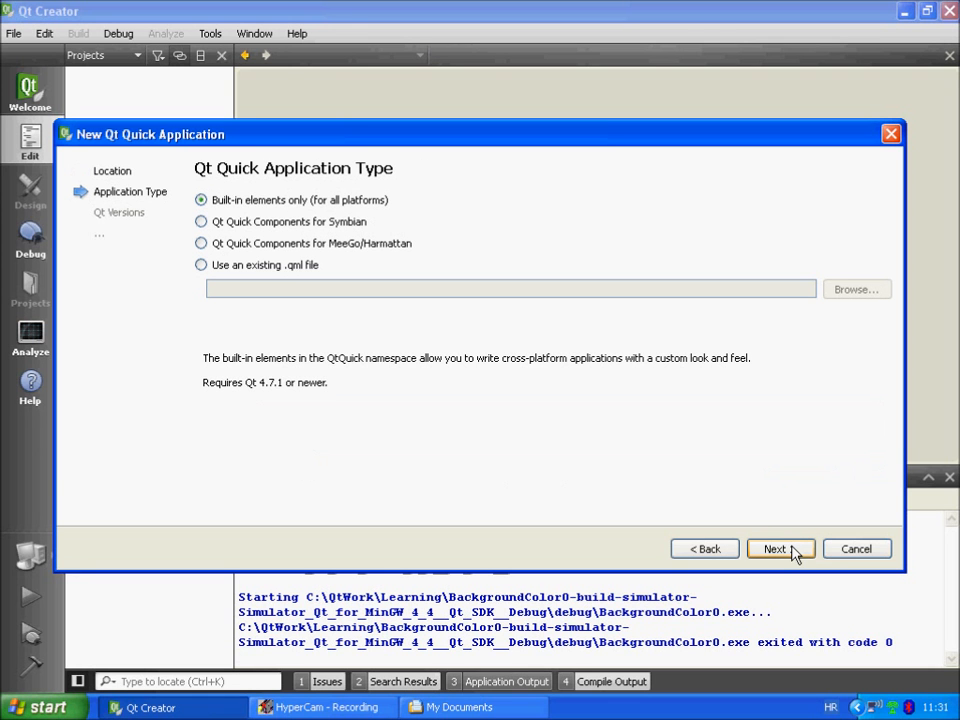
left_click(200, 220)
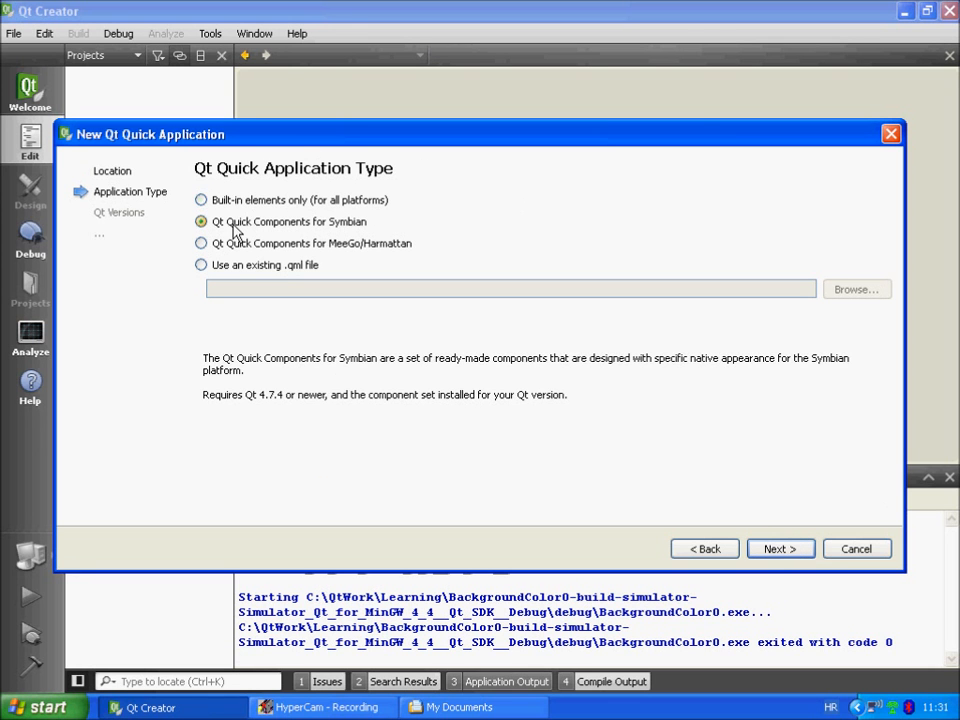
left_click(780, 548)
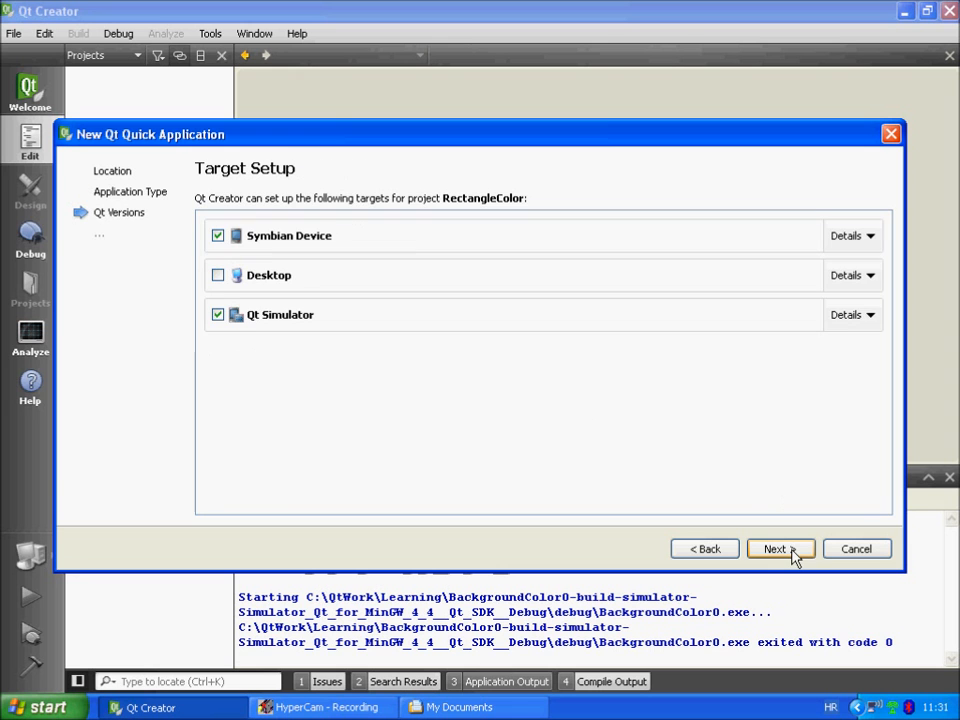
mouse_move(222, 262)
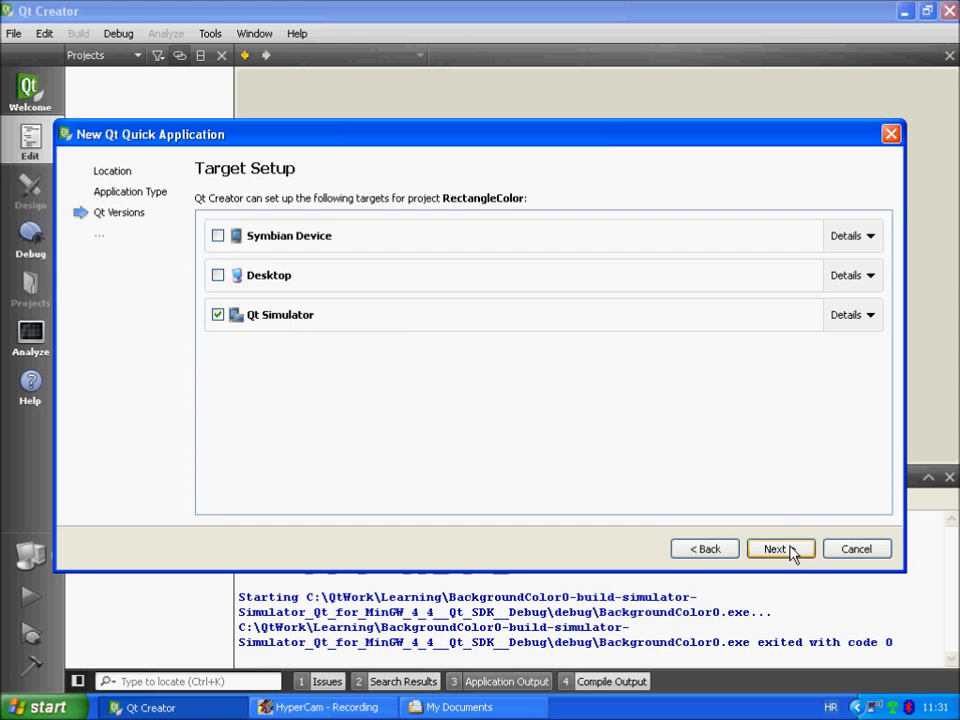
left_click(780, 548)
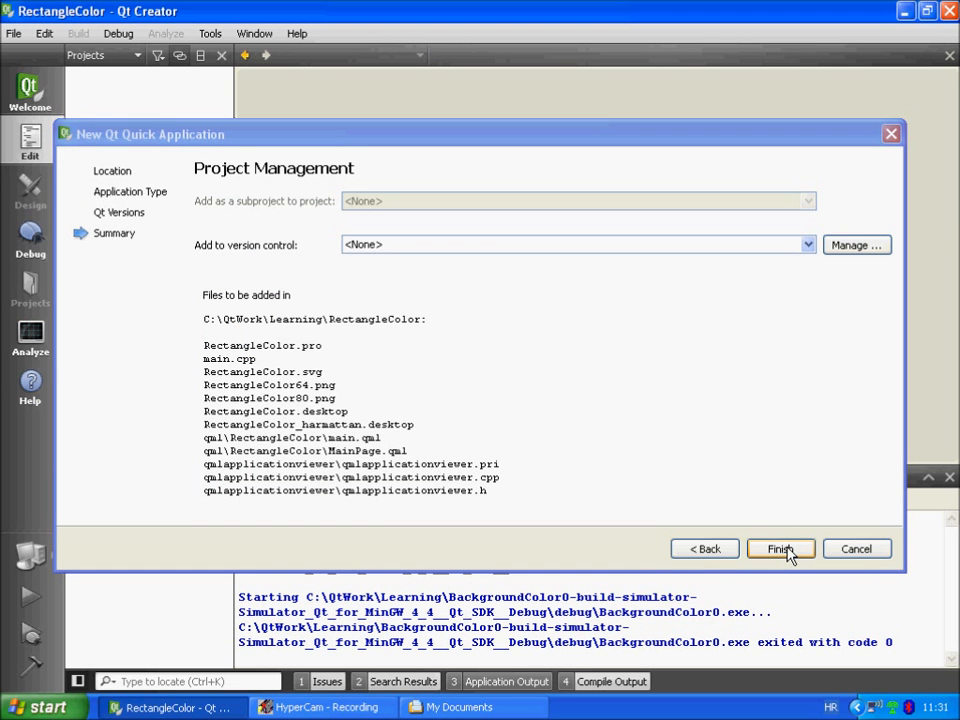
left_click(780, 548)
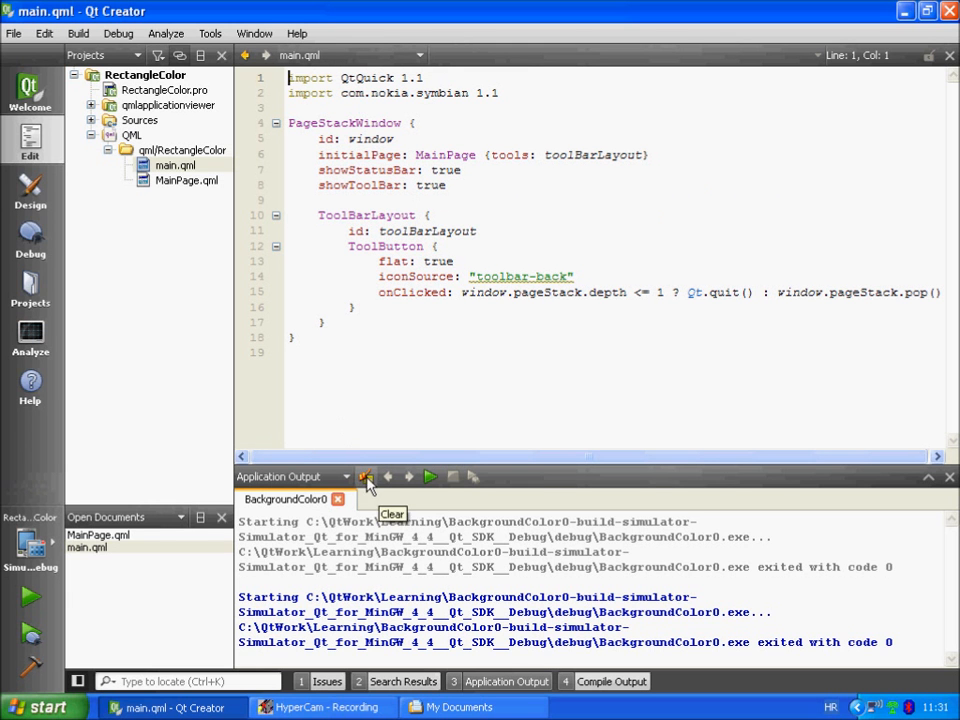
left_click(368, 476)
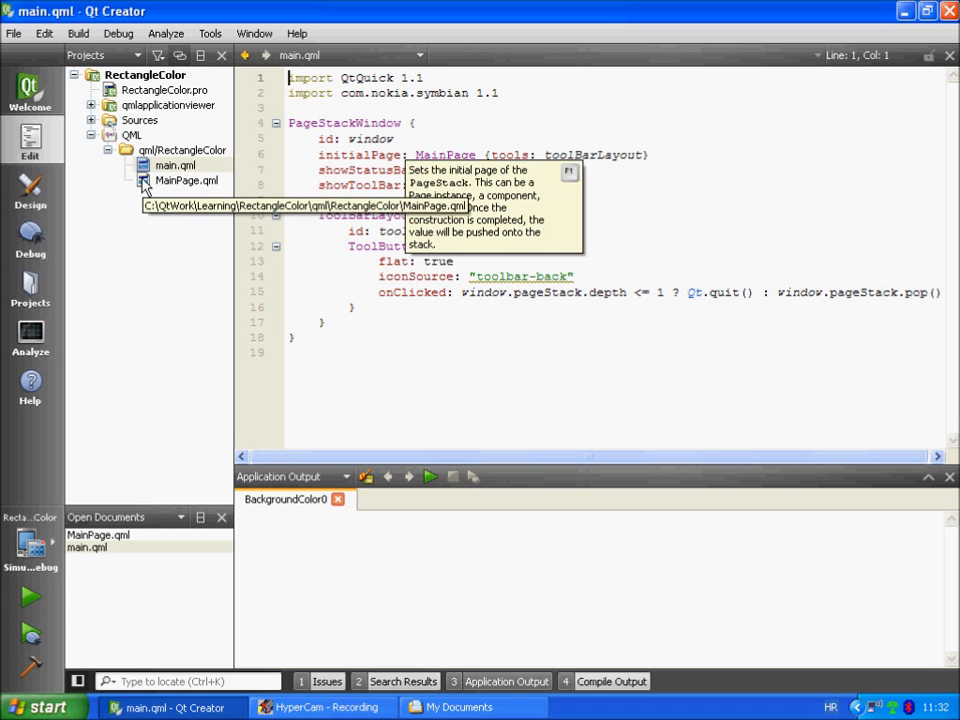
mouse_move(170, 188)
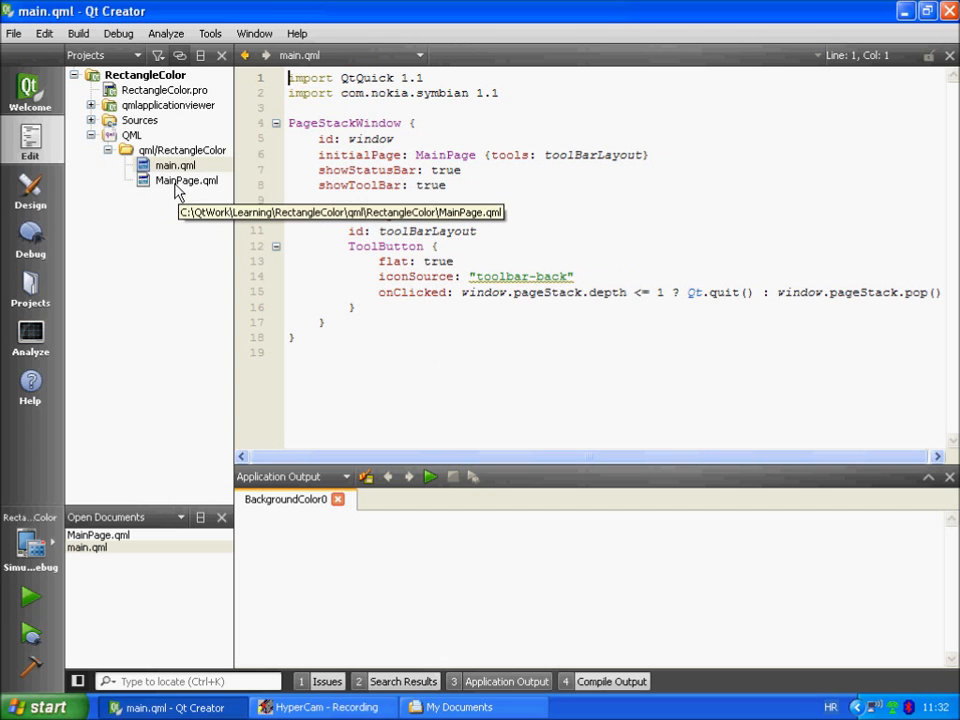
Step: Open MainPage.qml from qml/RectangleColor and give its Page the id mainPage
left_click(188, 180)
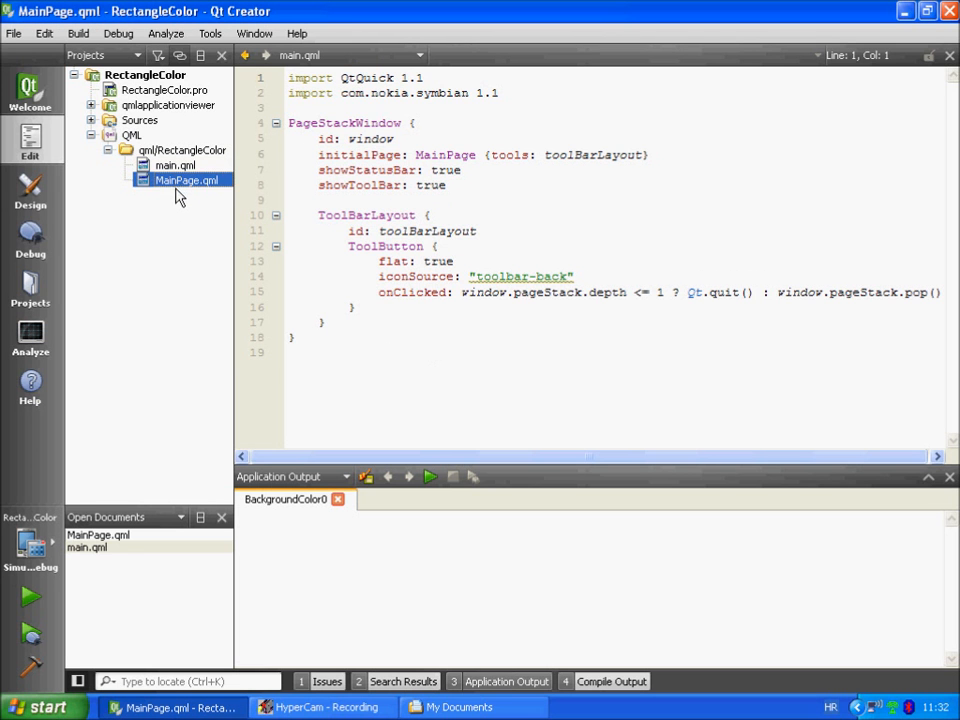
double_click(184, 180)
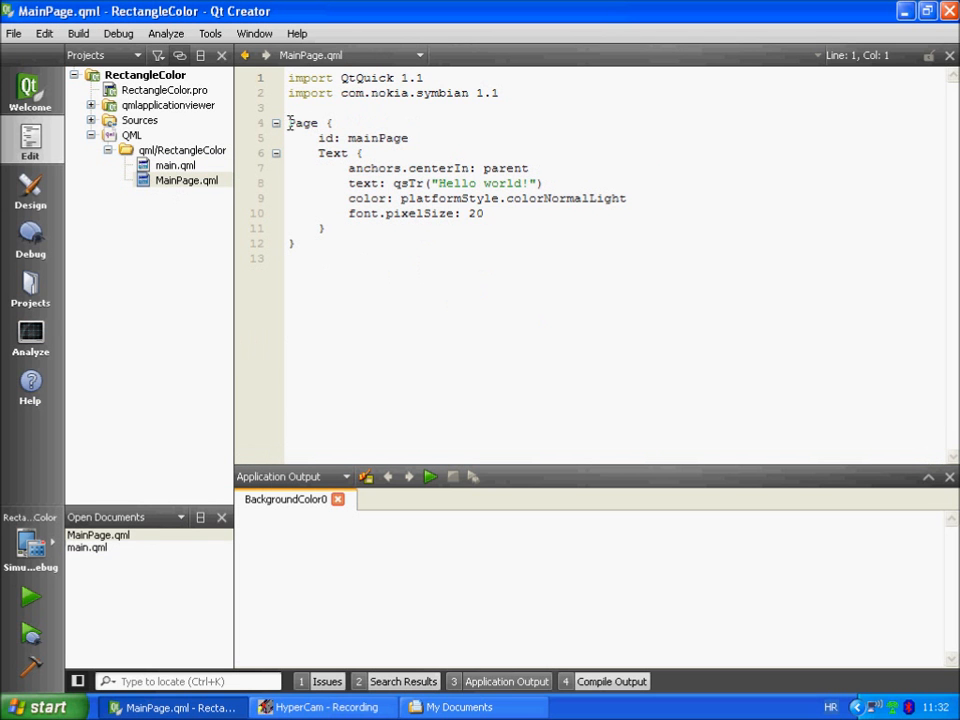
mouse_move(320, 122)
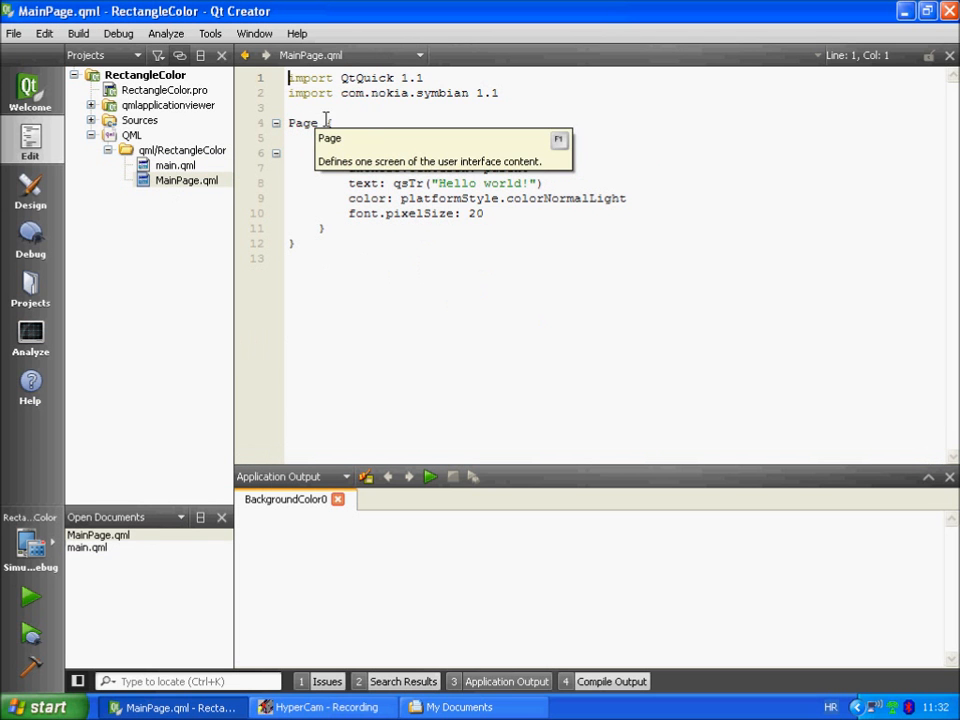
type("id: mainPage")
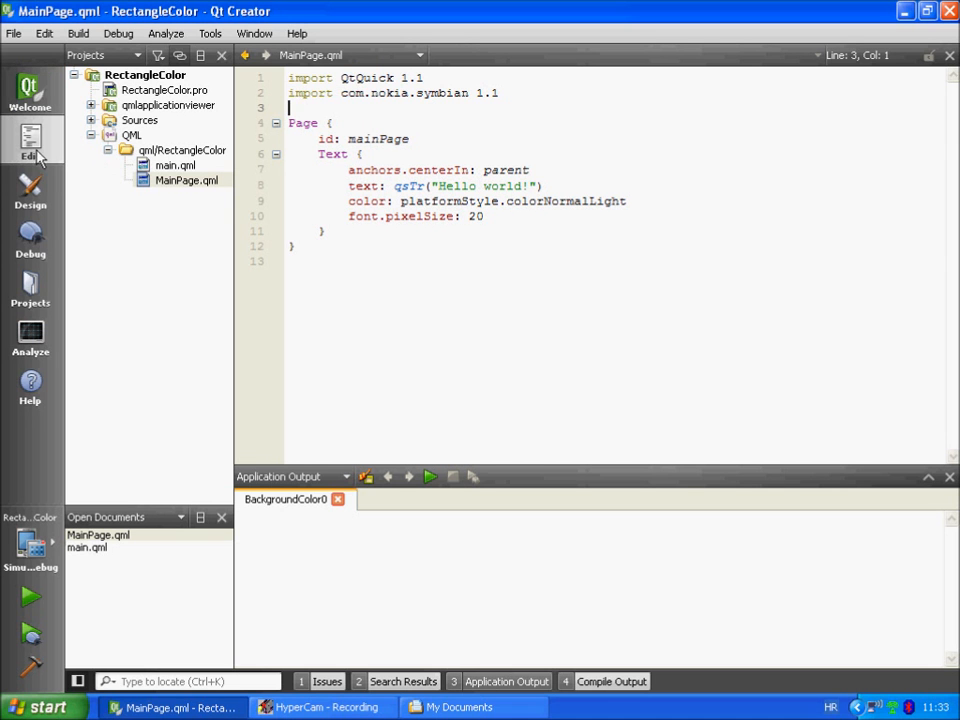
mouse_move(32, 140)
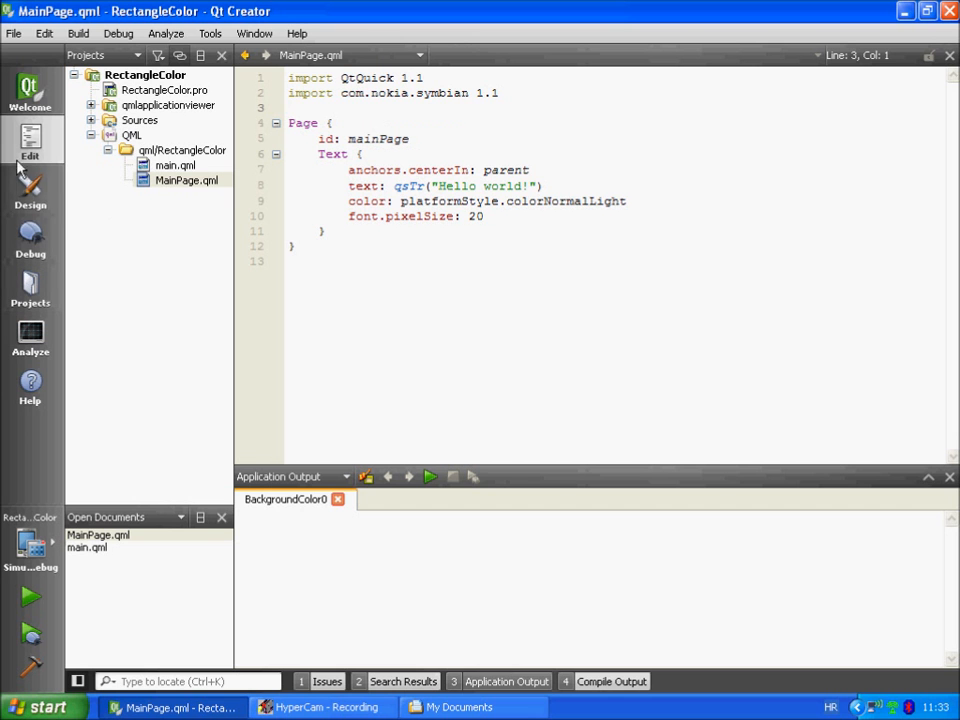
mouse_move(30, 190)
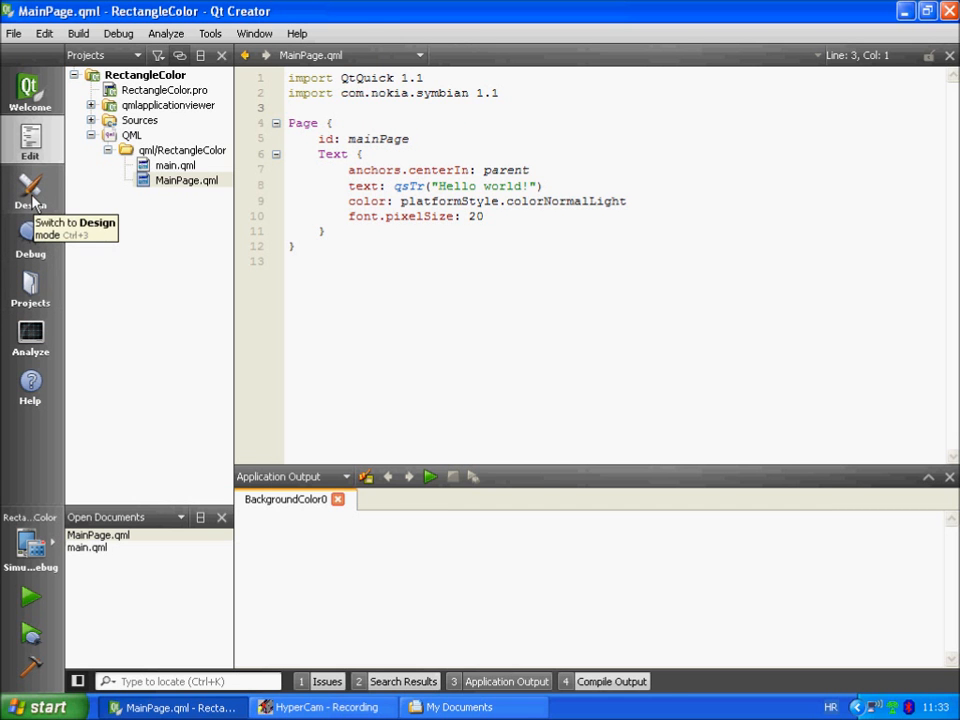
Step: Switch to Design mode and select mainPage, then the Hello world Text, in the Navigator
left_click(30, 190)
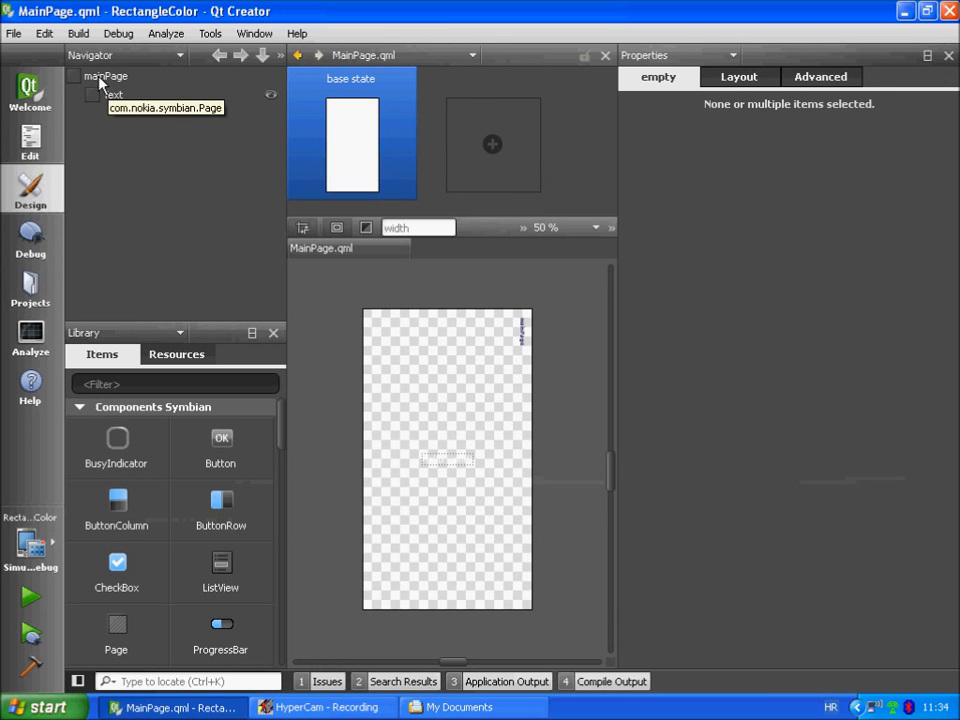
left_click(104, 76)
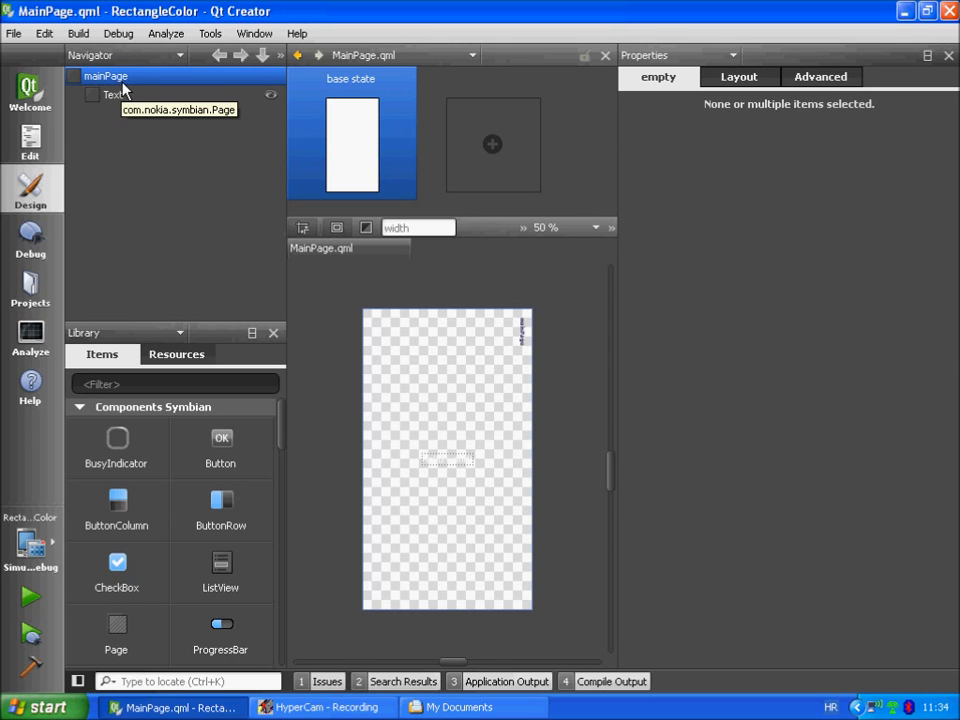
left_click(104, 76)
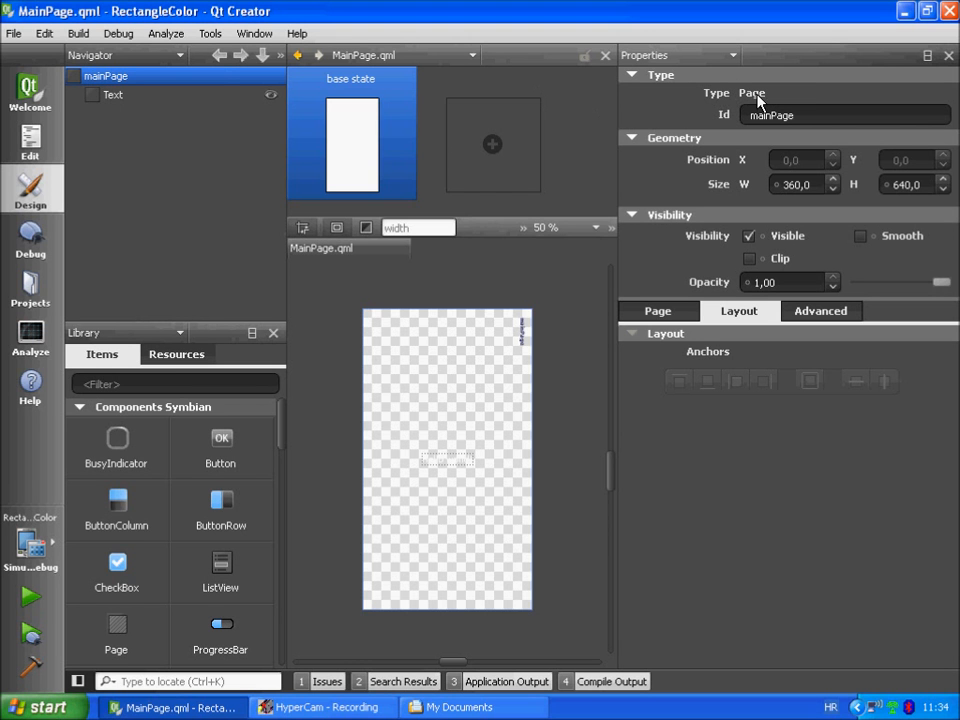
mouse_move(752, 104)
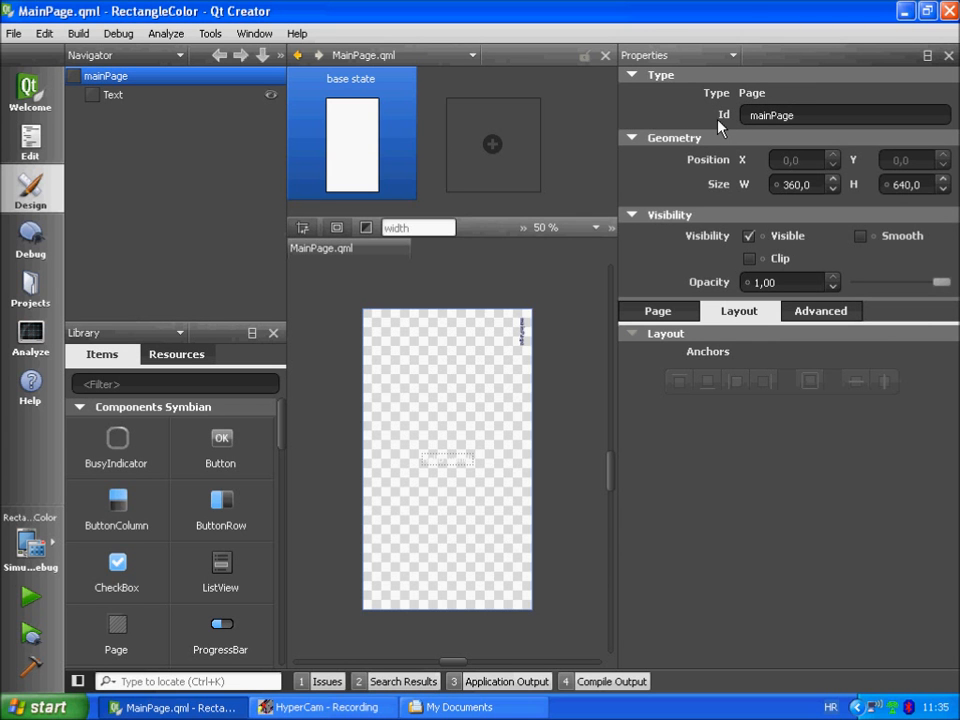
left_click(112, 94)
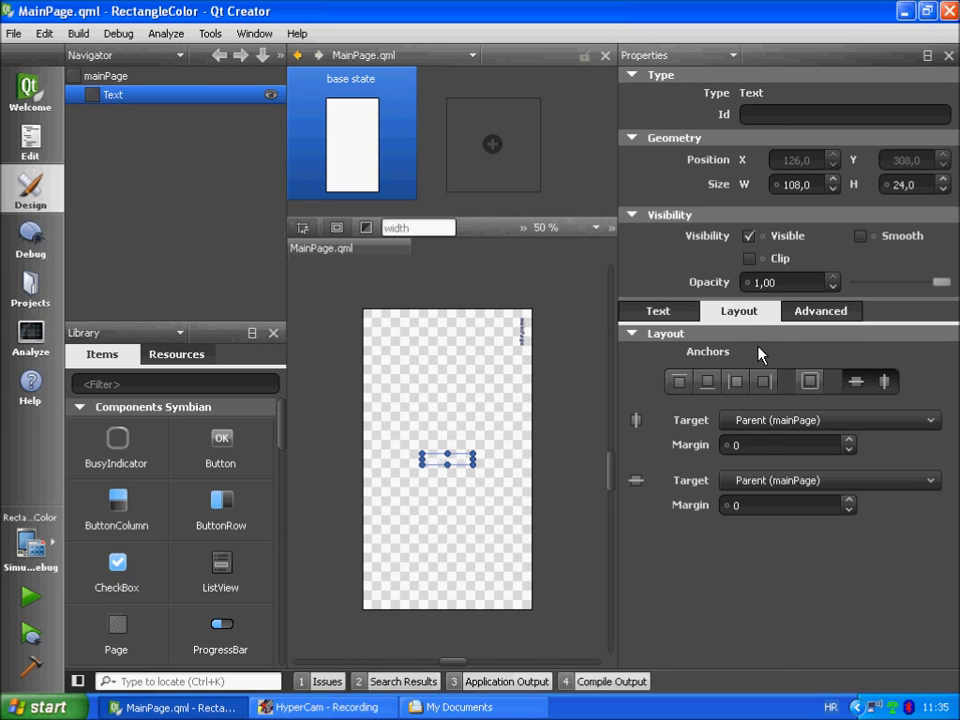
Step: Change the label to 'MyHello world!' and set its colour to strong red
left_click(658, 312)
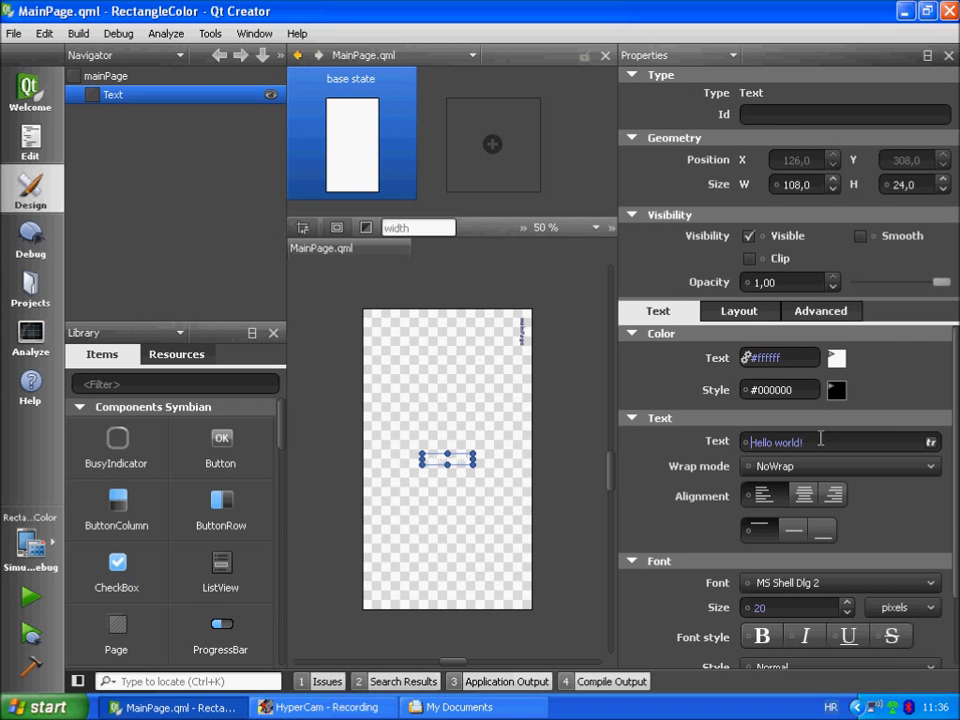
type("My")
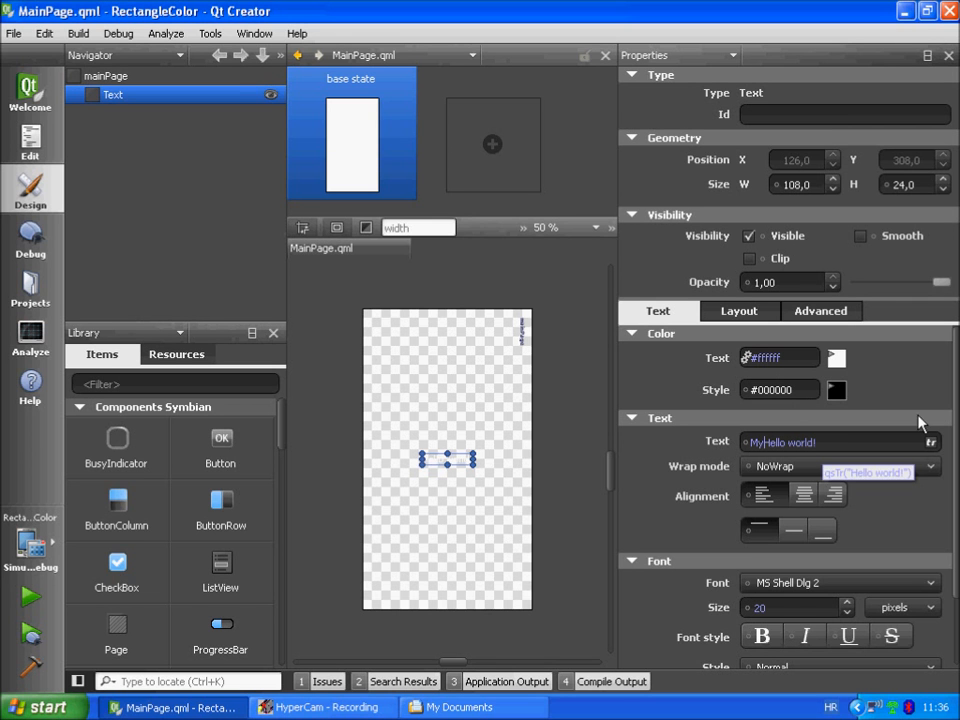
left_click(836, 358)
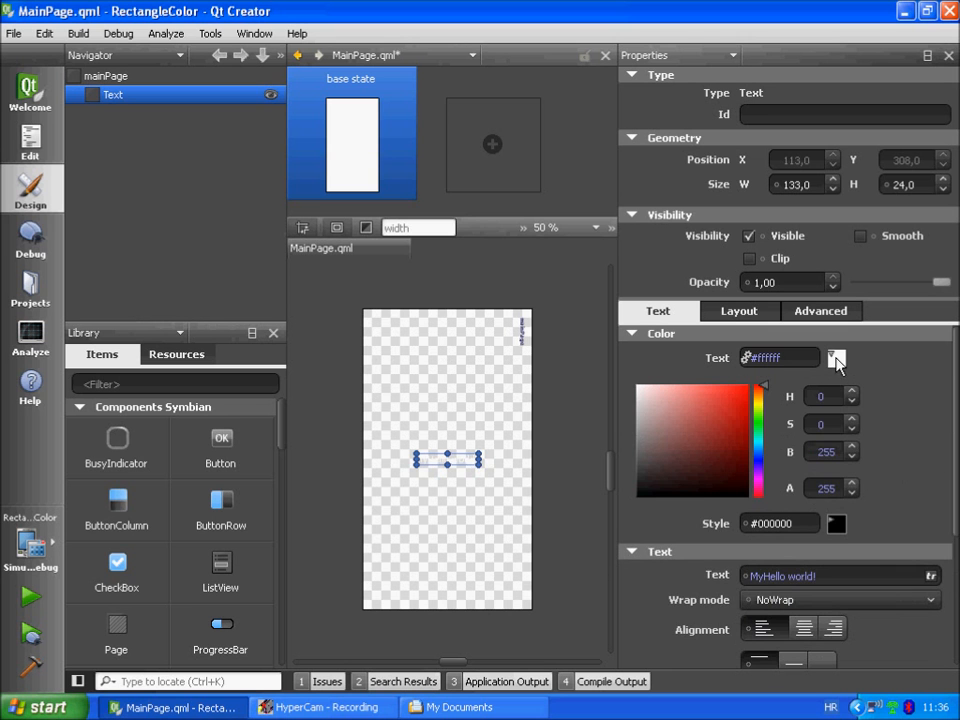
left_click(736, 408)
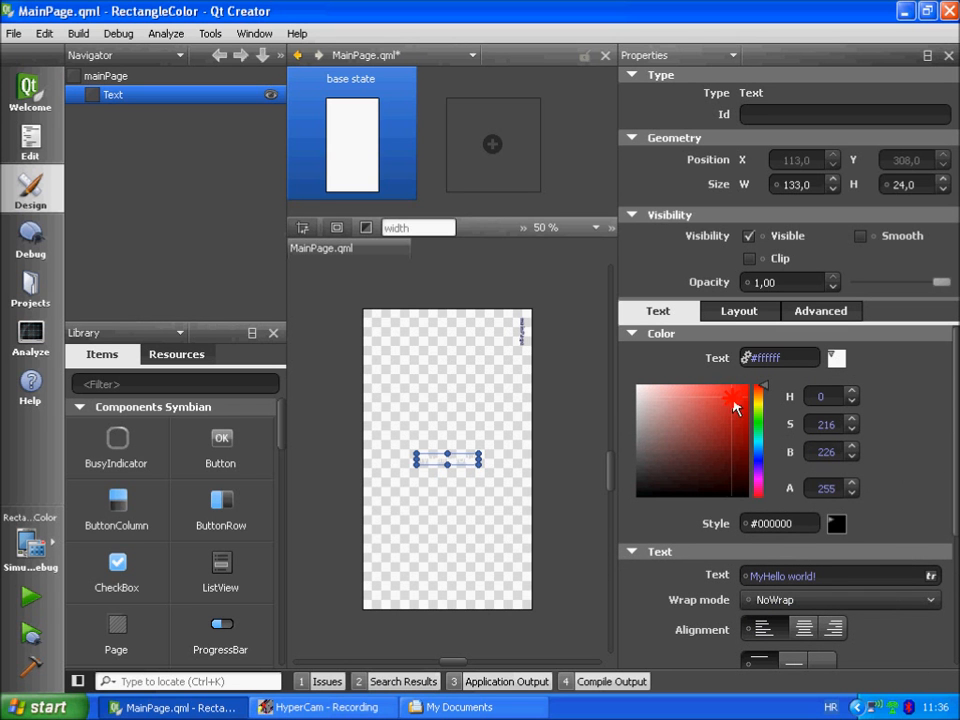
left_click(740, 400)
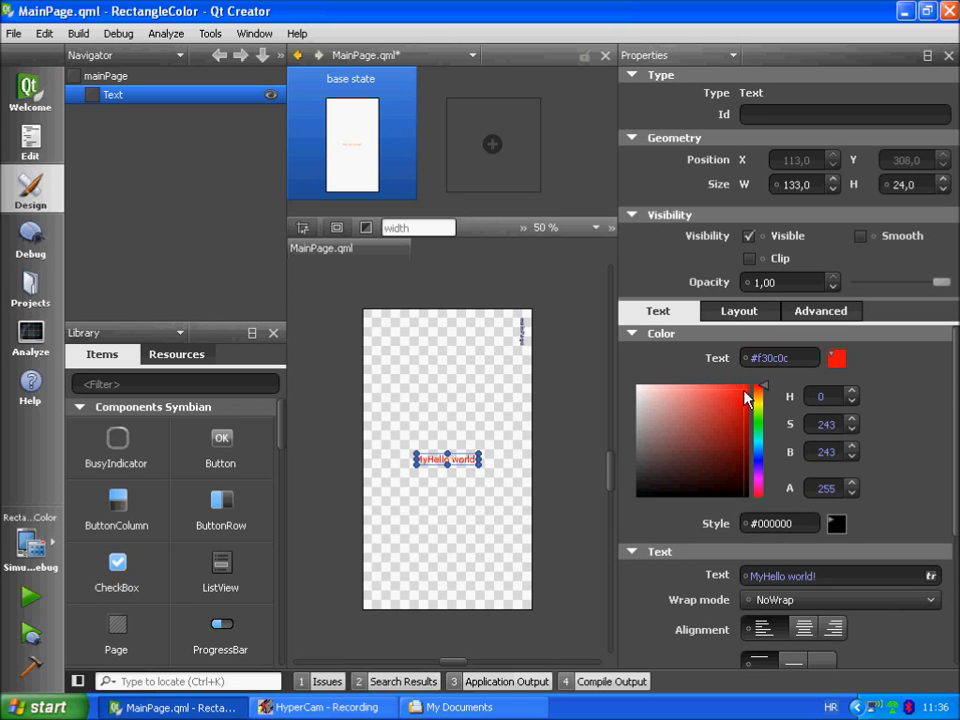
left_click(30, 140)
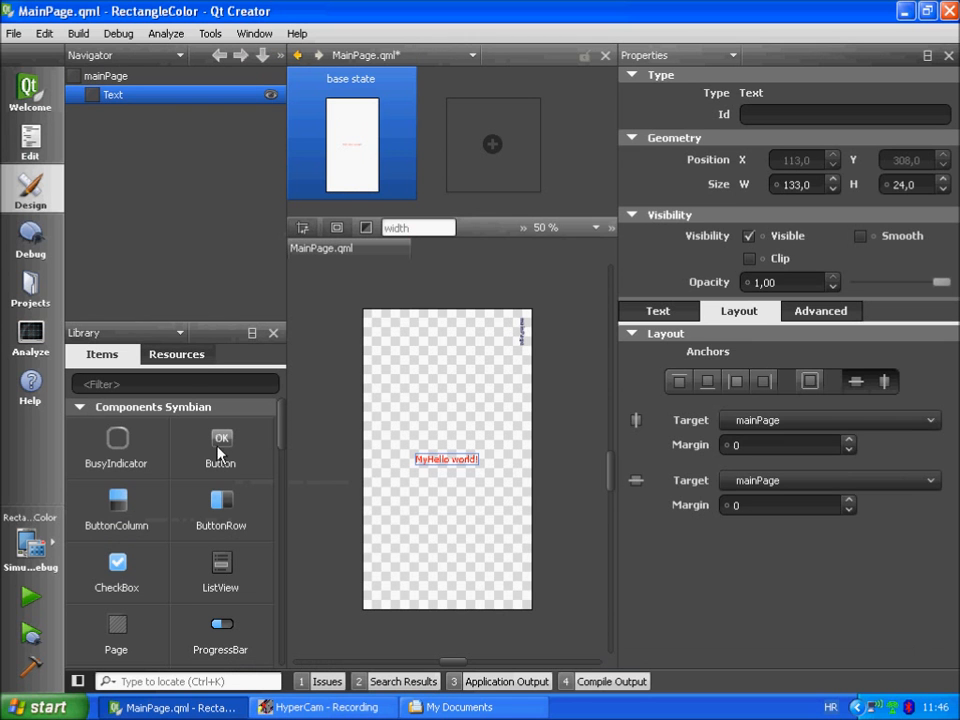
Step: Drag a Button below the text and a Rectangle placed near the top centre of the page
left_click_drag(220, 448, 446, 536)
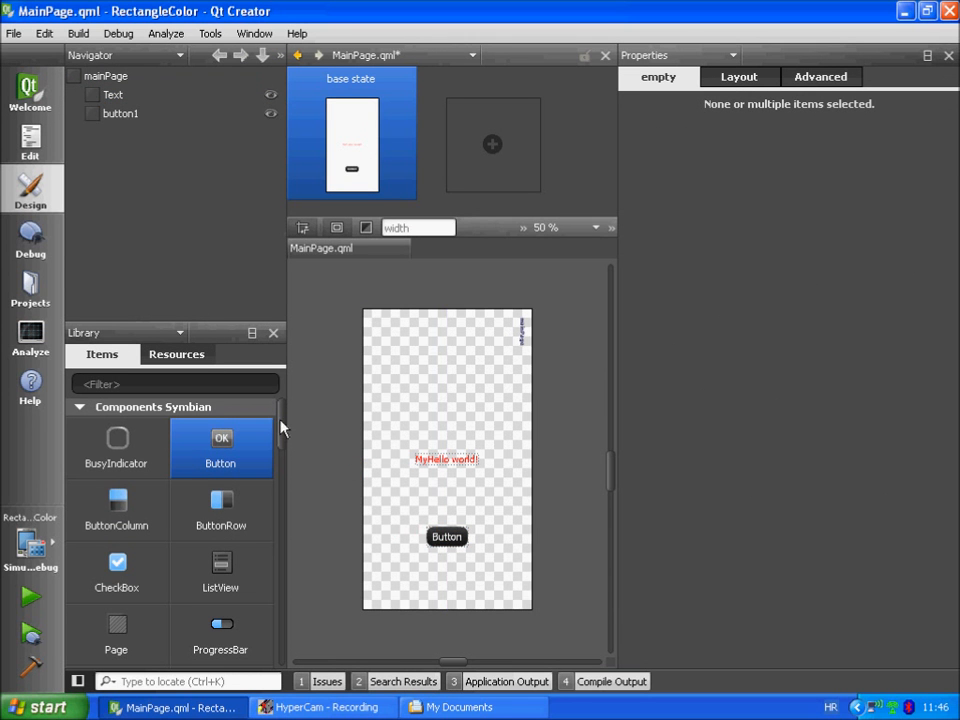
scroll("down", 3)
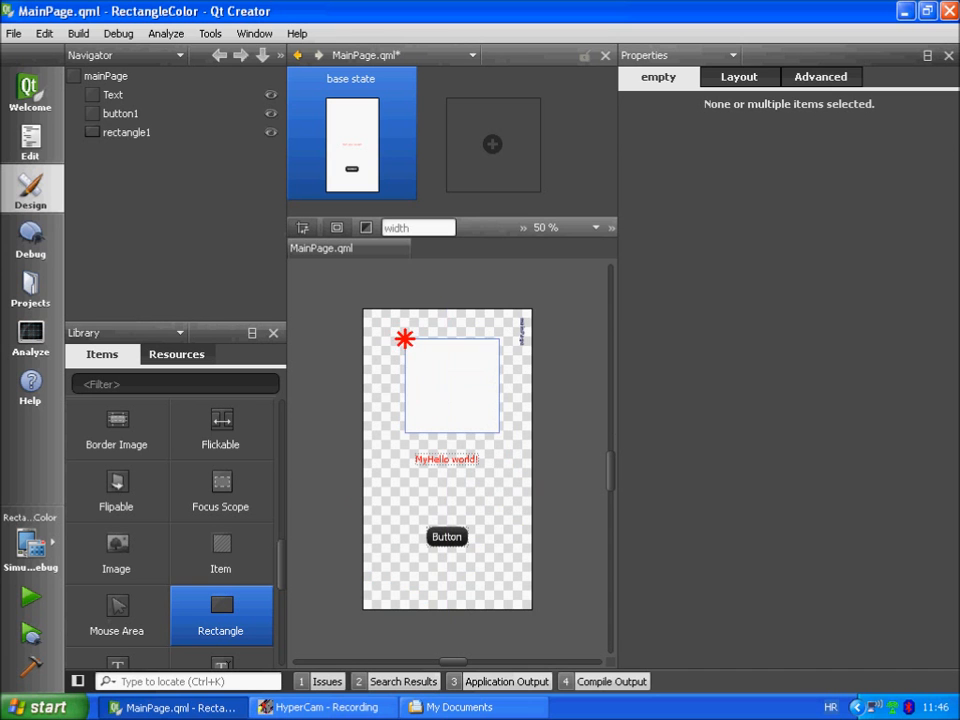
left_click(128, 132)
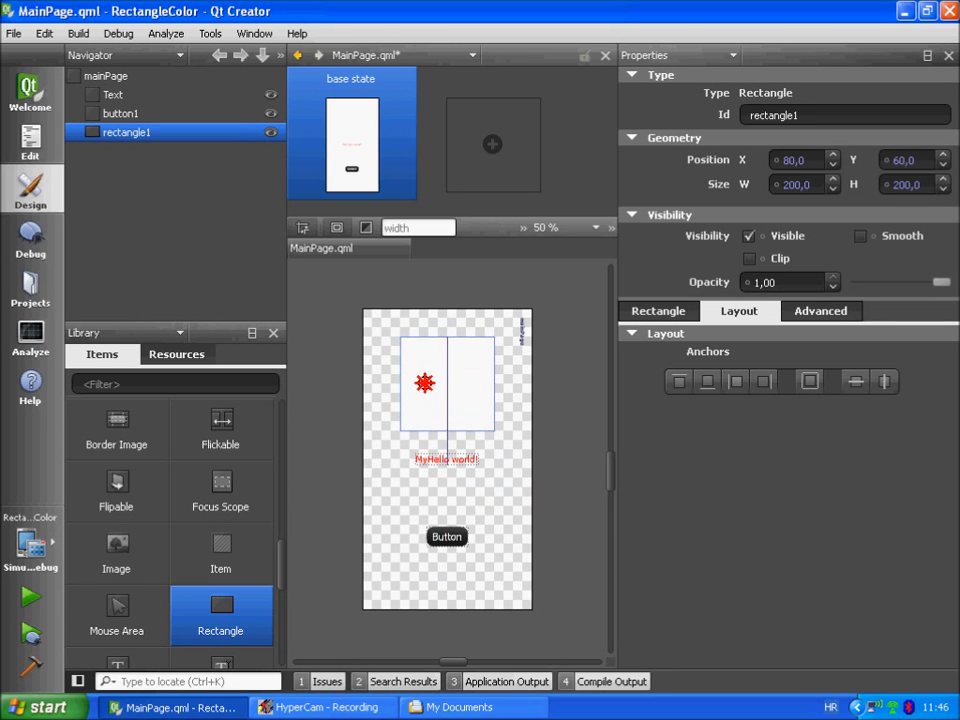
left_click_drag(424, 384, 438, 378)
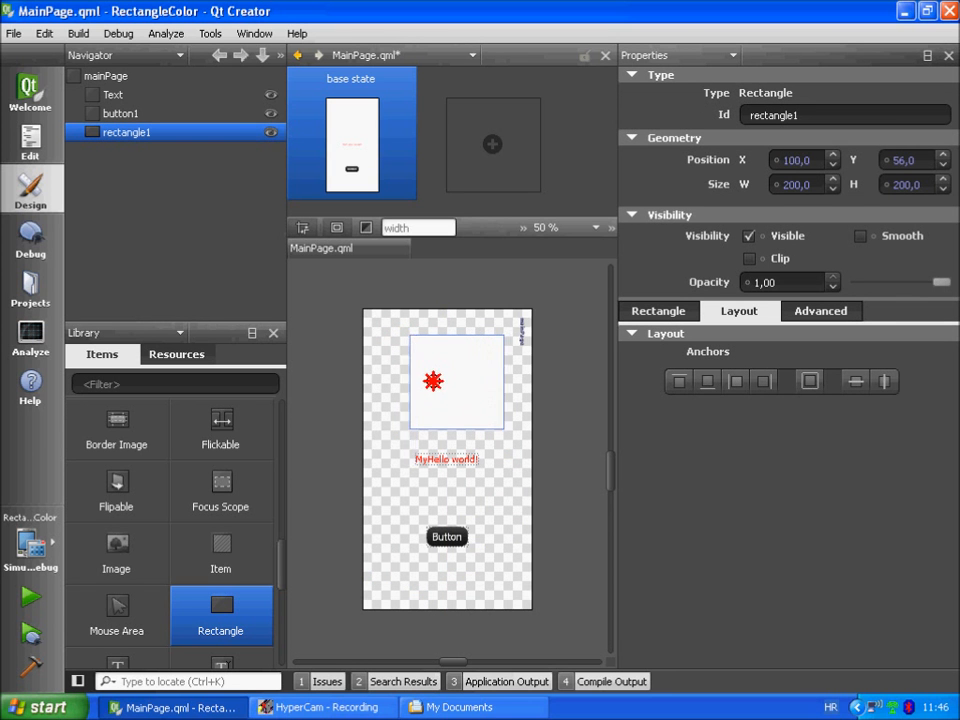
left_click_drag(432, 380, 424, 388)
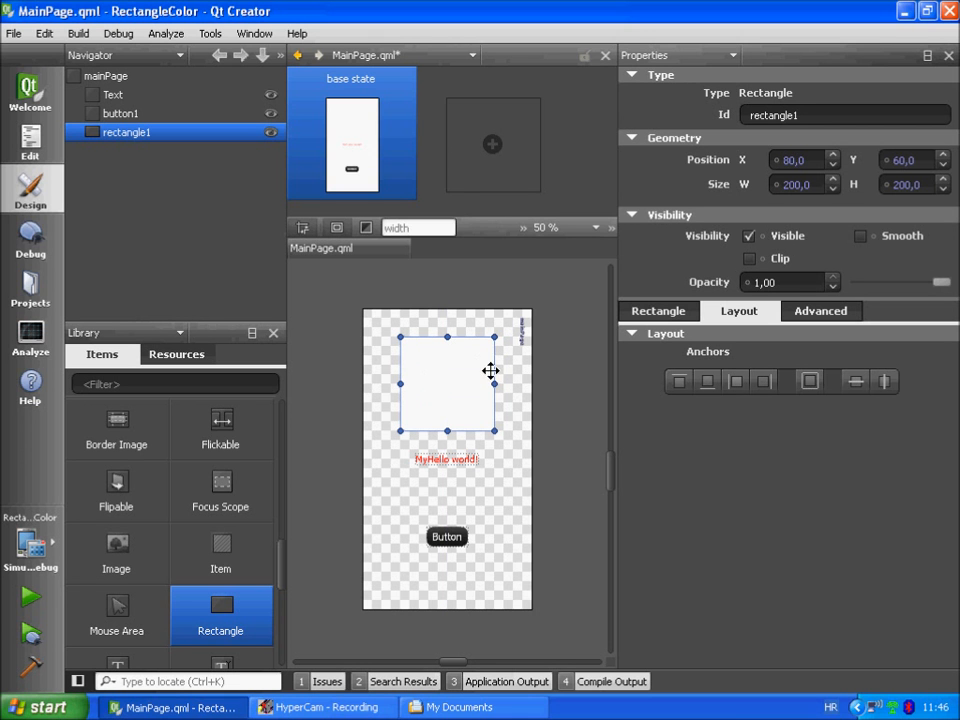
Step: Anchor the red Text to the page top with a margin of 100
left_click(446, 458)
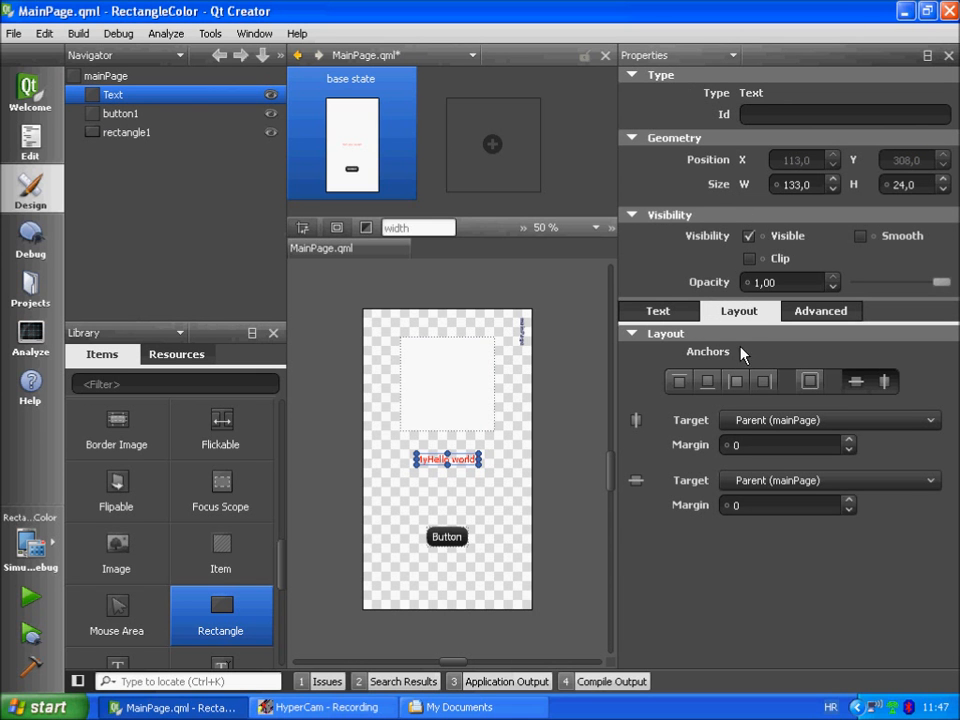
mouse_move(680, 380)
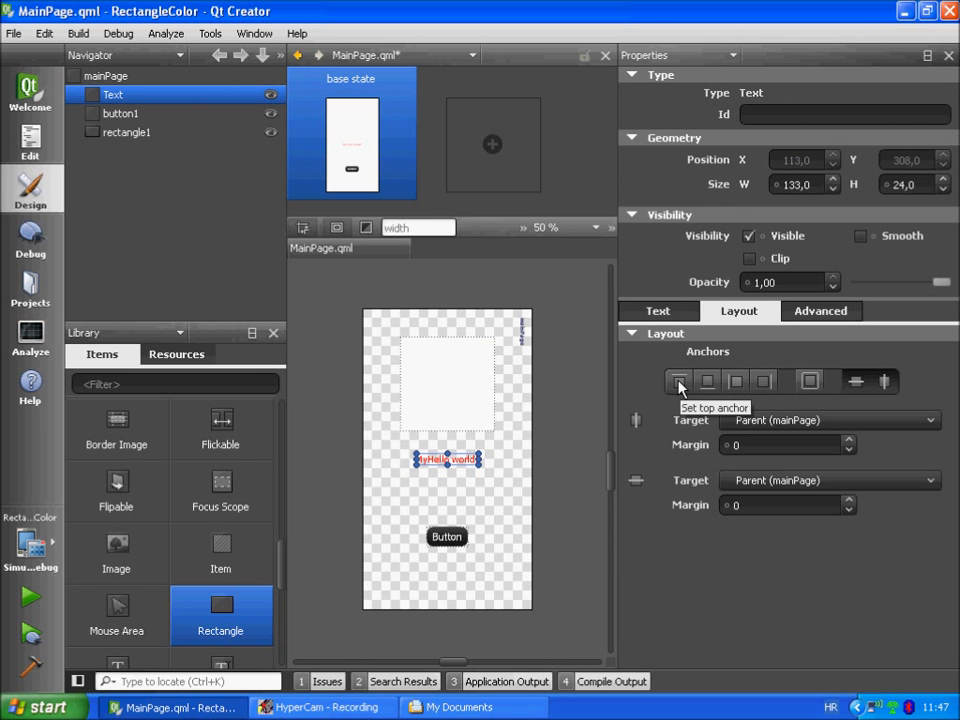
left_click(680, 380)
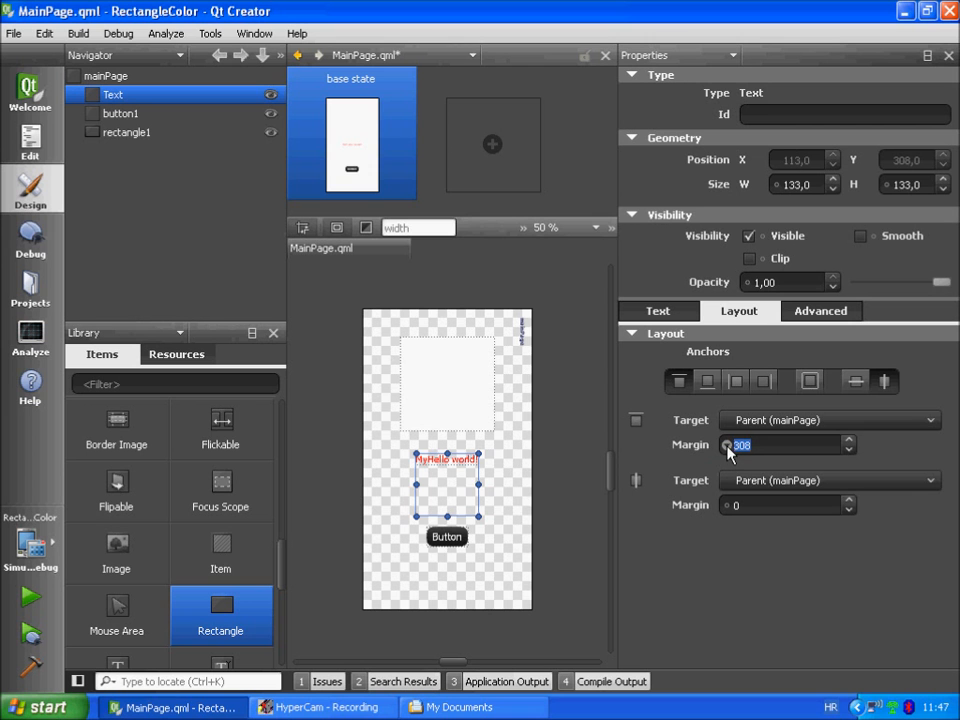
type("100")
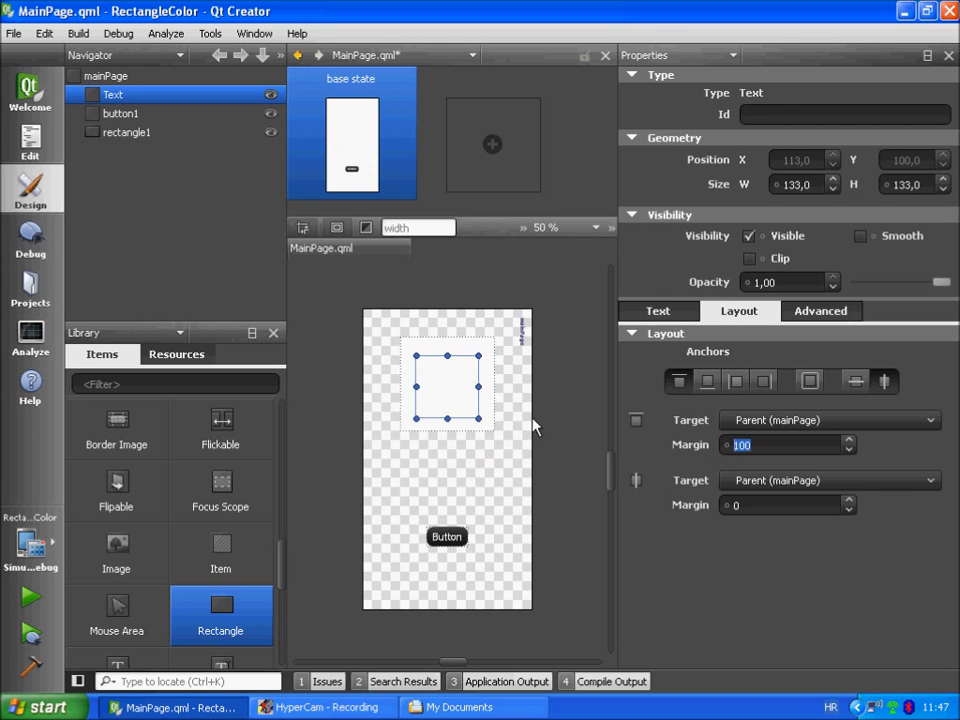
left_click(126, 132)
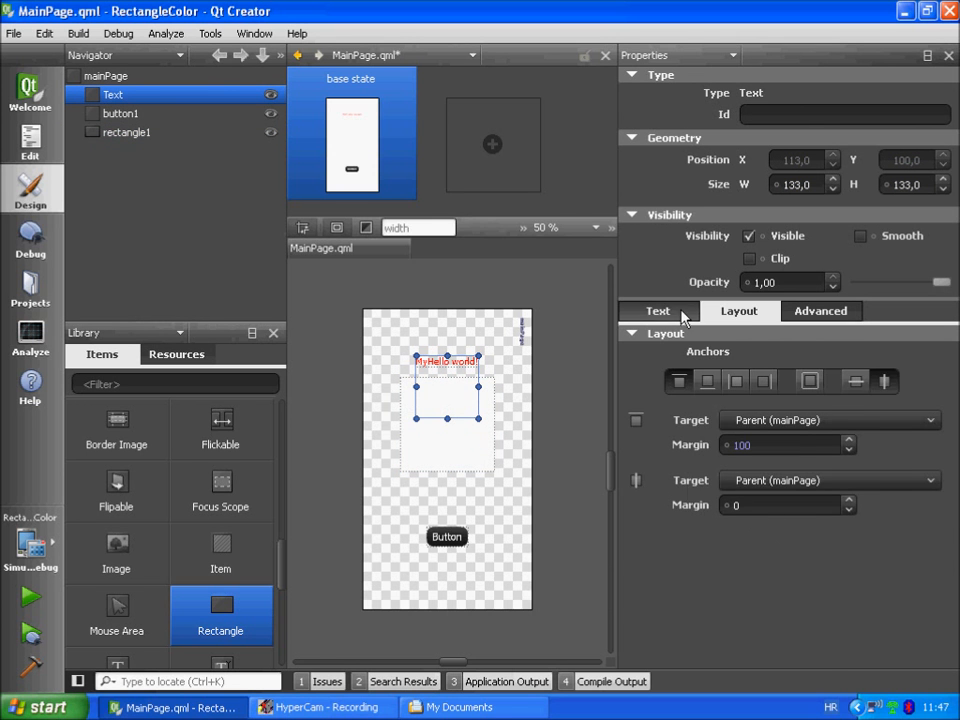
Step: Centre the label's text horizontally in its Text alignment settings
left_click(658, 312)
type("30")
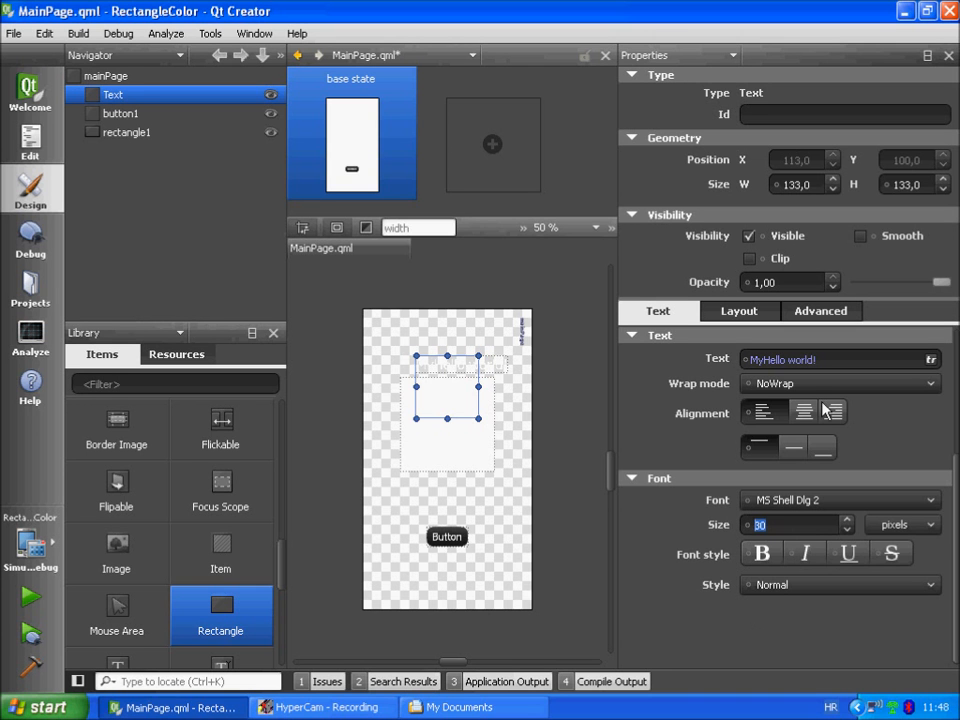
left_click(804, 412)
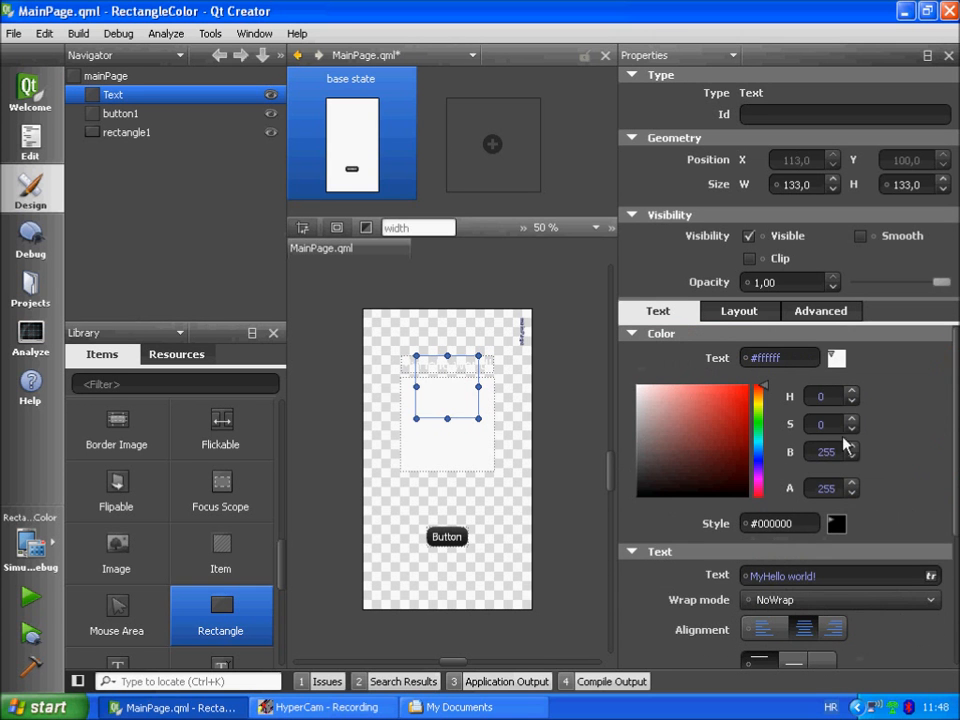
left_click(740, 312)
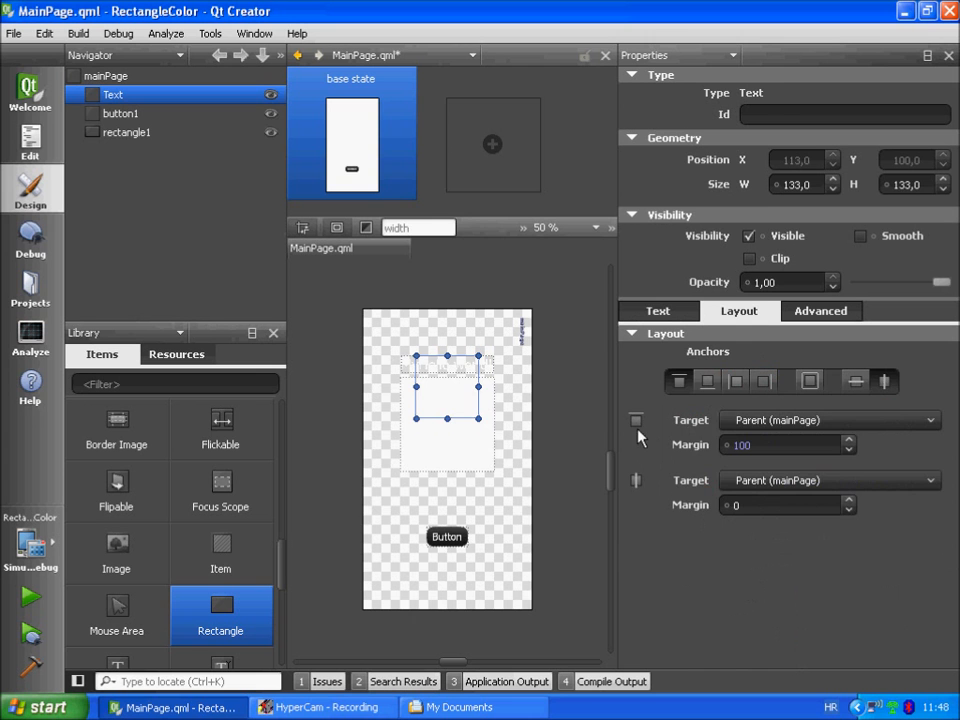
Step: Anchor rectangle1's left and right edges to Parent (mainPage) with 20 margins
left_click(126, 132)
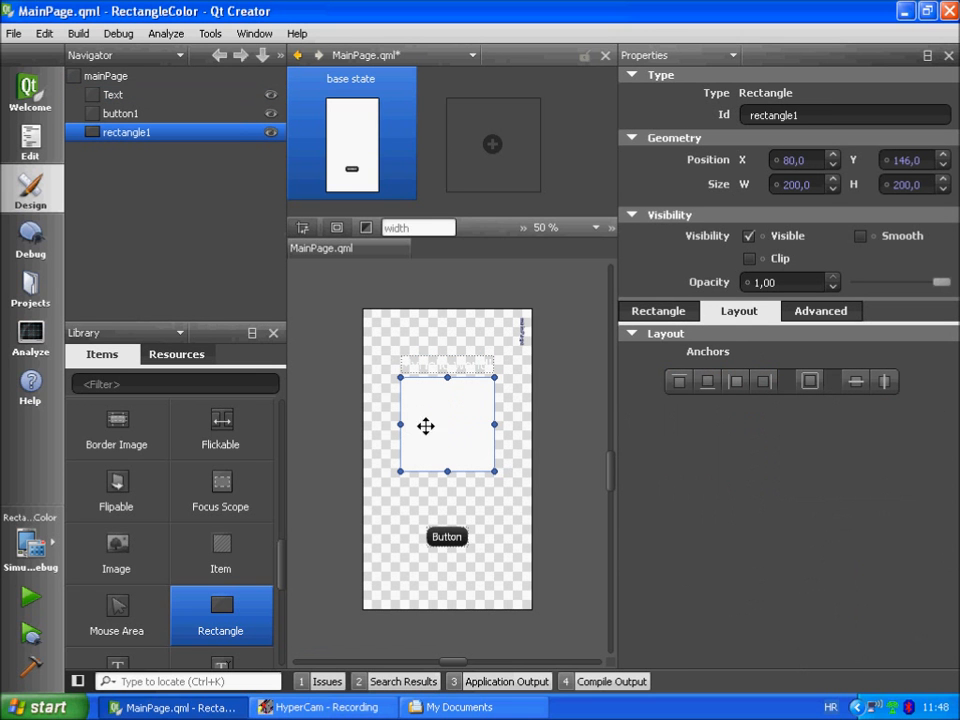
mouse_move(440, 432)
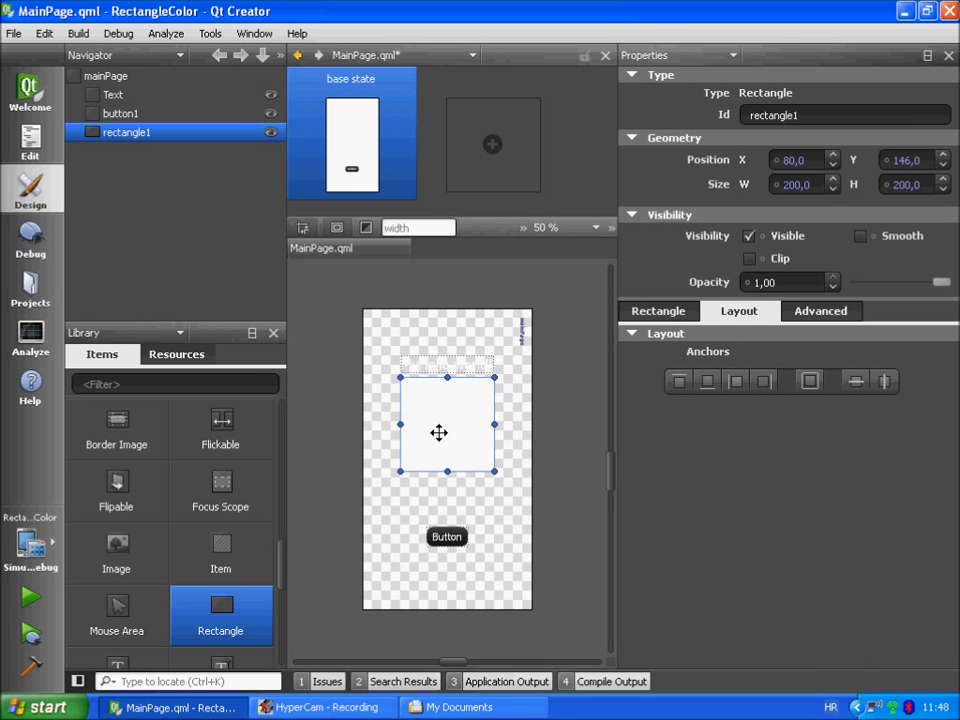
left_click(736, 380)
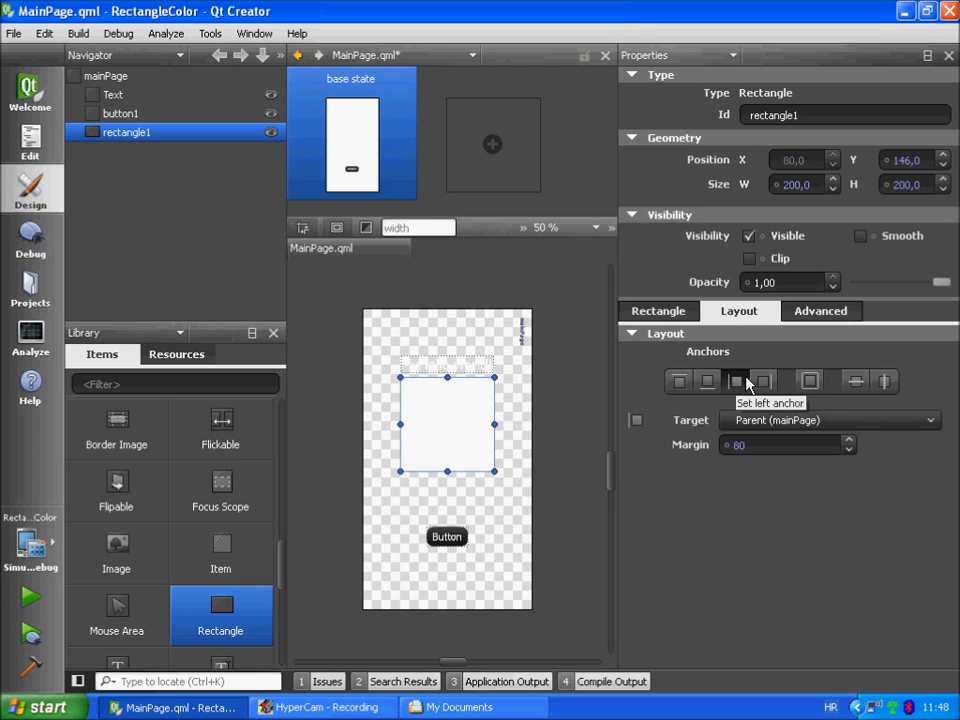
mouse_move(360, 432)
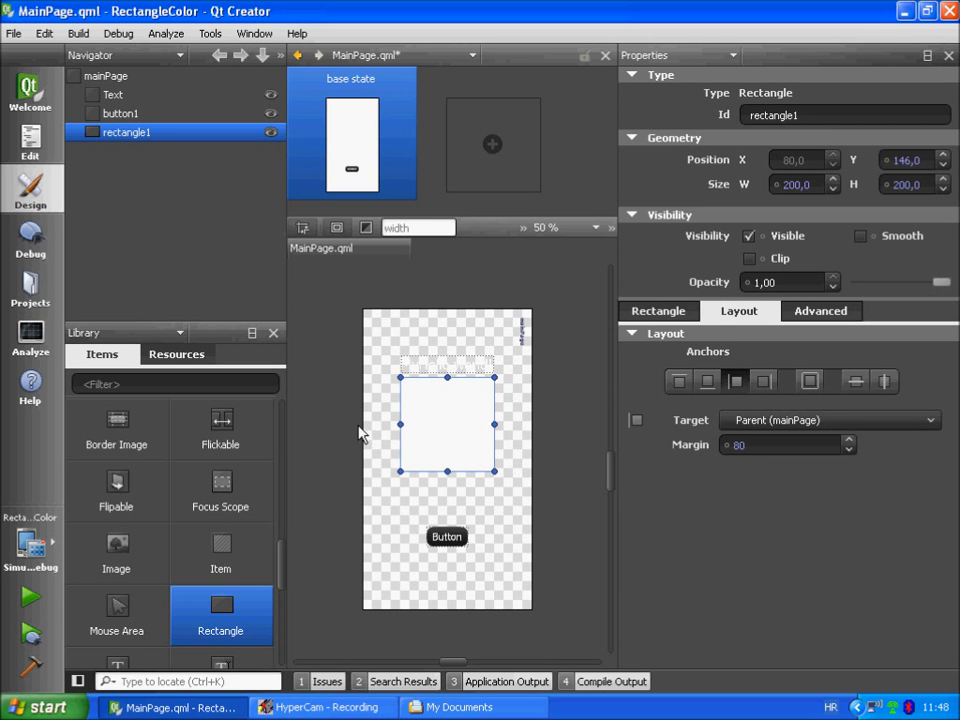
mouse_move(416, 332)
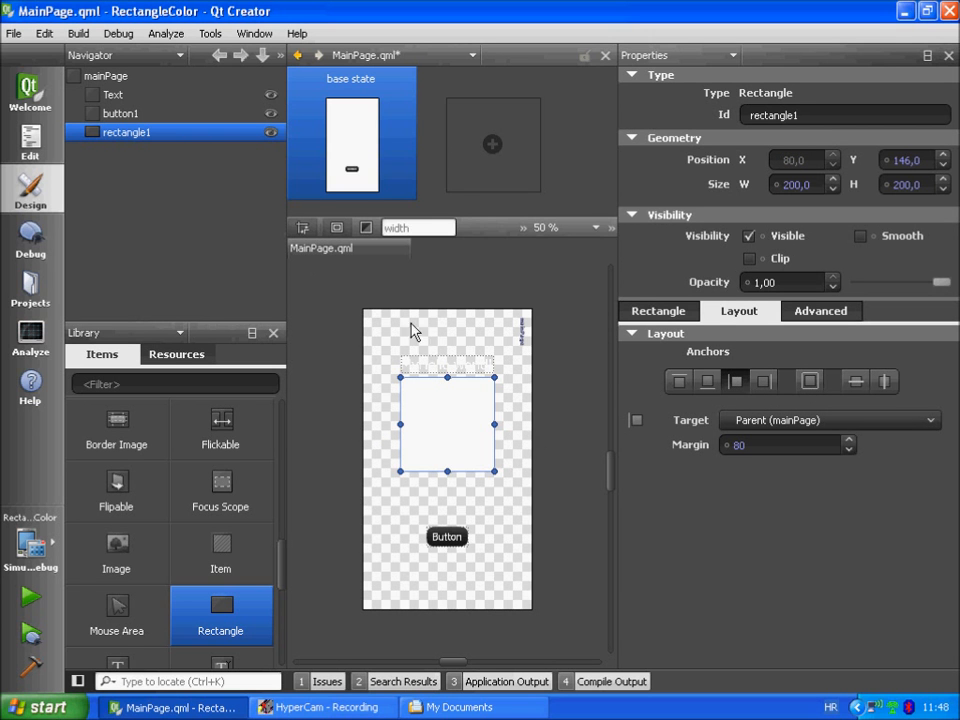
mouse_move(532, 464)
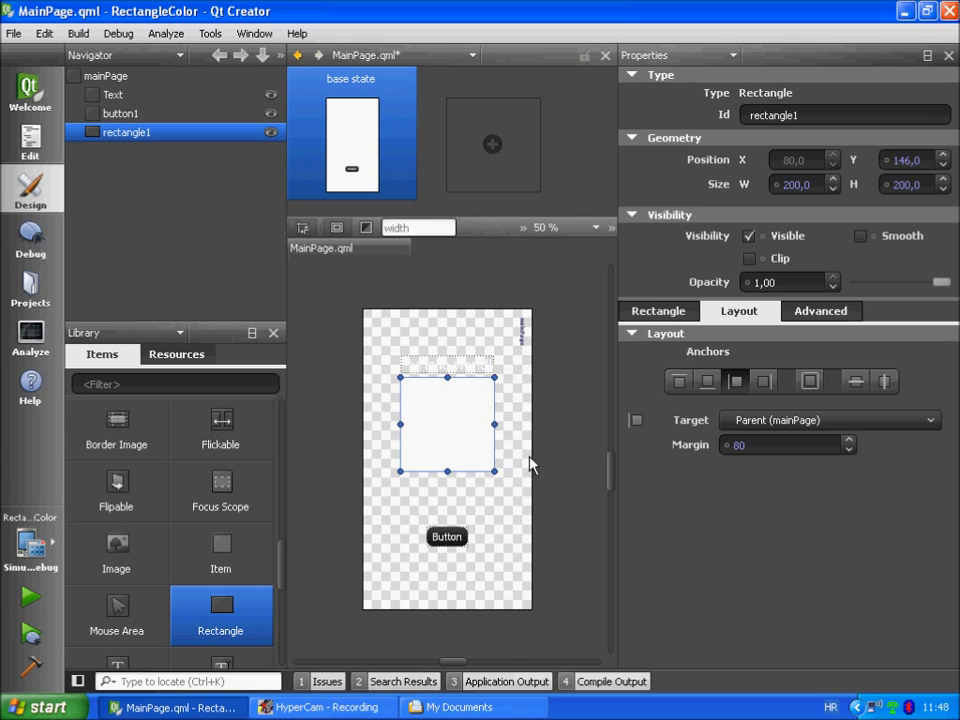
left_click(784, 444)
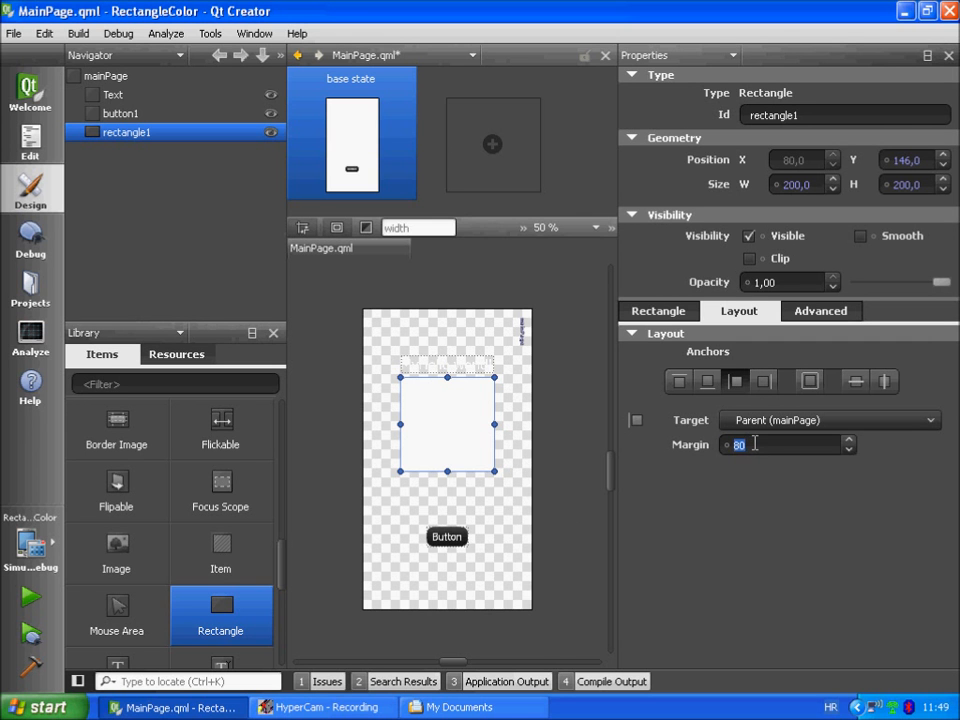
type("10")
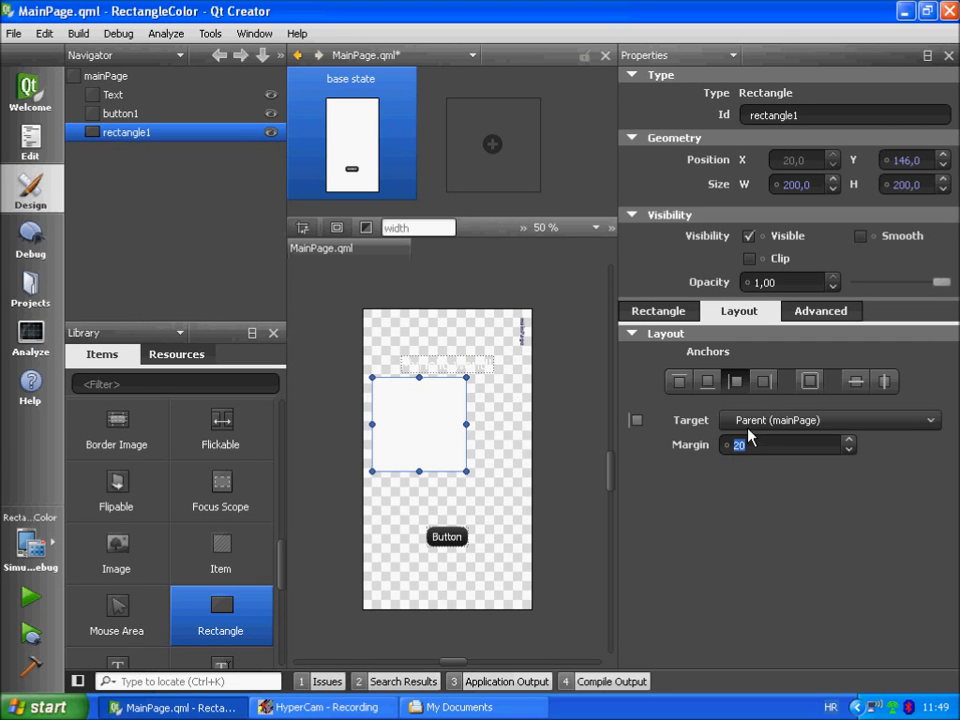
left_click(764, 380)
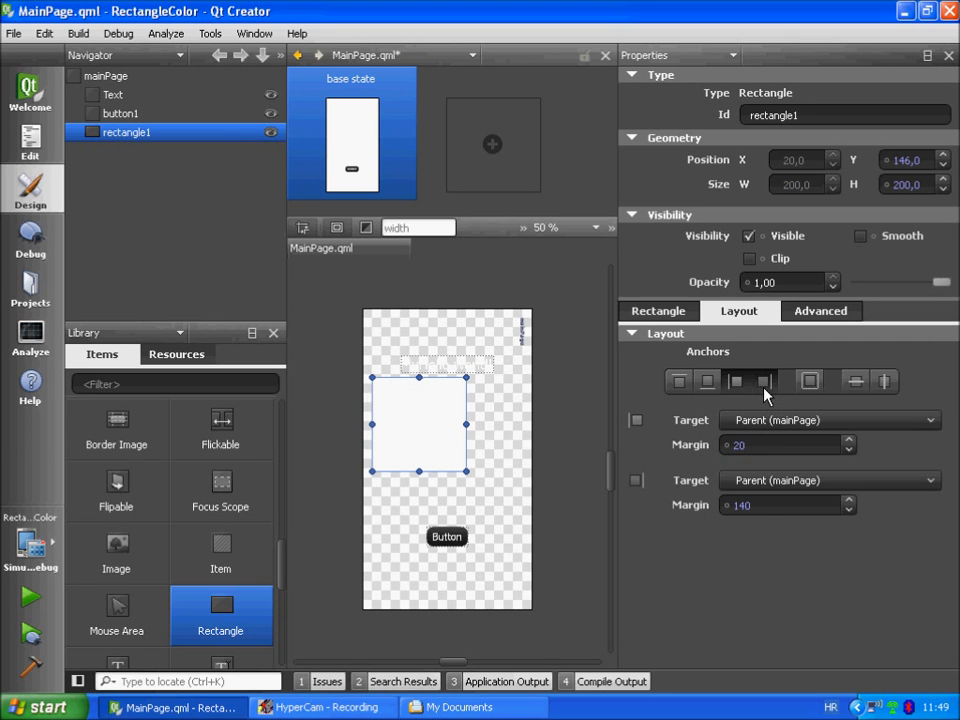
left_click(830, 480)
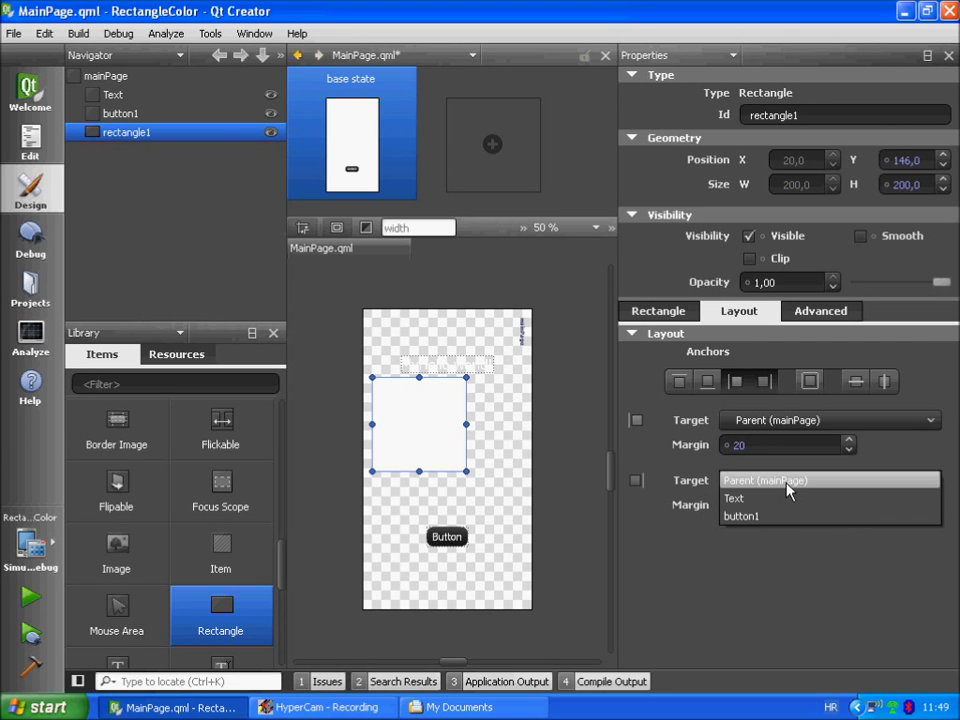
left_click(764, 480)
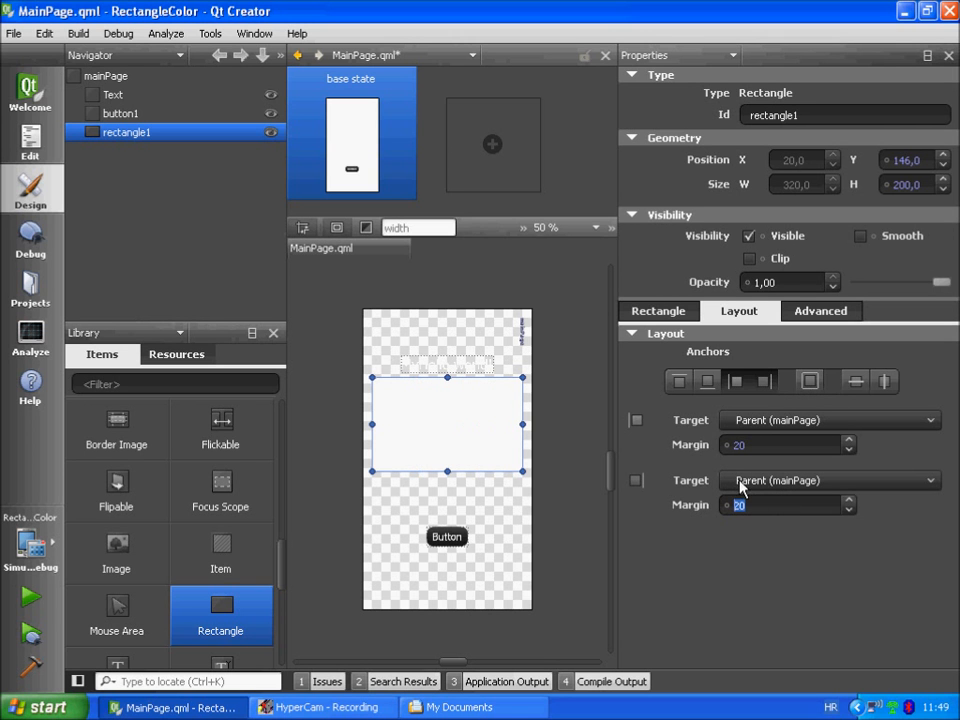
mouse_move(528, 448)
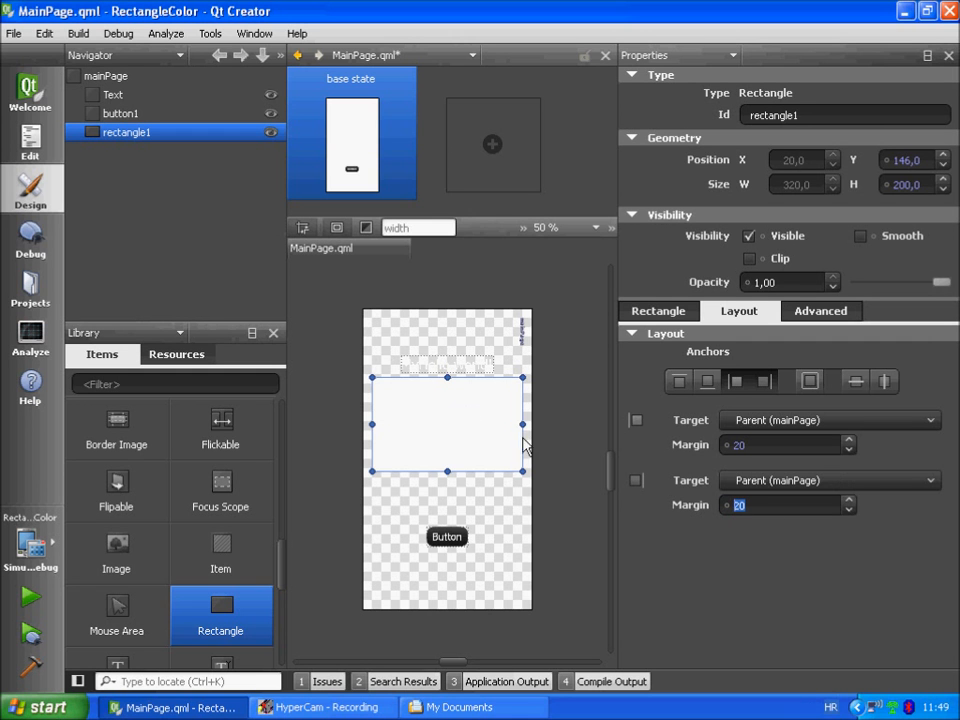
mouse_move(558, 420)
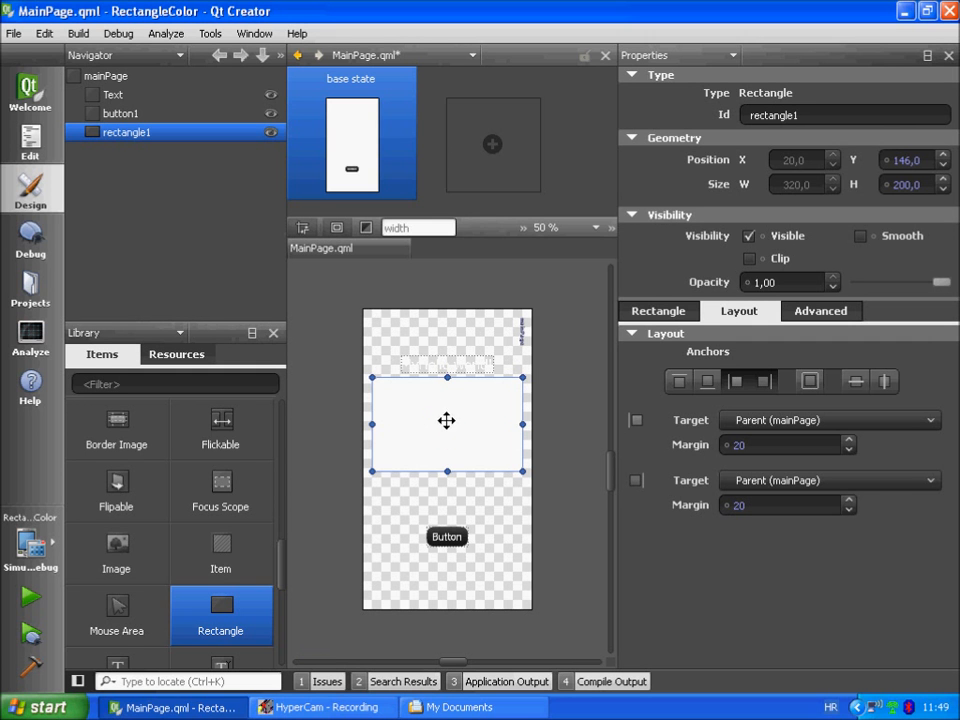
mouse_move(492, 404)
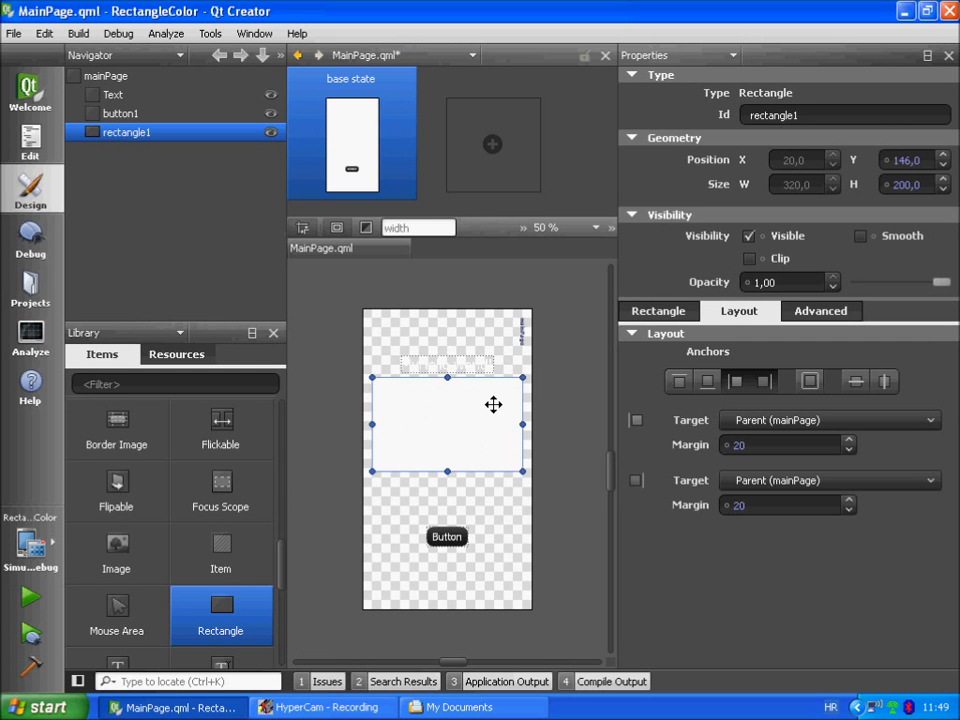
mouse_move(470, 470)
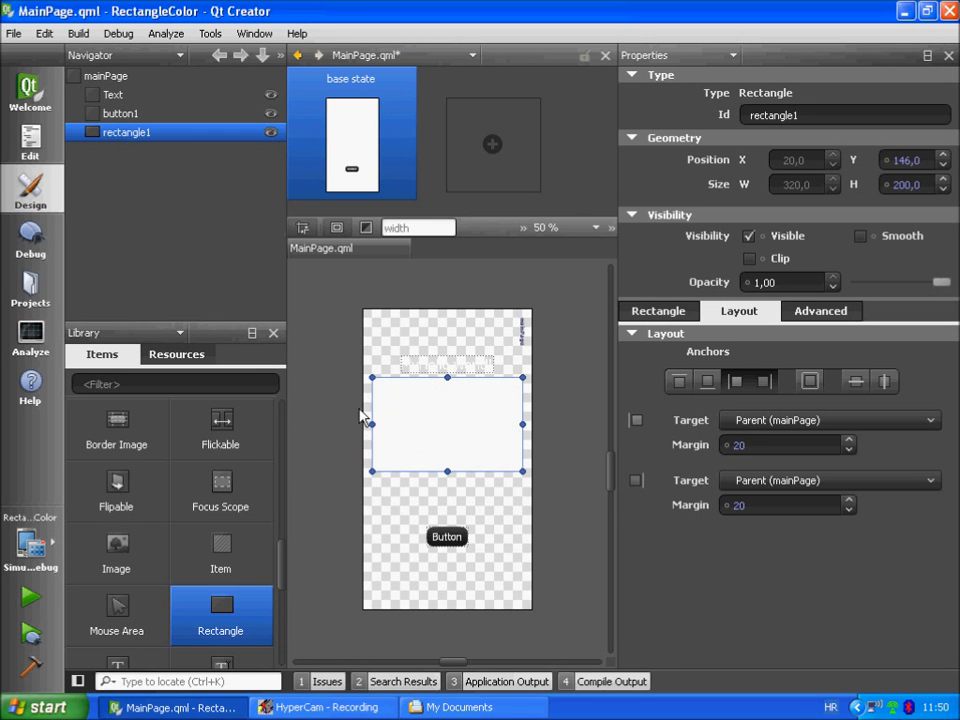
mouse_move(524, 408)
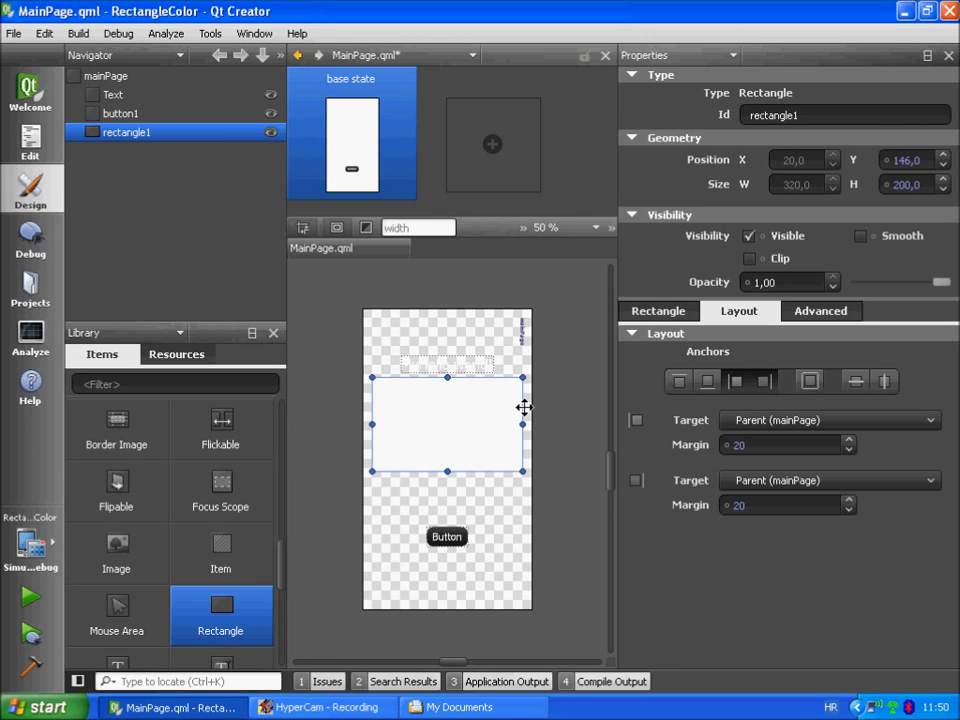
mouse_move(440, 432)
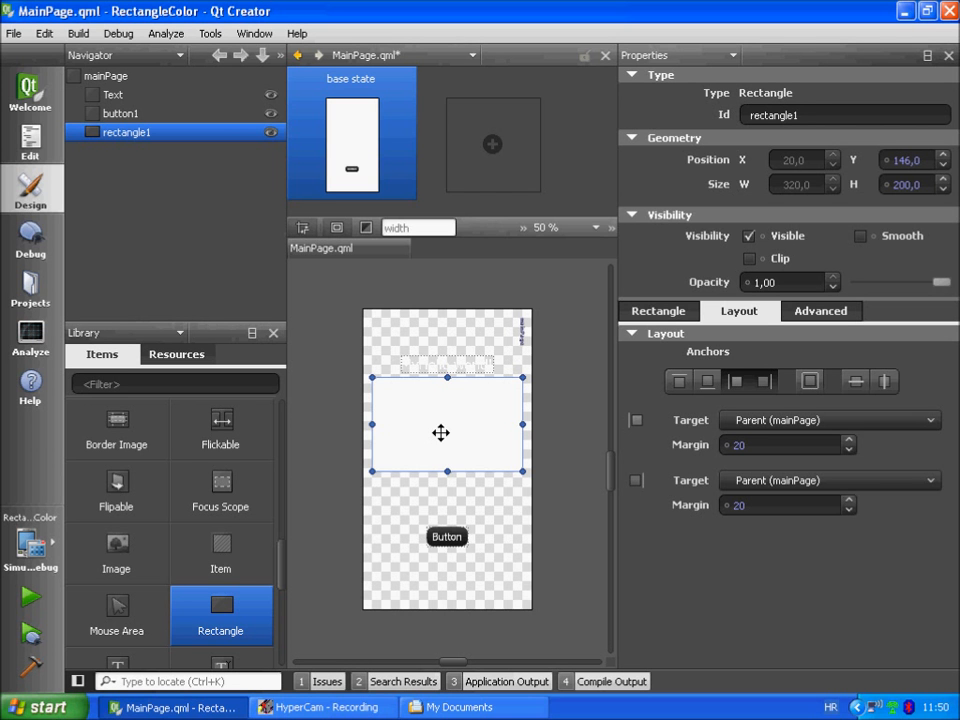
mouse_move(30, 140)
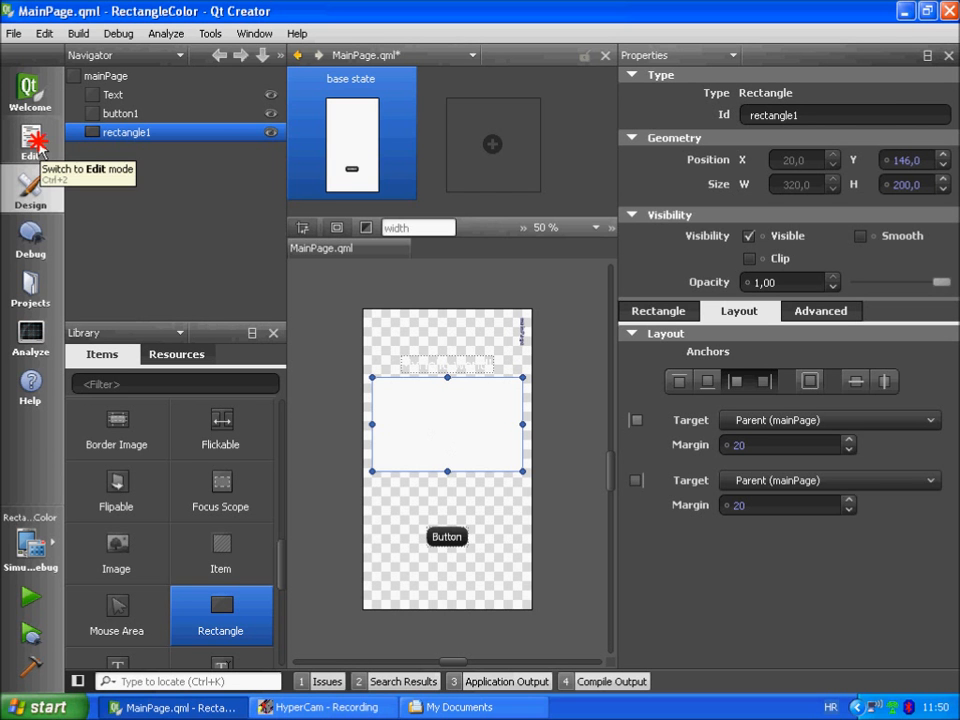
Step: Show MainPage.qml's QML source in the code editor with the cursor on the anchors.top line
left_click(32, 144)
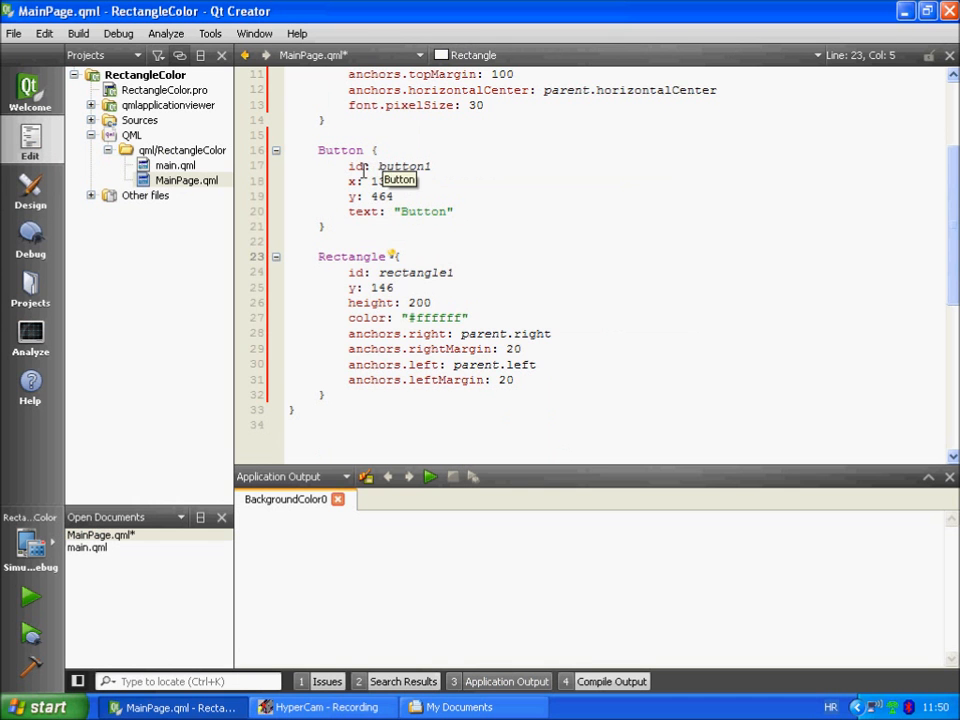
scroll("up", 3)
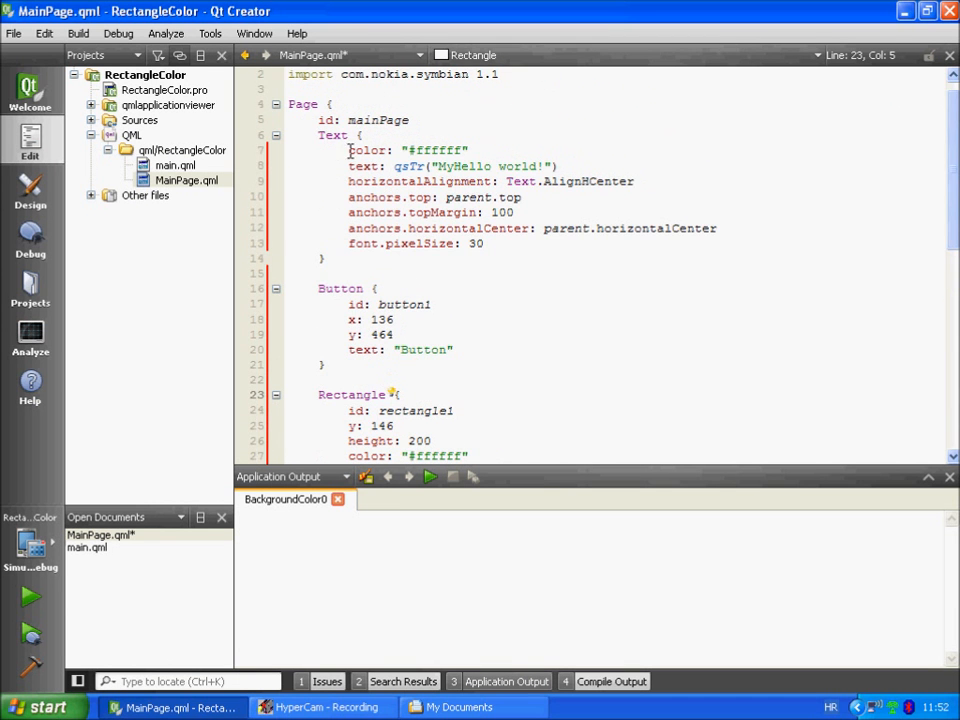
mouse_move(520, 180)
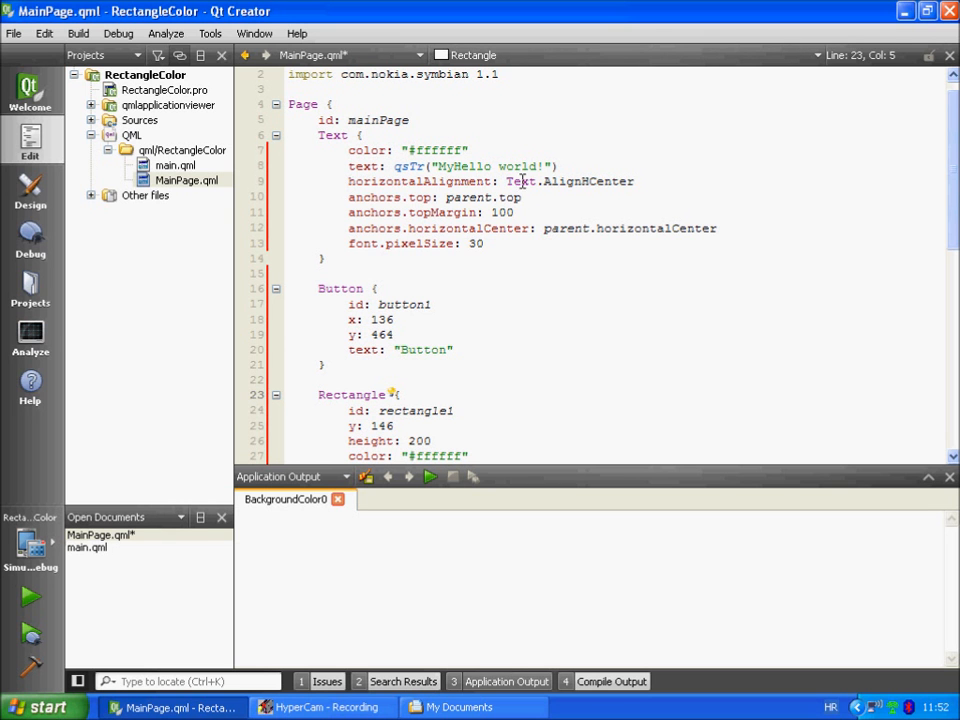
mouse_move(520, 180)
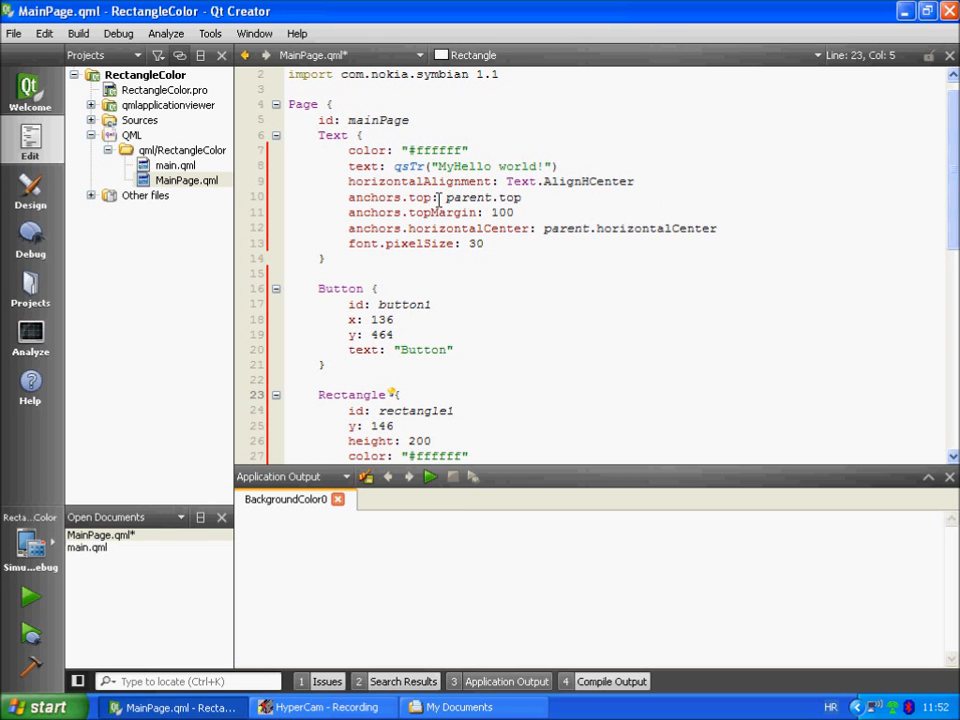
left_click(522, 198)
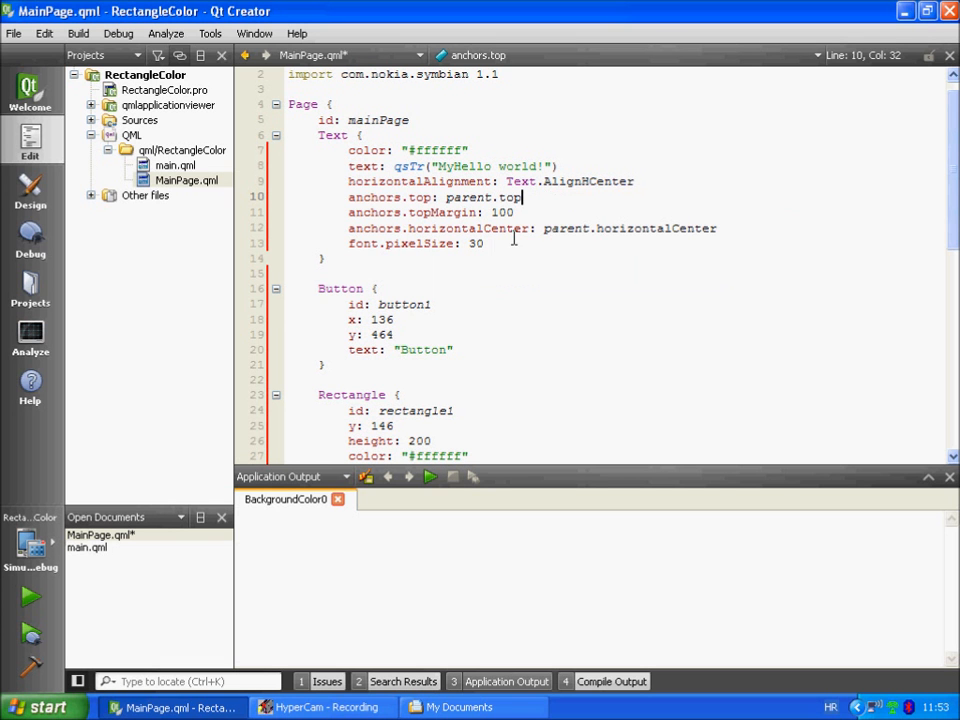
mouse_move(952, 236)
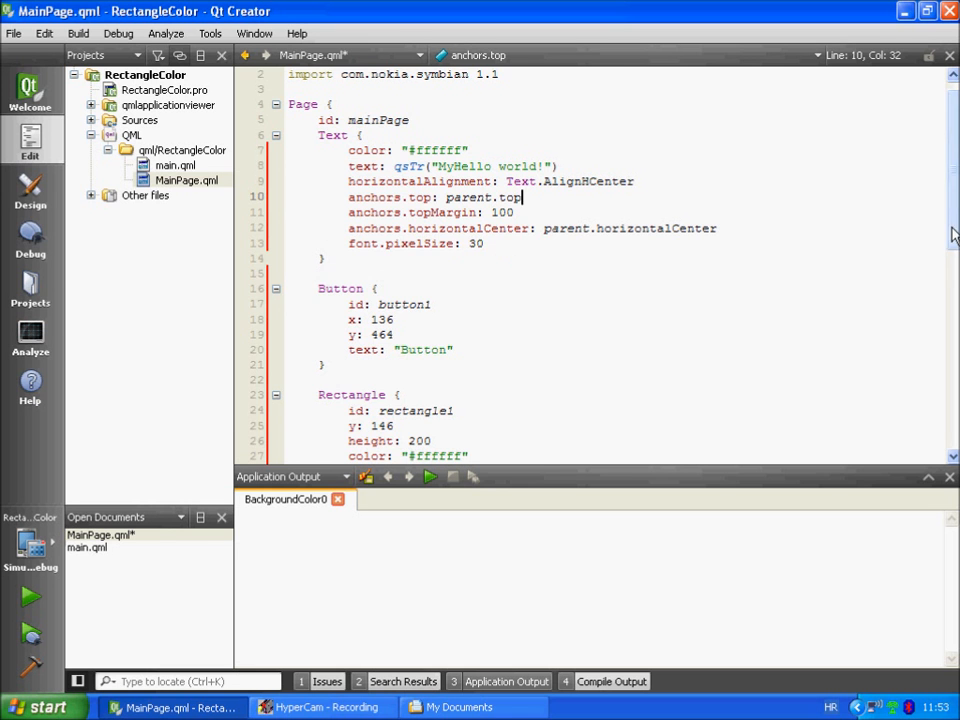
Step: Relabel the button as "Green" (btnGreen) in the Button's text property
scroll("down", 3)
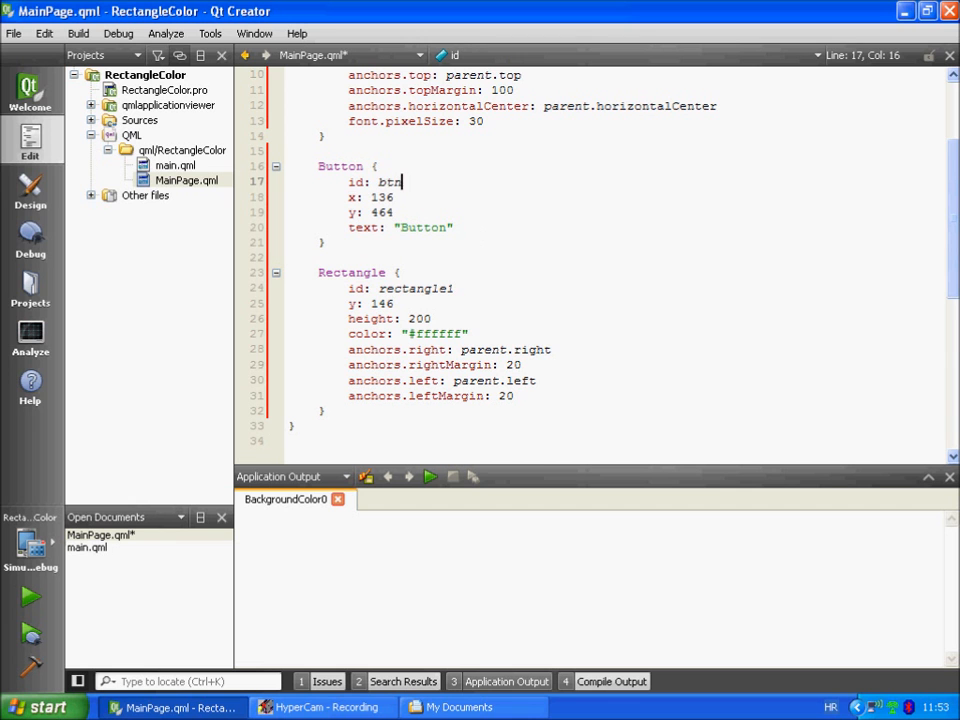
type("Green")
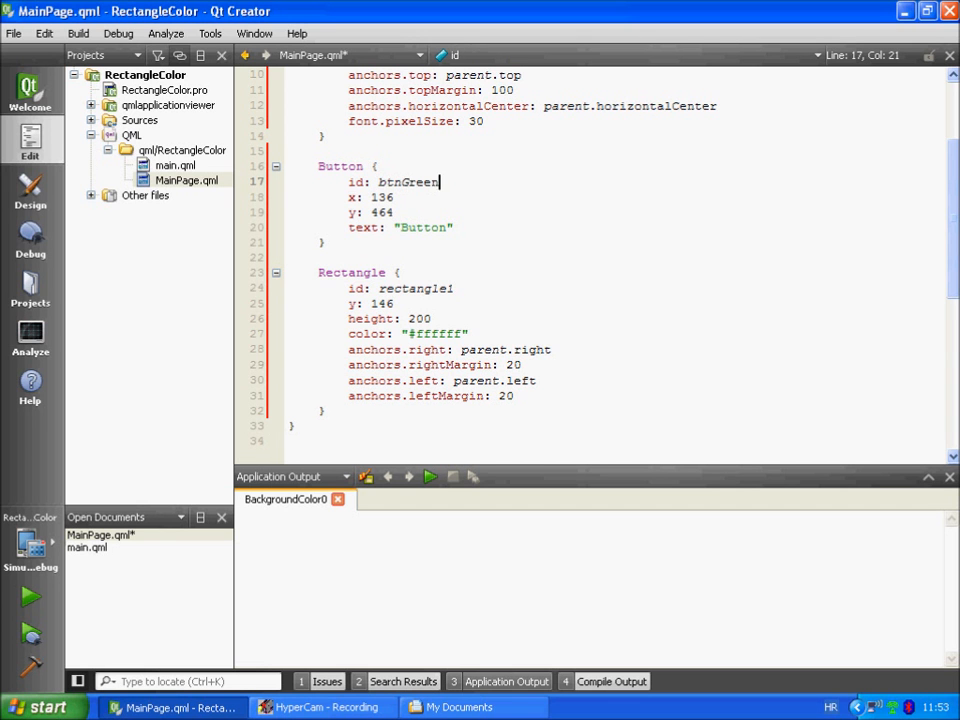
left_click(396, 228)
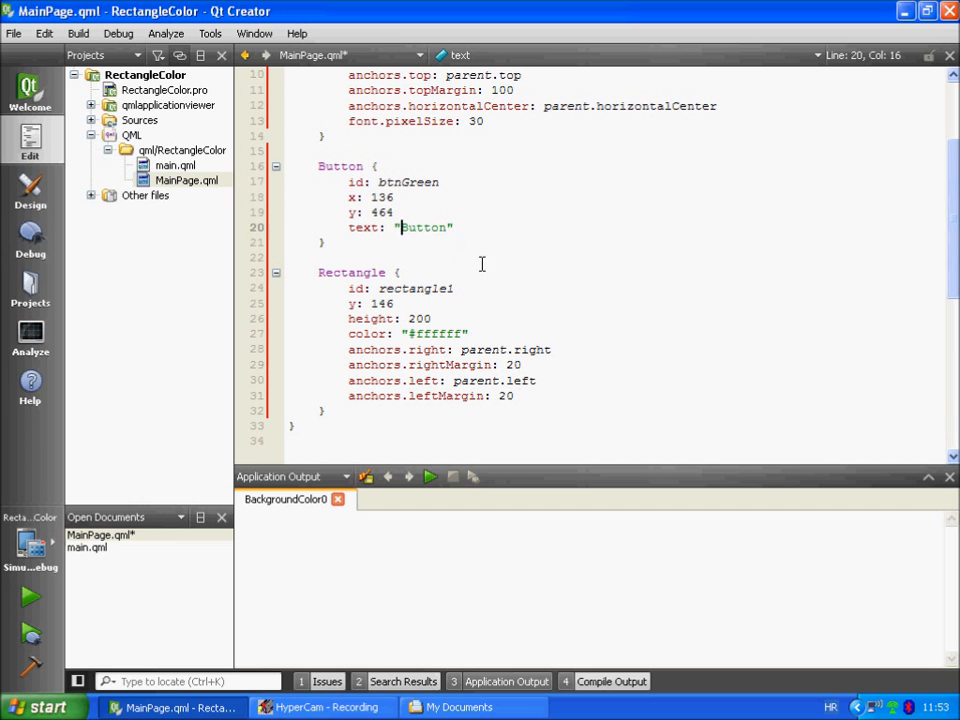
key("Backspace")
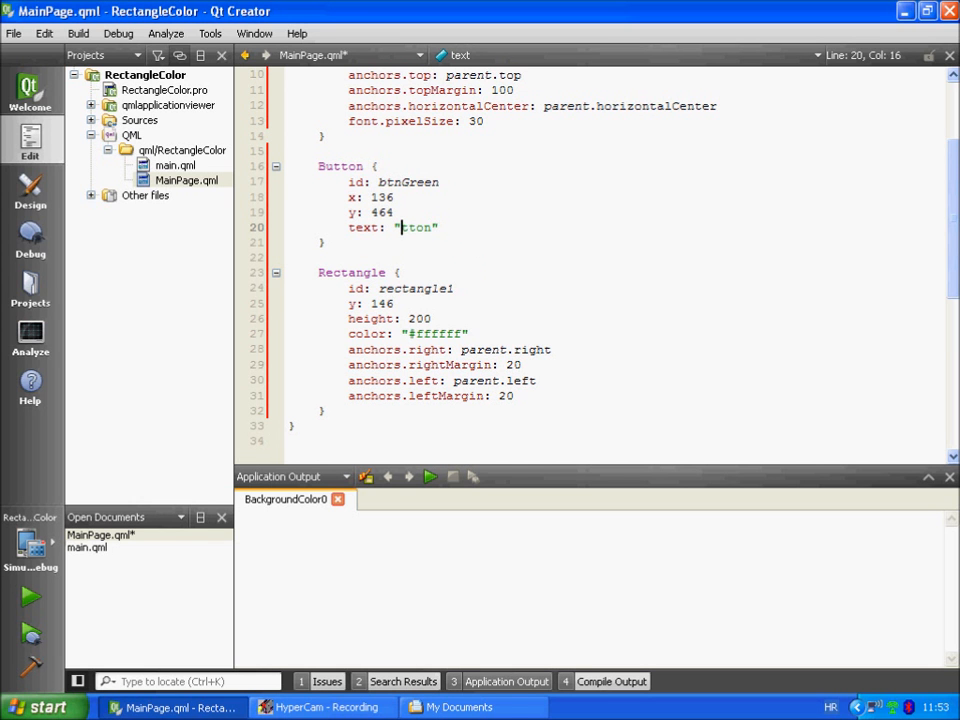
type("Gree")
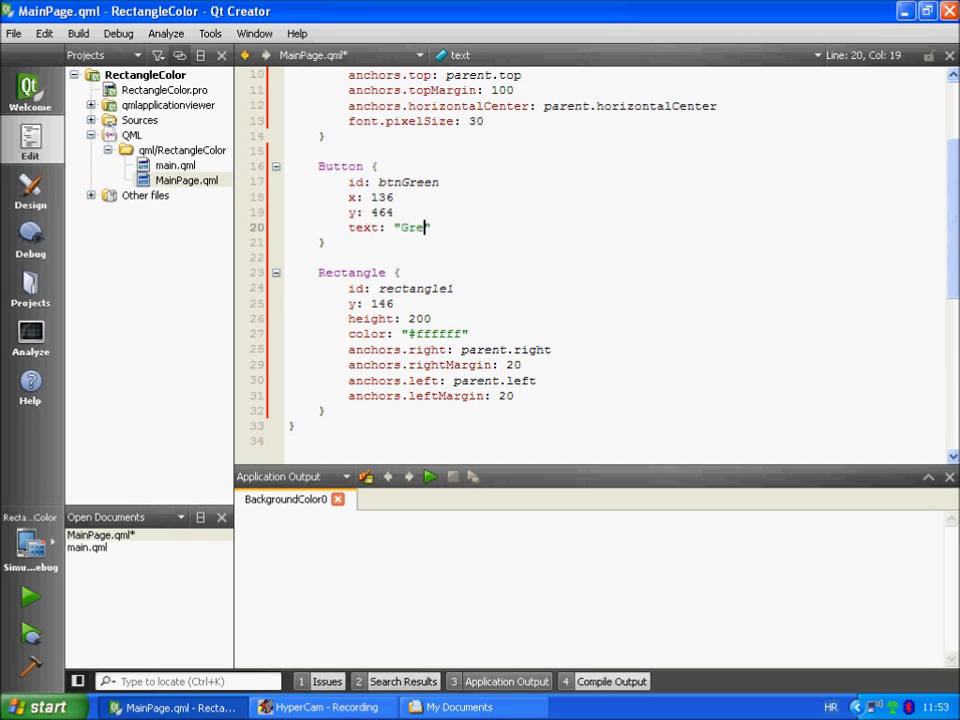
type("en")
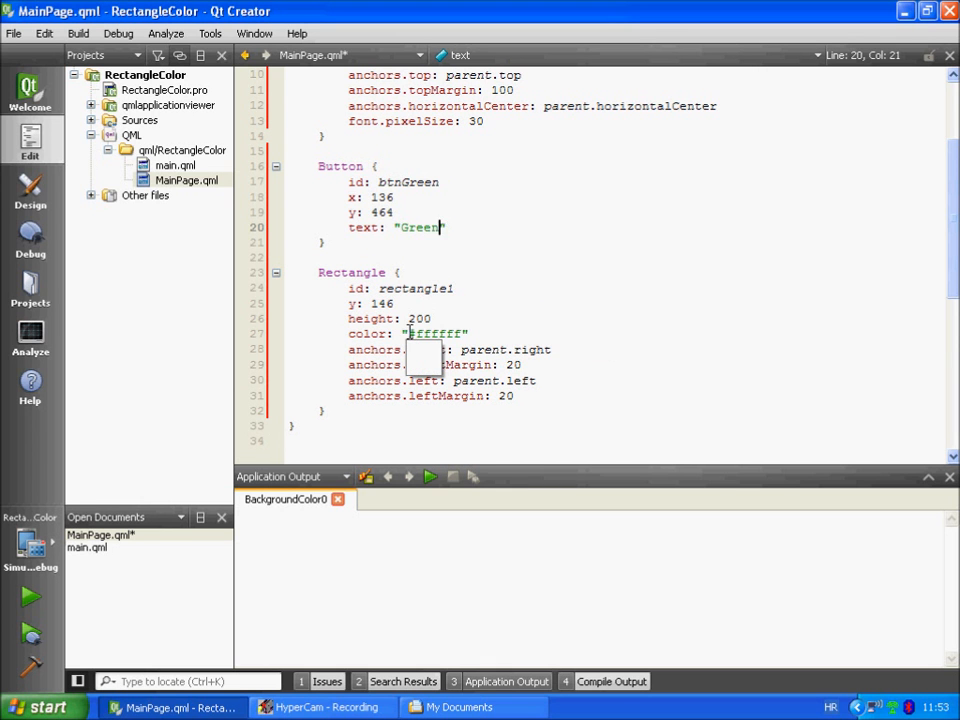
Step: Replace rectangle1's color "#ffffff" with "yellow"
double_click(434, 332)
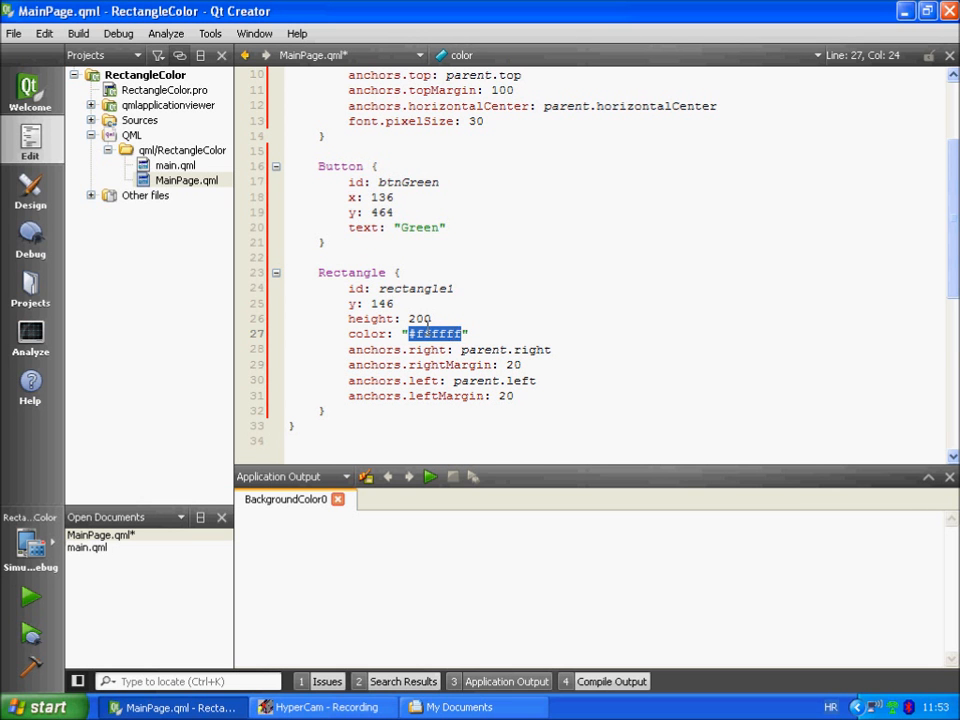
type("yellow")
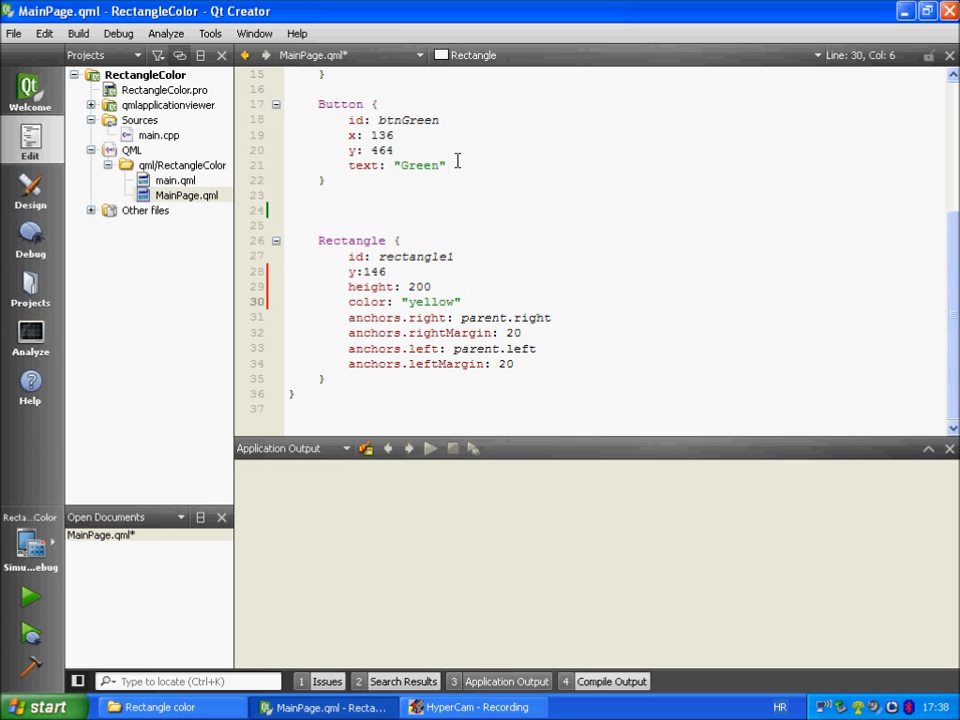
Step: Add onClicked setting text1 to "Color: Green", rectangle1 to "#00FF00" and logging "Green button pressed"
type("onclicked: {")
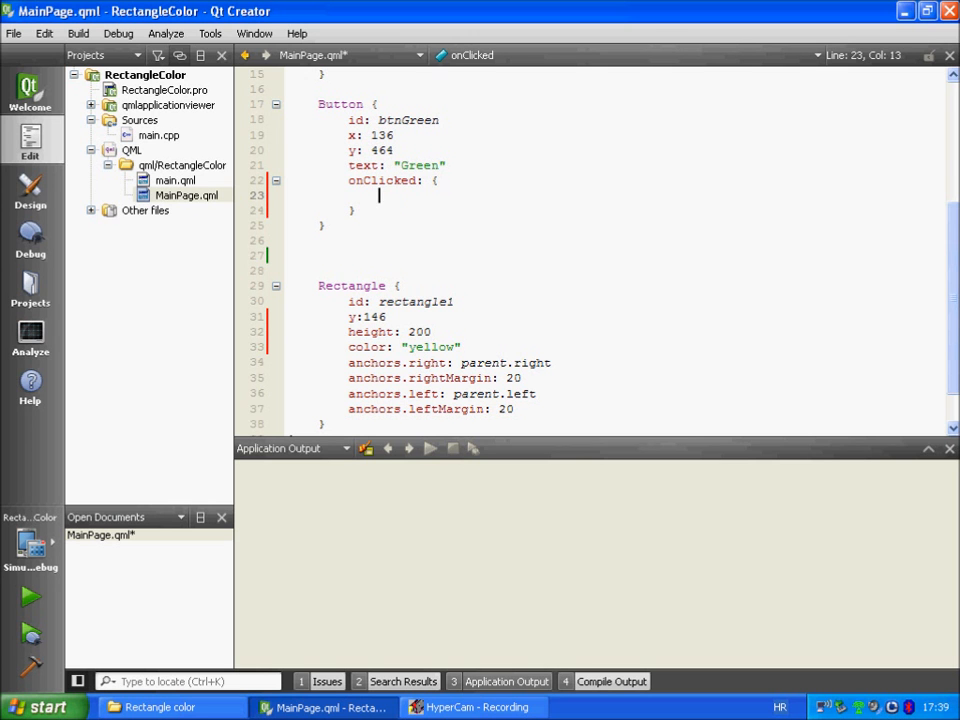
type("text1.text=")
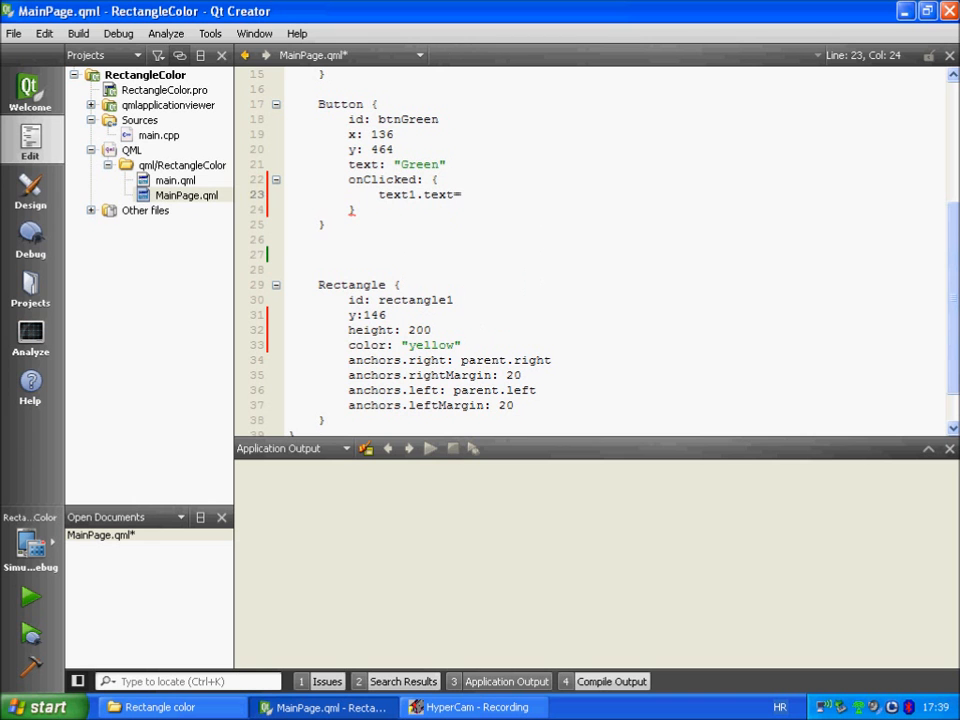
type("=\"Color:\"")
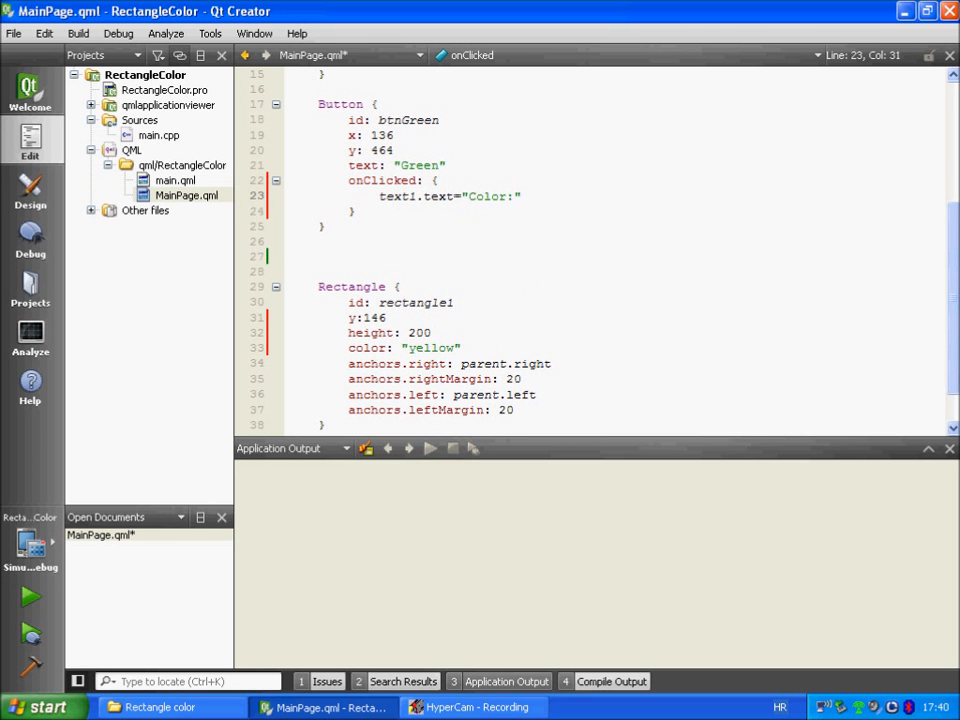
type("Green")
type("rectangle1.color =\"#00FF00")
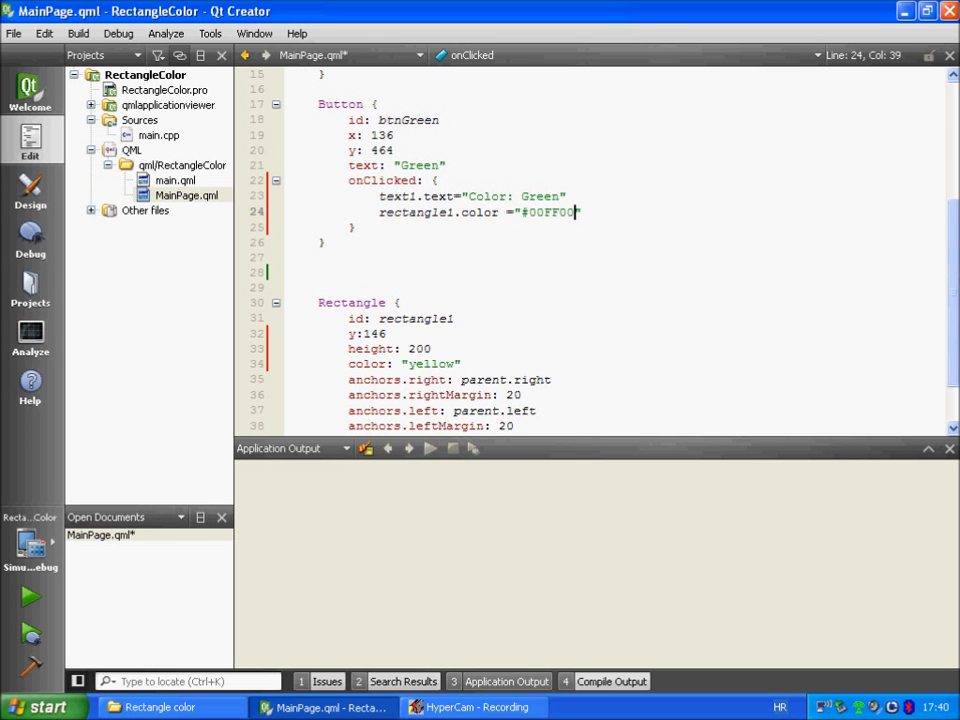
type("console.log (\"")
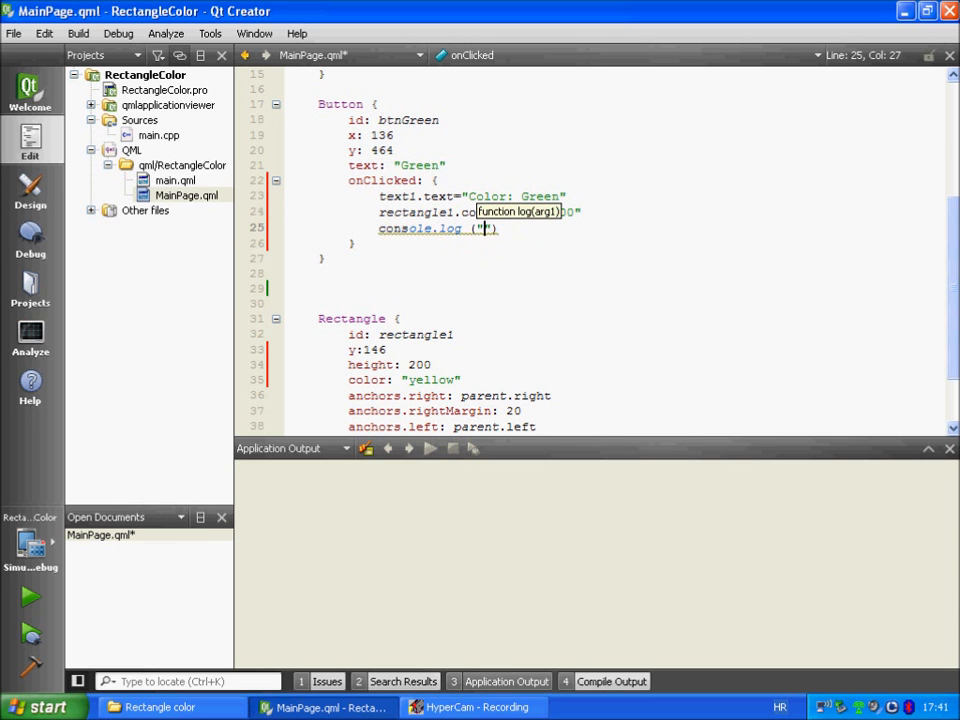
type("Green button pressed")
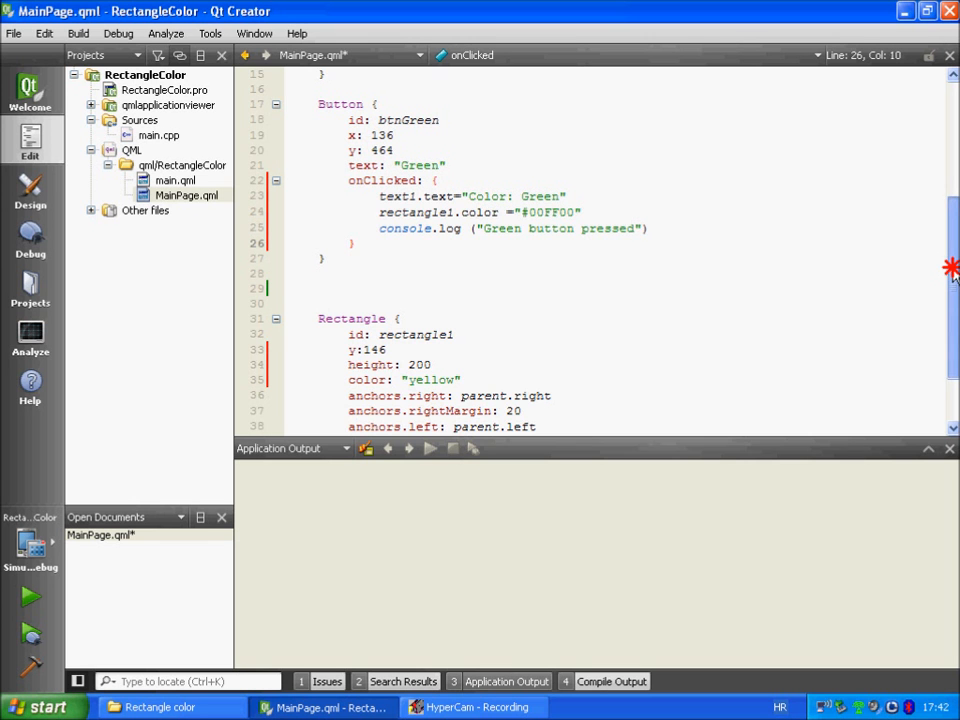
Step: Change rectangle1's height from 200 to parent.height/3
scroll("down", 3)
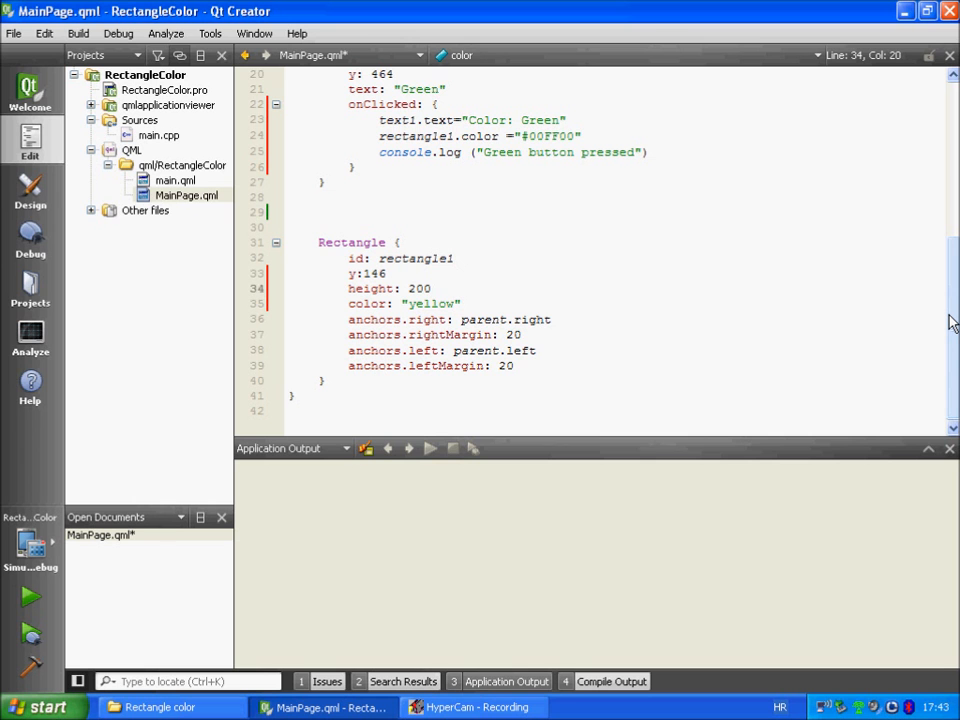
double_click(420, 288)
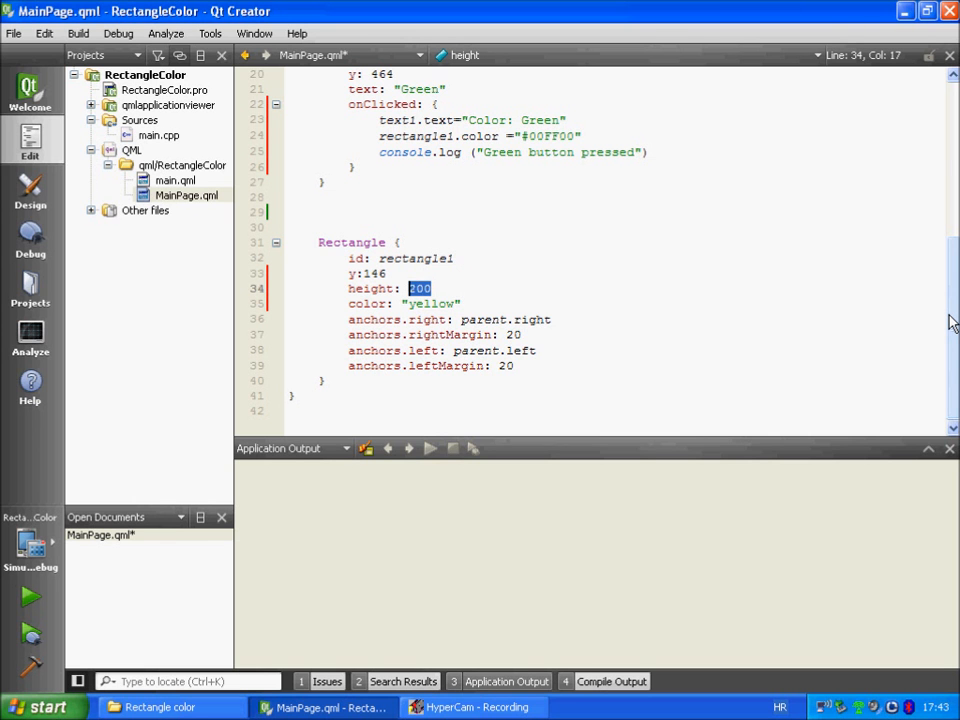
type("parent.height")
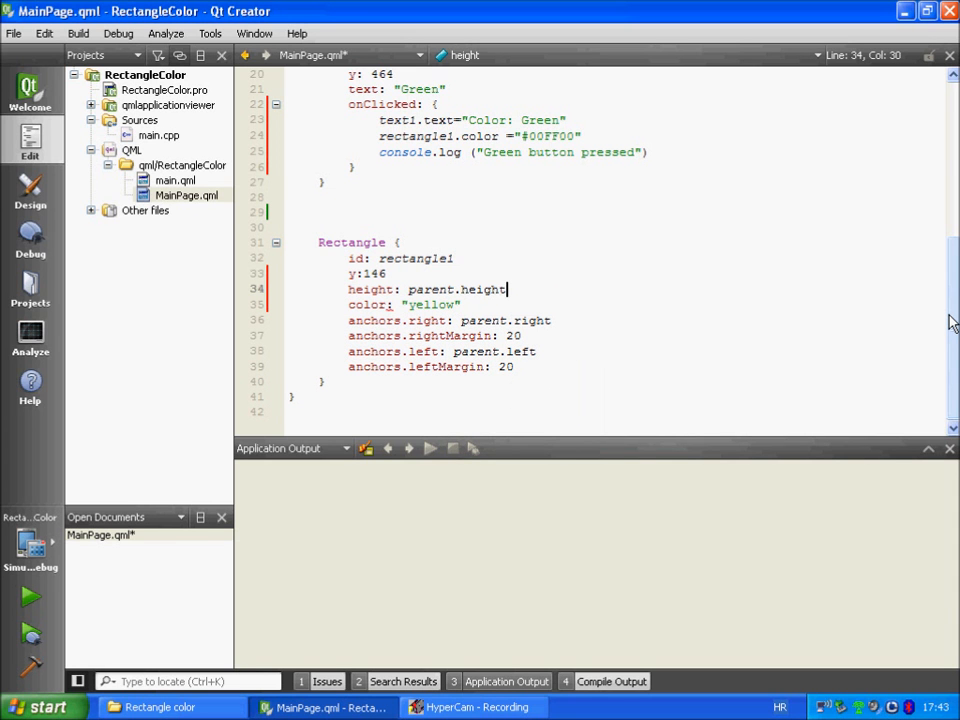
type("/3")
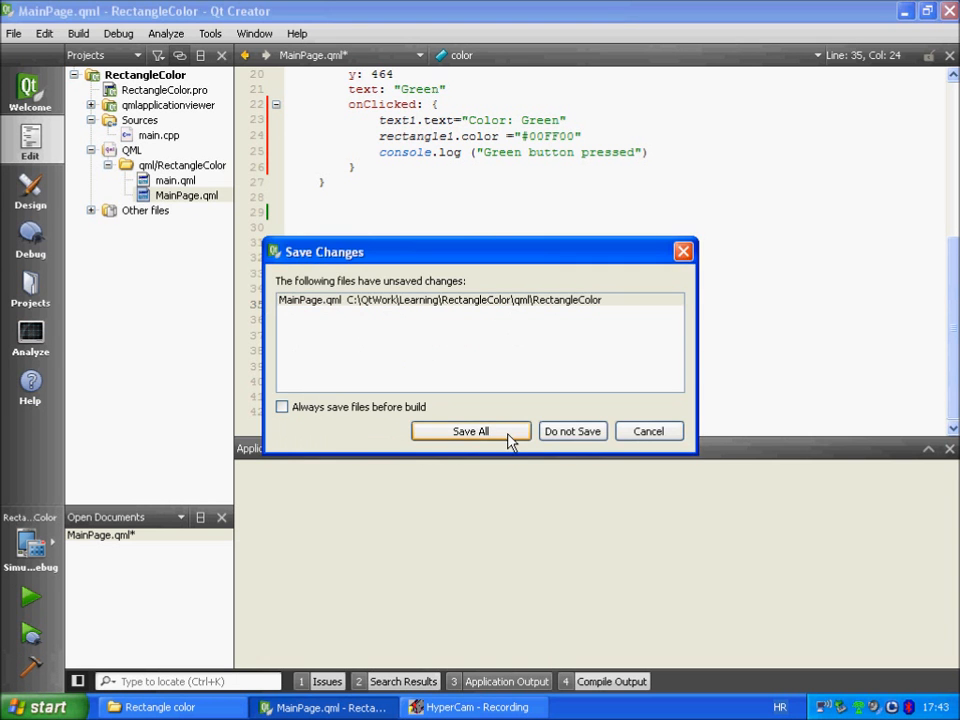
left_click(470, 432)
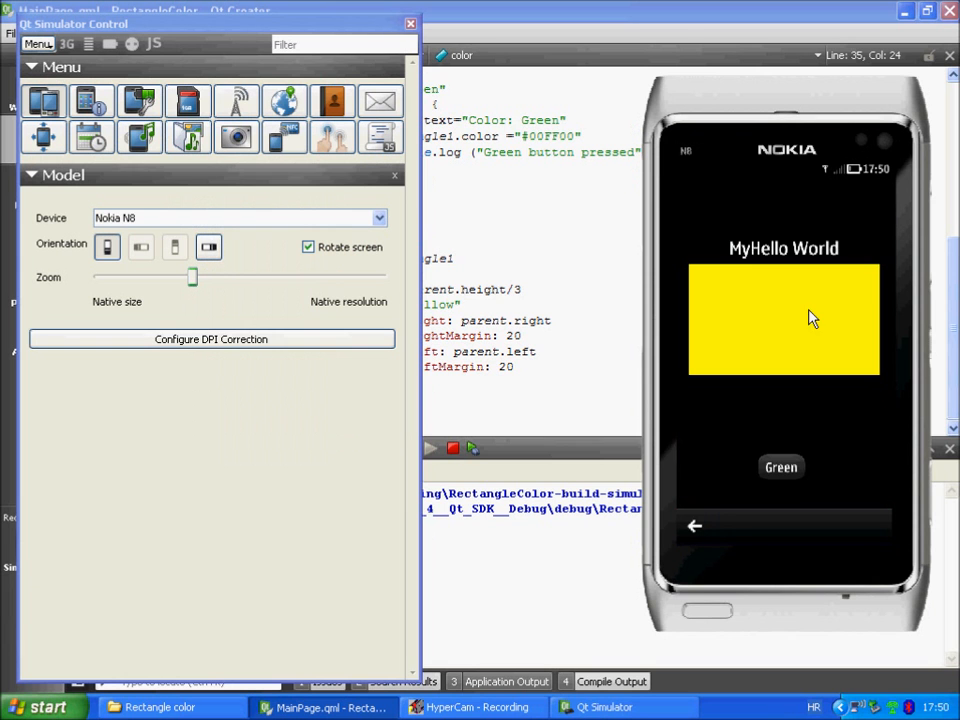
mouse_move(798, 362)
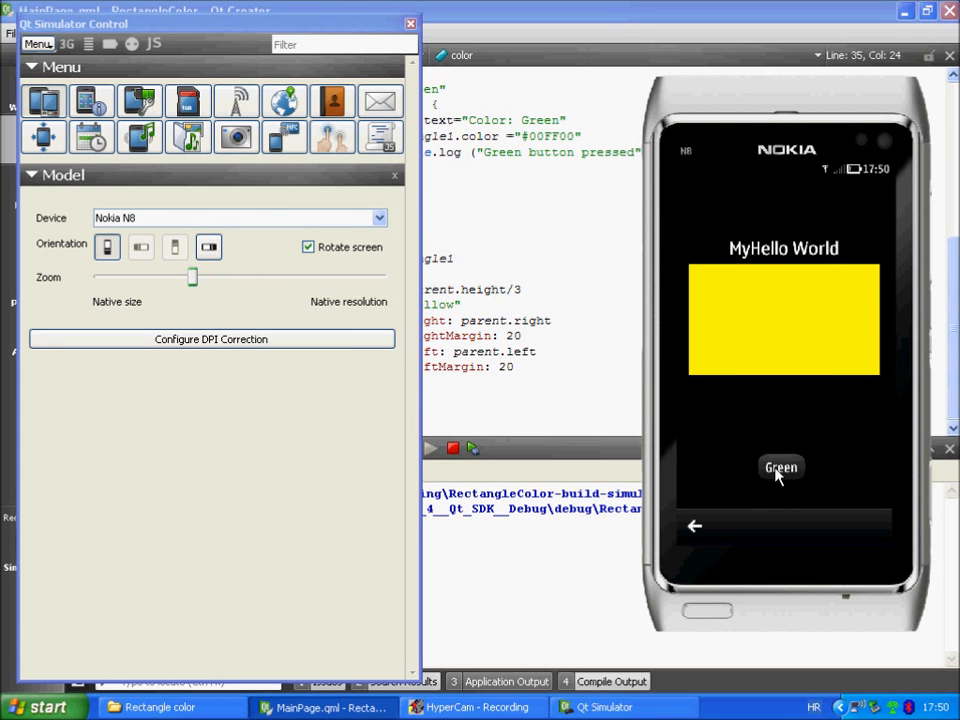
Step: Tap the app's Green button so the heading reads "Color: Green" and the rectangle turns green
left_click(780, 468)
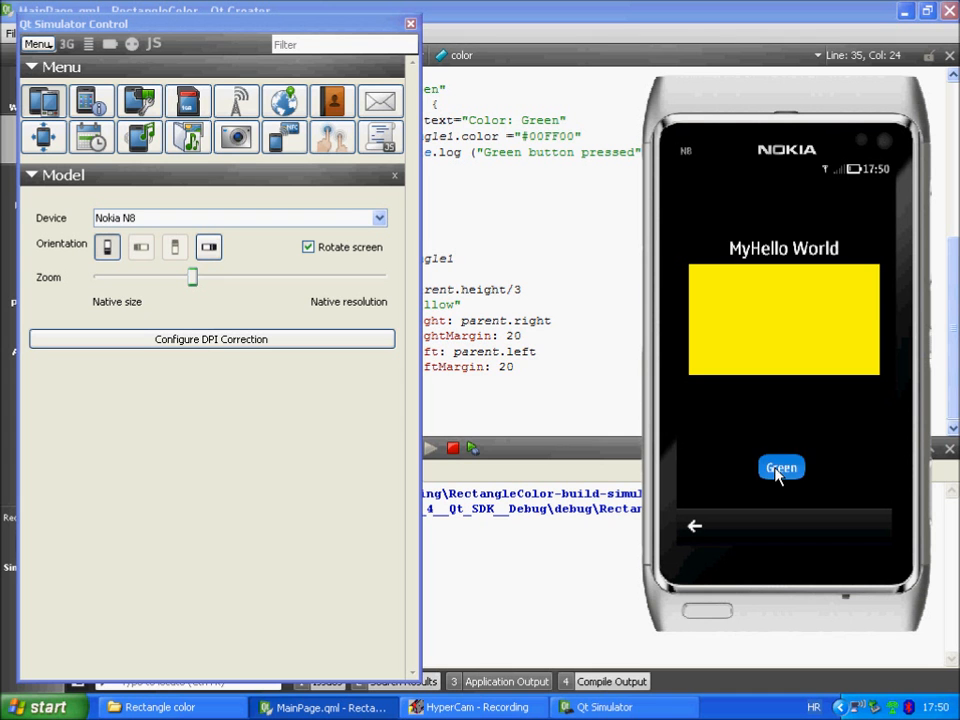
left_click(782, 468)
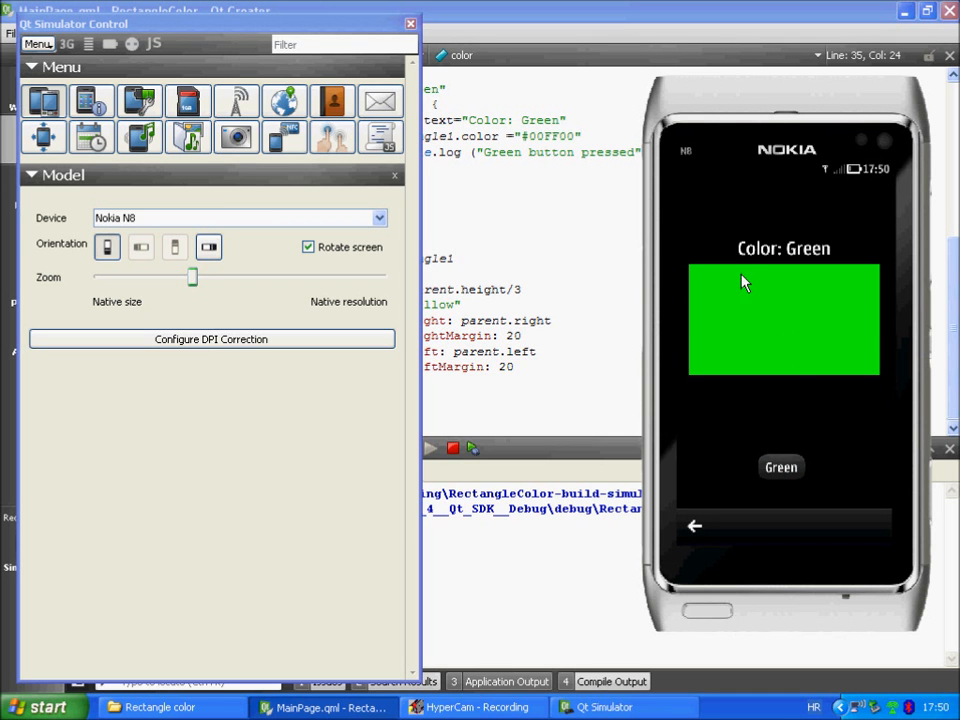
mouse_move(820, 258)
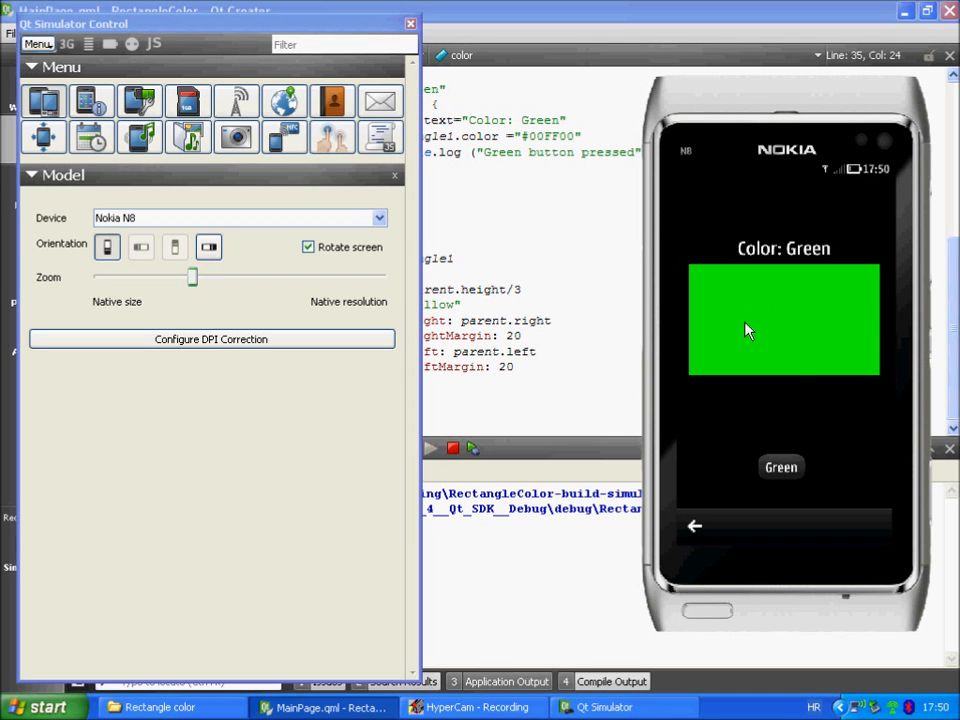
mouse_move(788, 336)
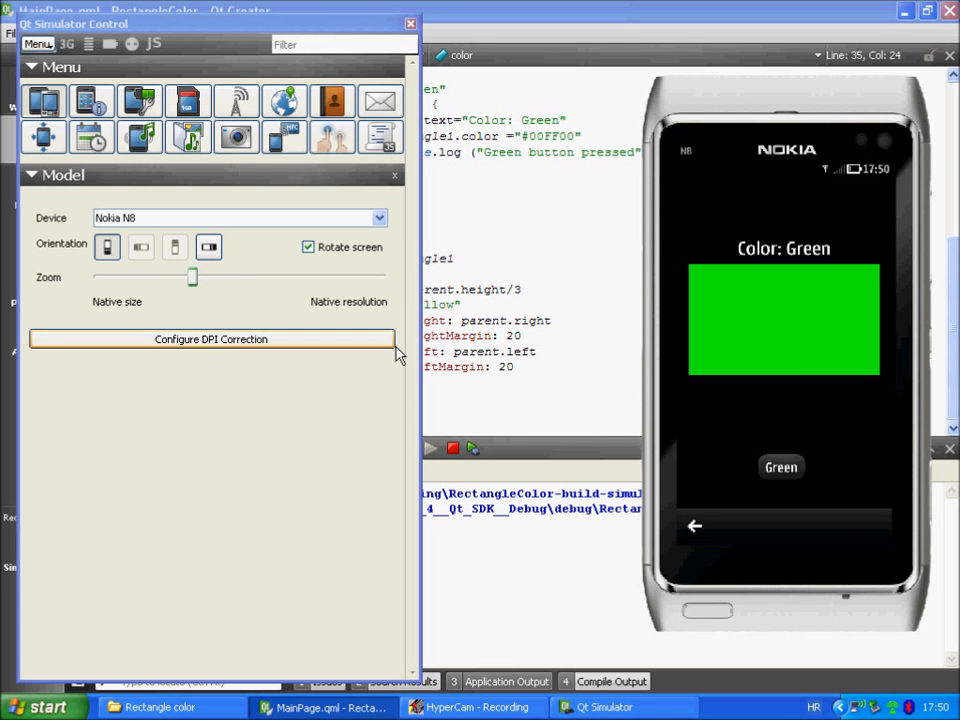
mouse_move(208, 246)
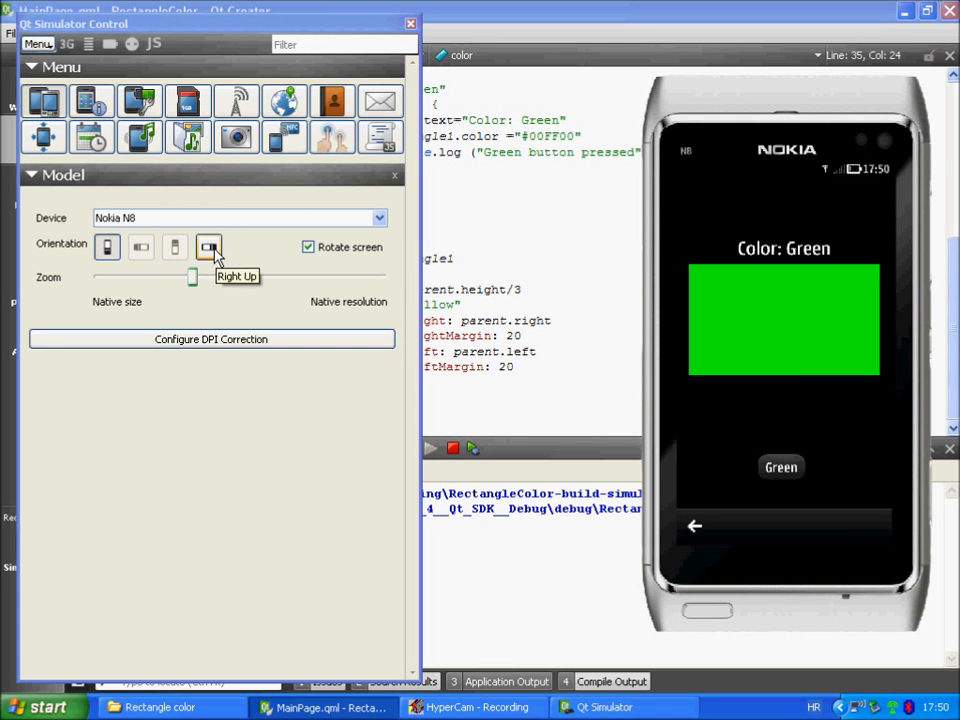
Step: Rotate the simulated phone to landscape with the Right Up orientation and check the green rectangle
left_click(208, 248)
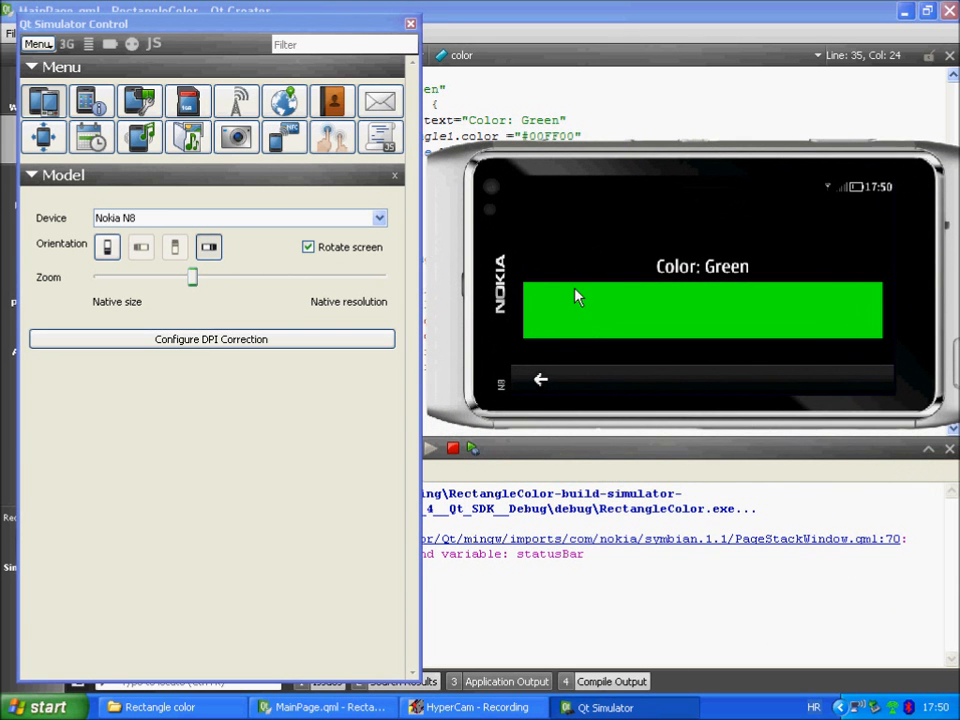
mouse_move(704, 348)
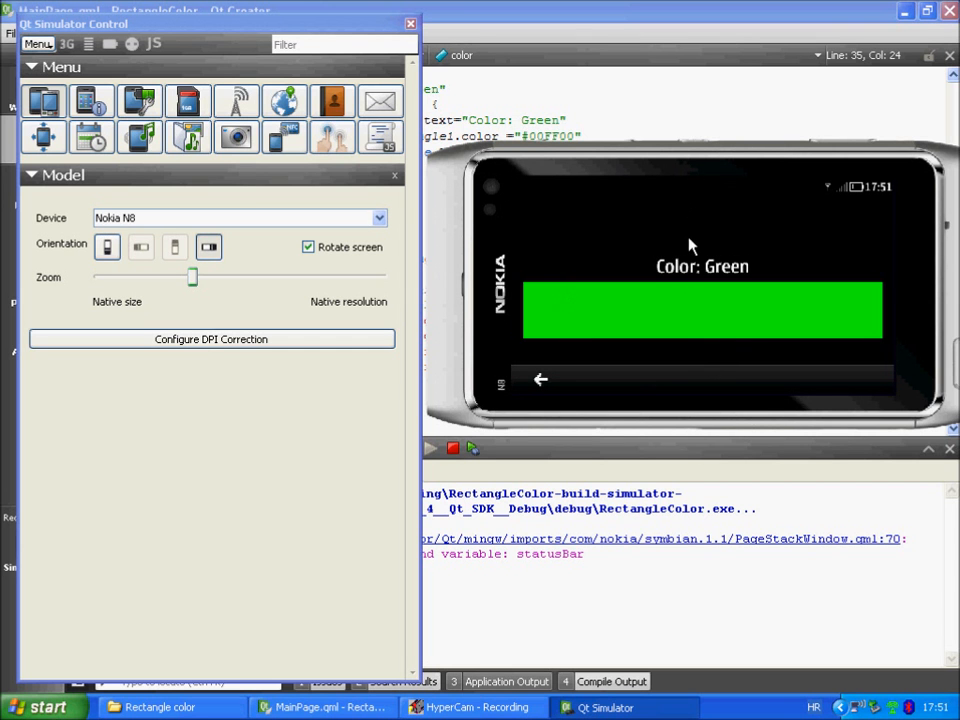
mouse_move(722, 280)
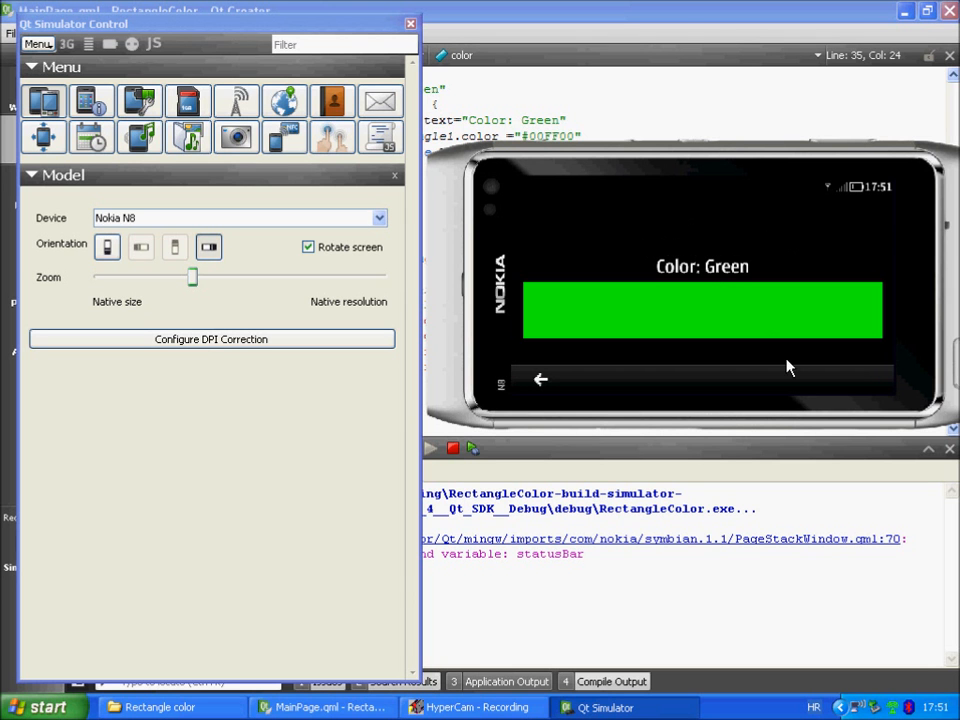
mouse_move(720, 276)
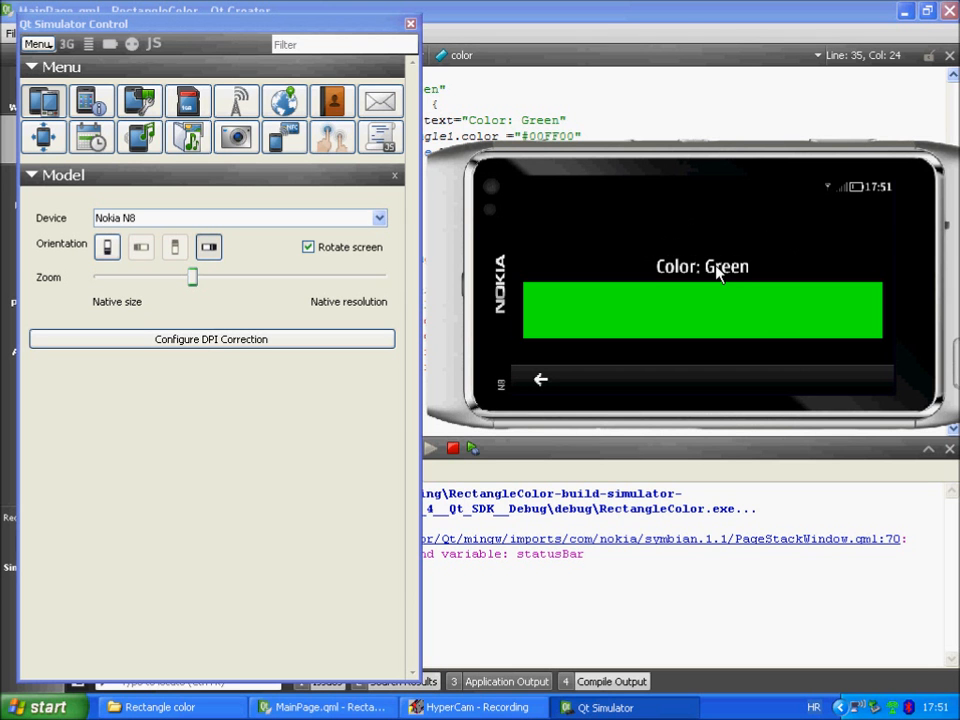
mouse_move(698, 356)
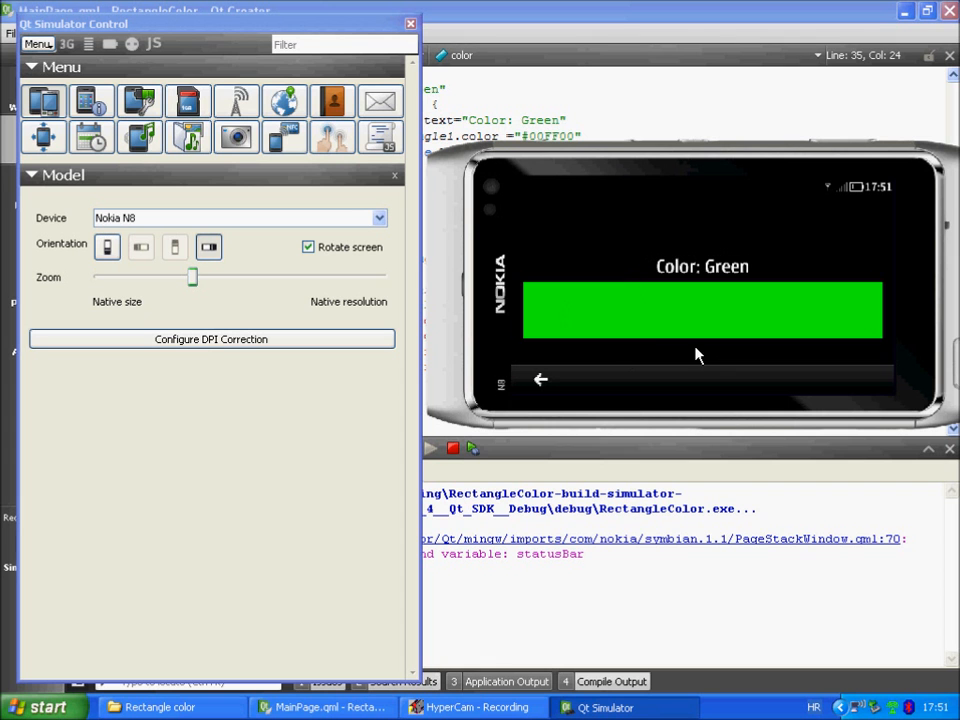
mouse_move(790, 360)
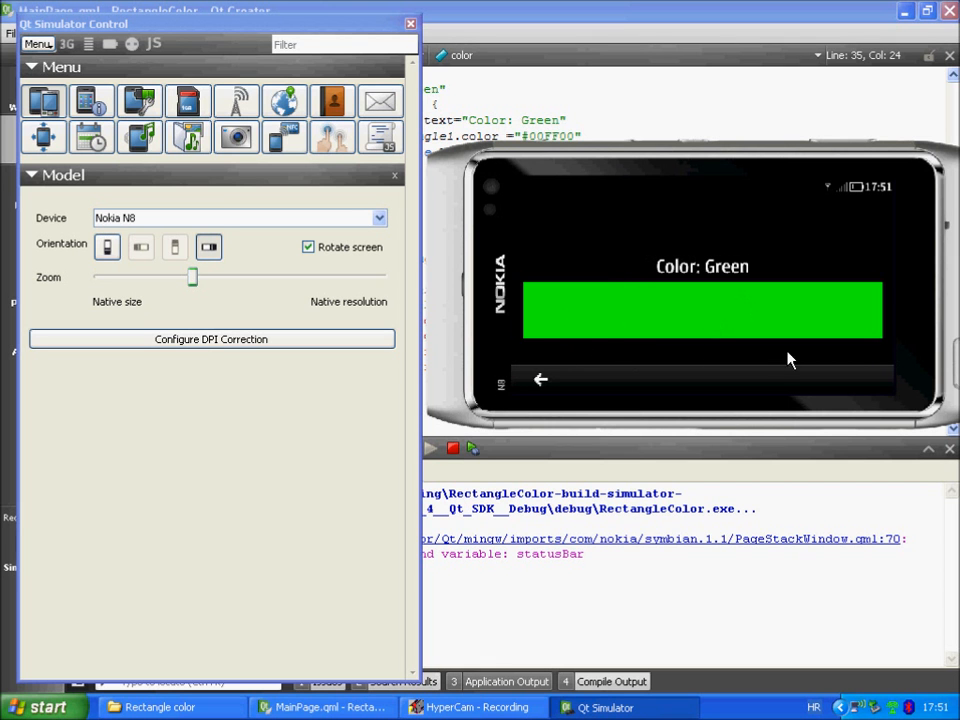
mouse_move(756, 322)
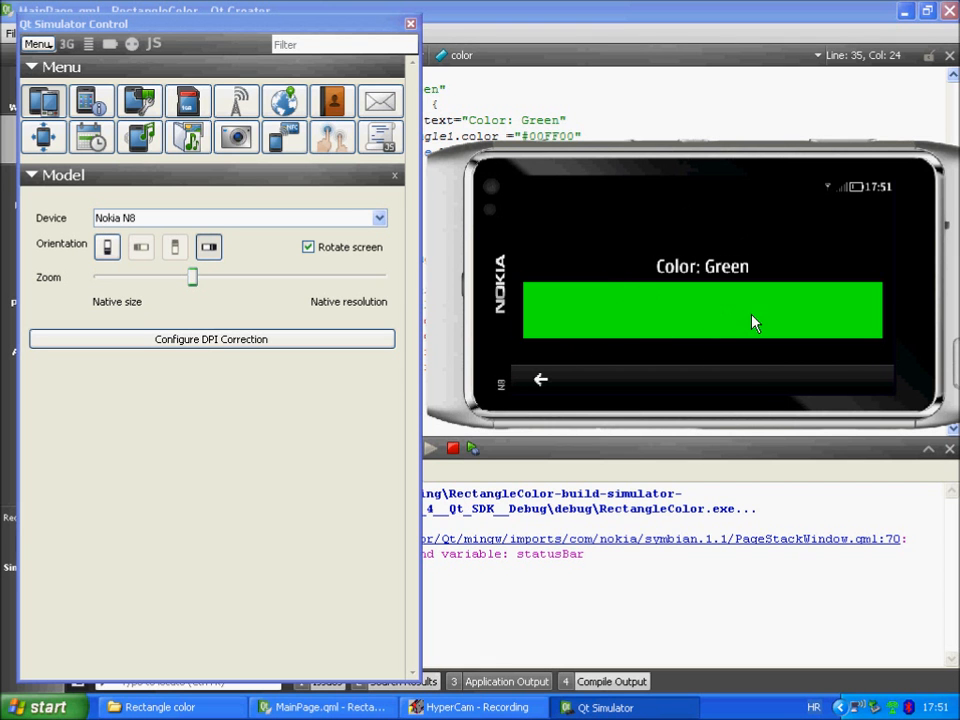
mouse_move(756, 292)
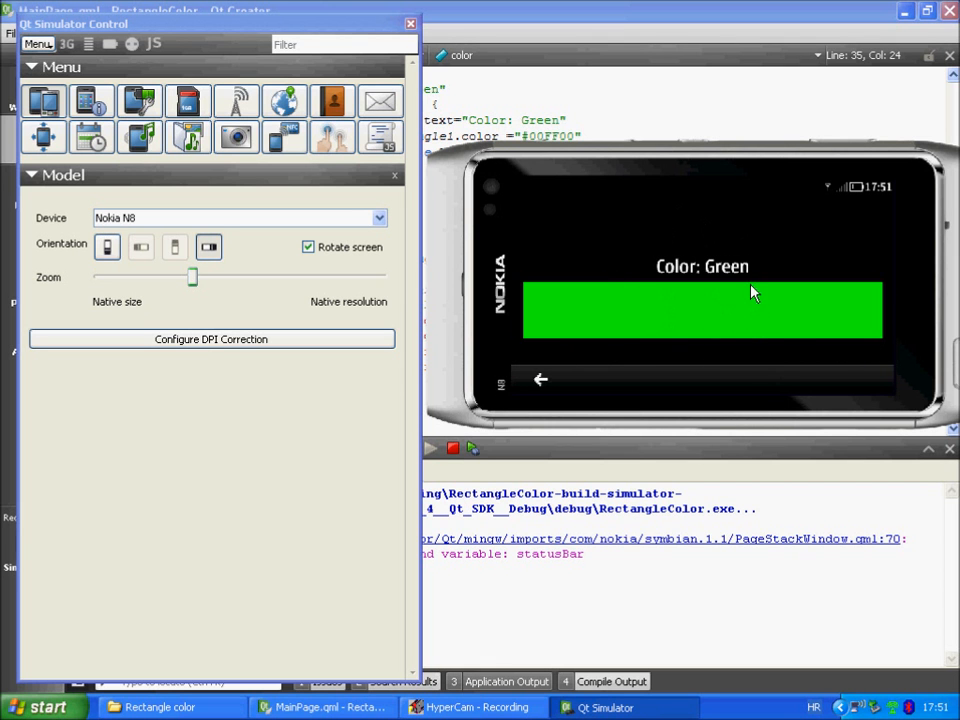